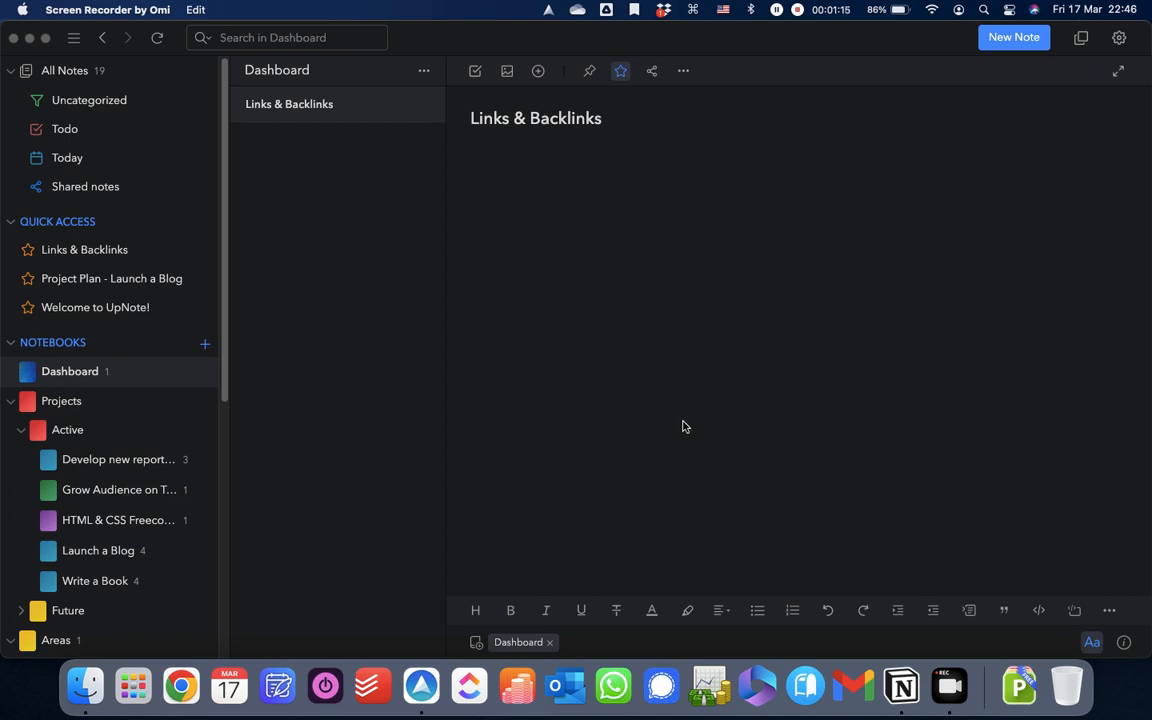
pyautogui.moveTo(575, 185)
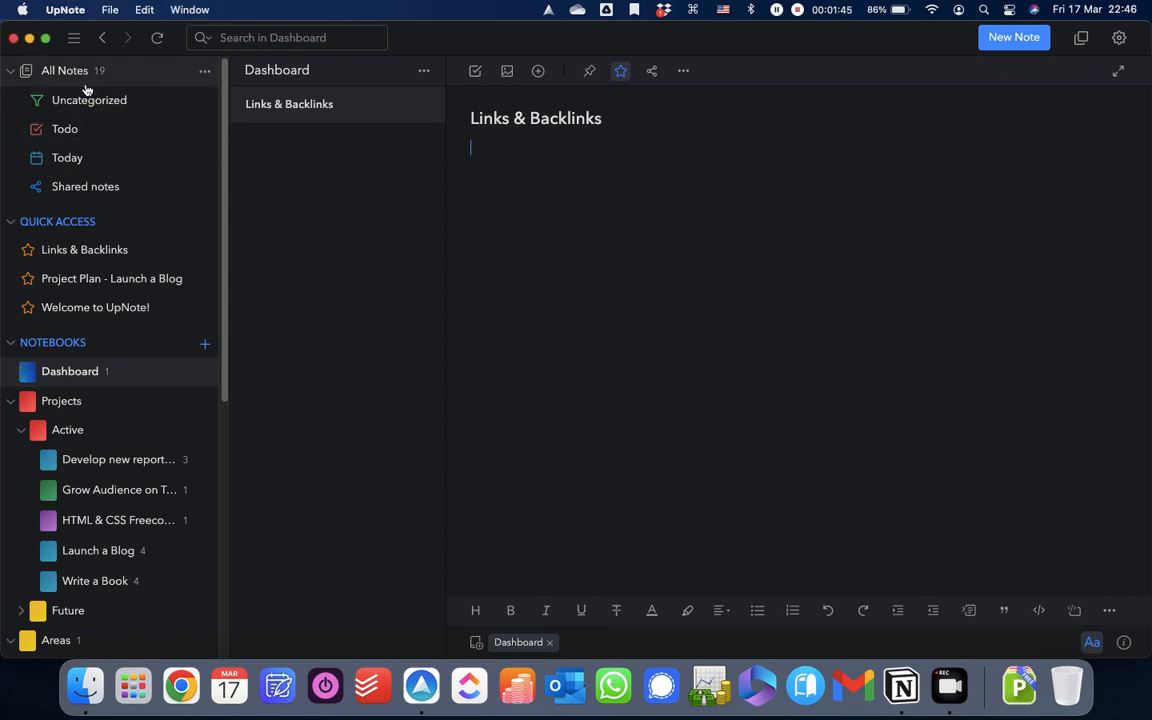
pyautogui.moveTo(89, 100)
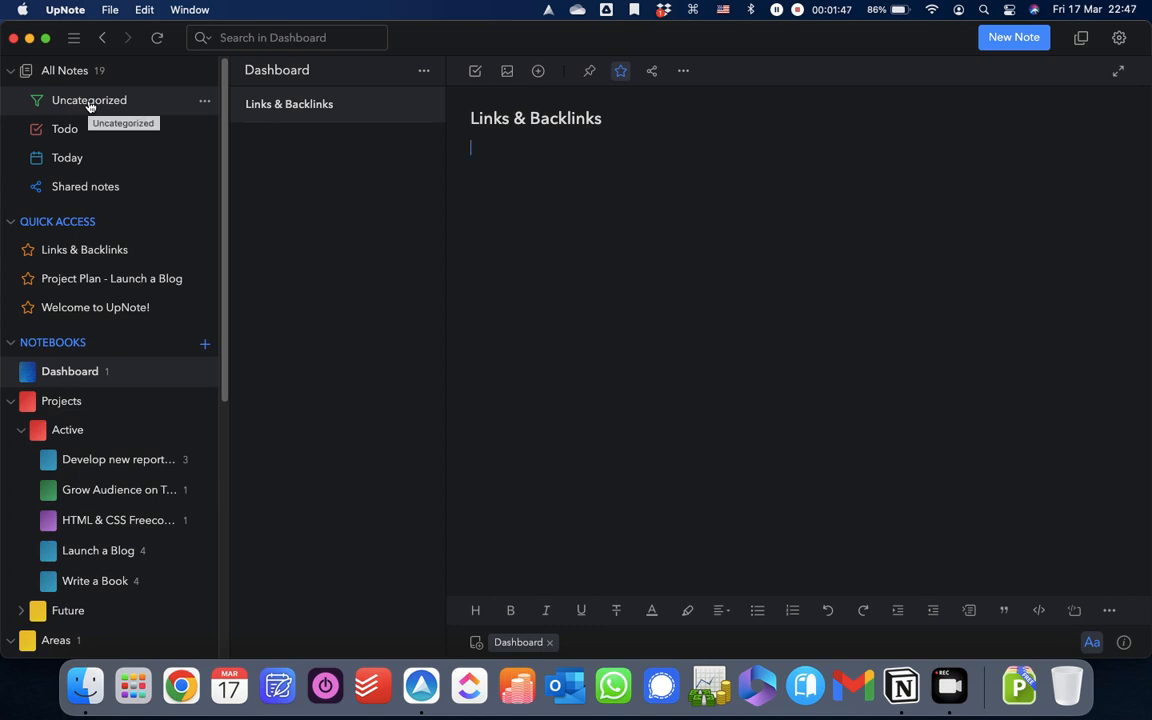
pyautogui.moveTo(79, 202)
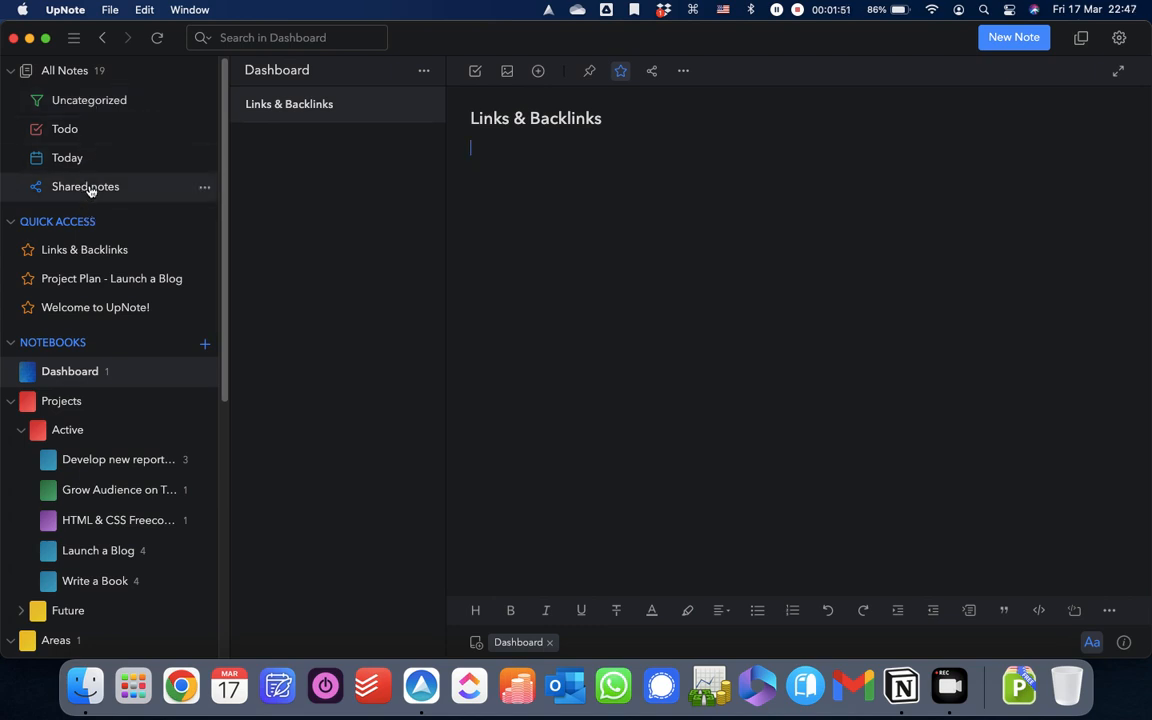
pyautogui.moveTo(85, 128)
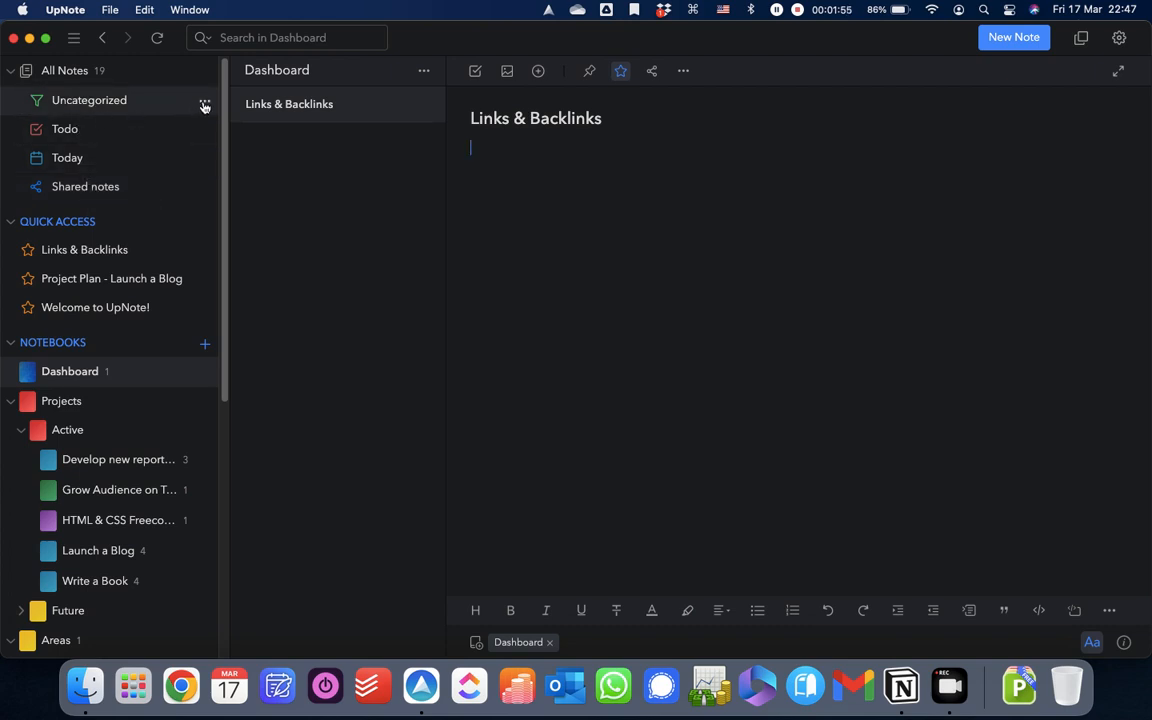
# - Paste a copied Todo filter link into the note body and follow it to the Todo list
pyautogui.click(202, 130)
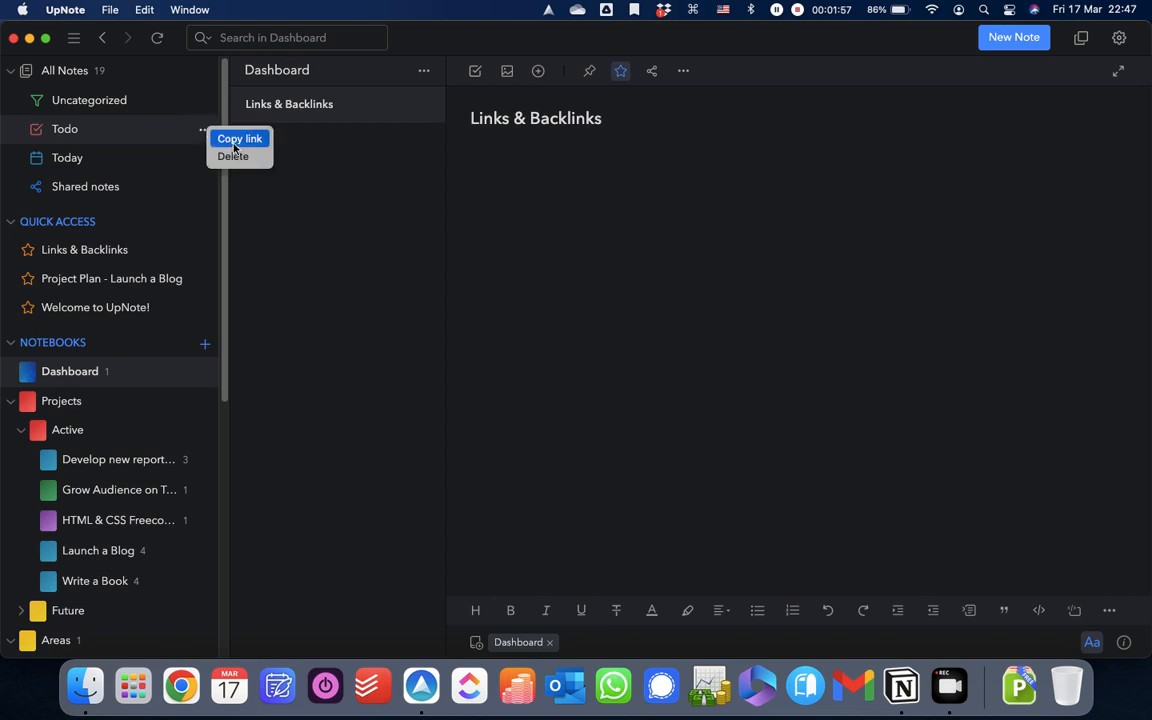
pyautogui.click(240, 138)
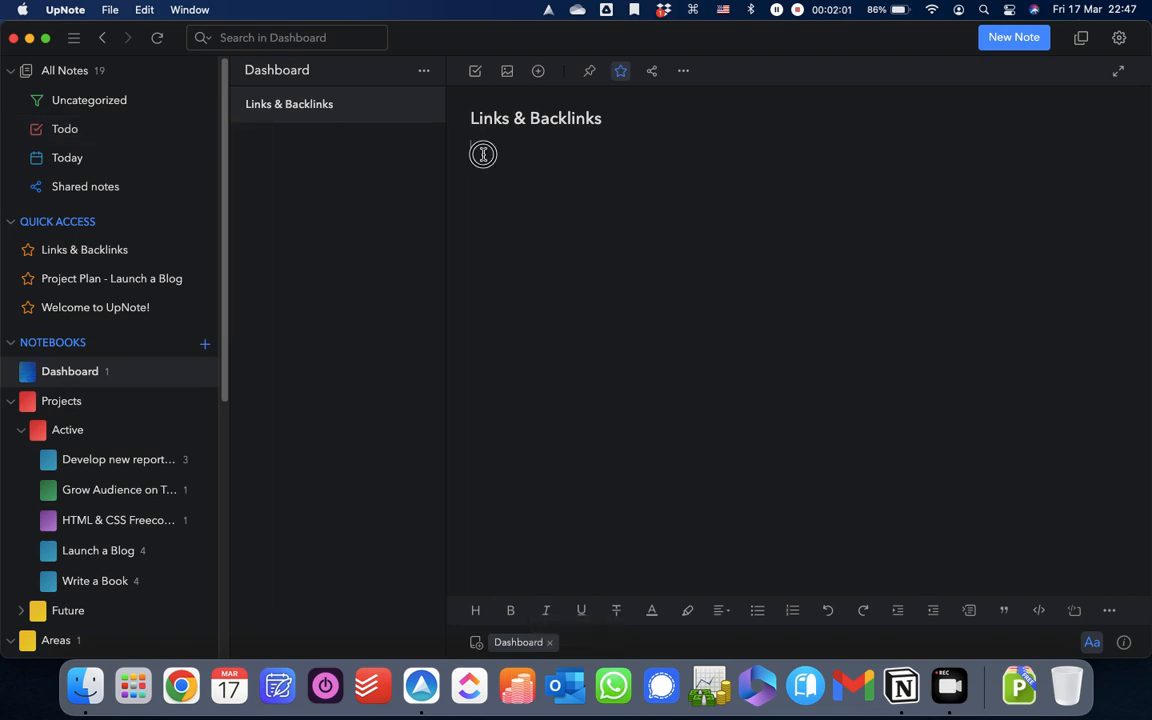
pyautogui.click(485, 155)
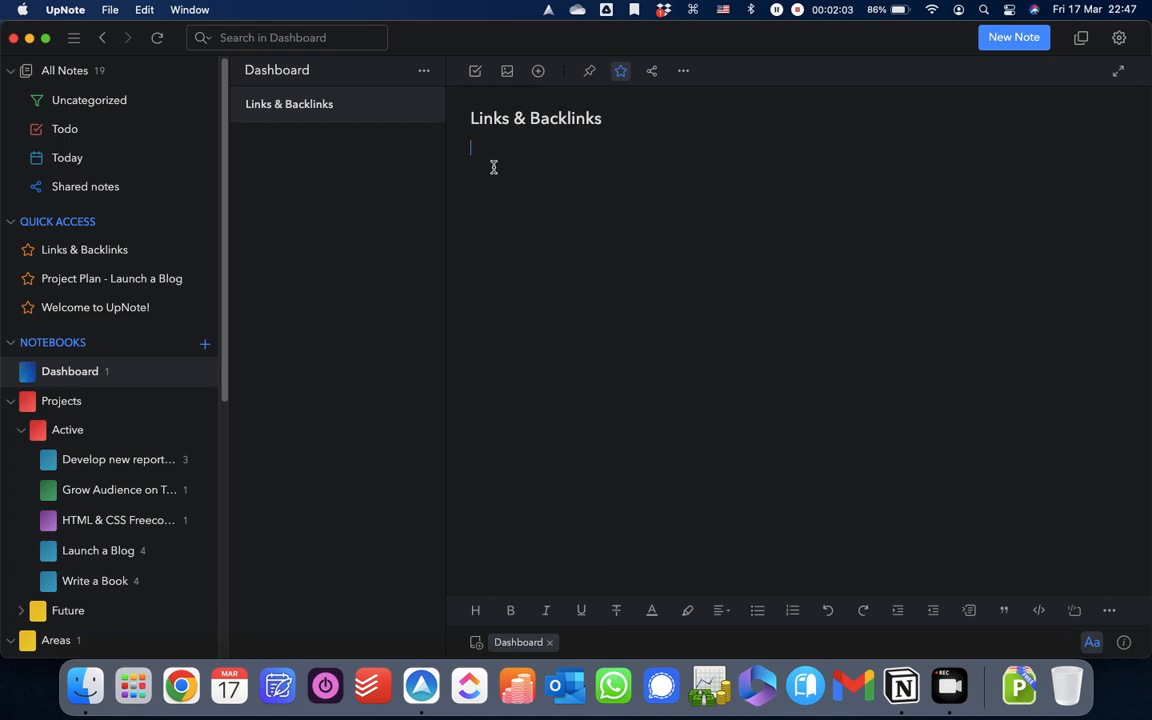
pyautogui.write('Todo')
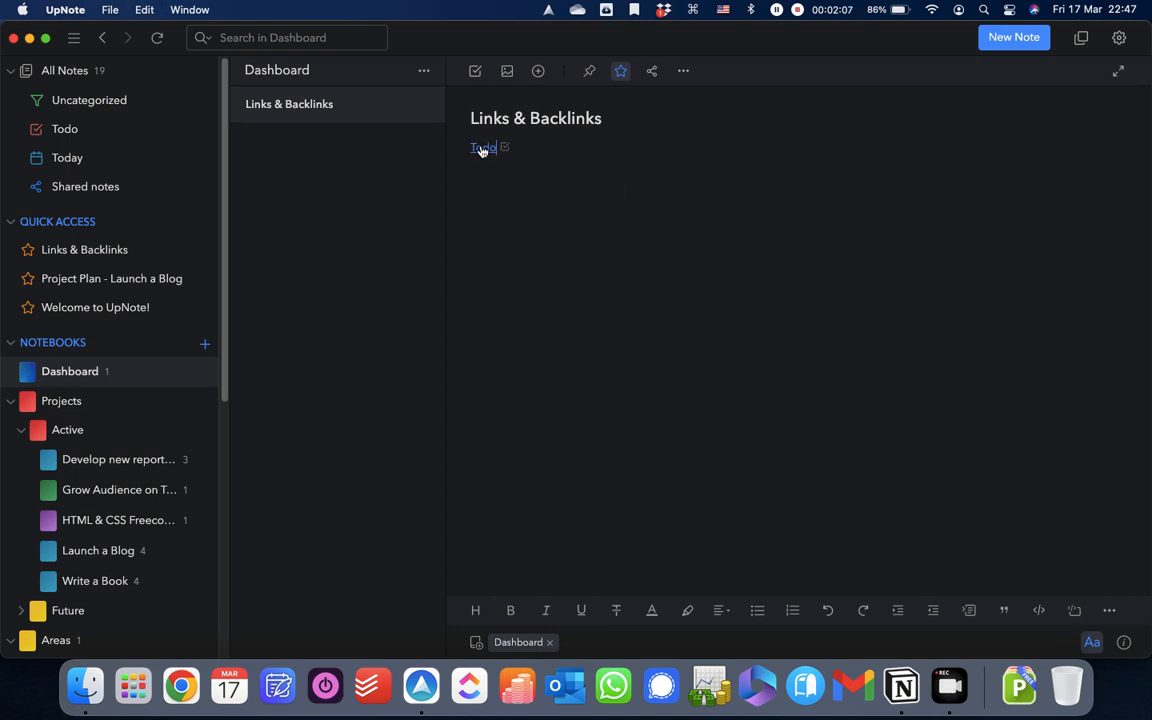
pyautogui.click(483, 148)
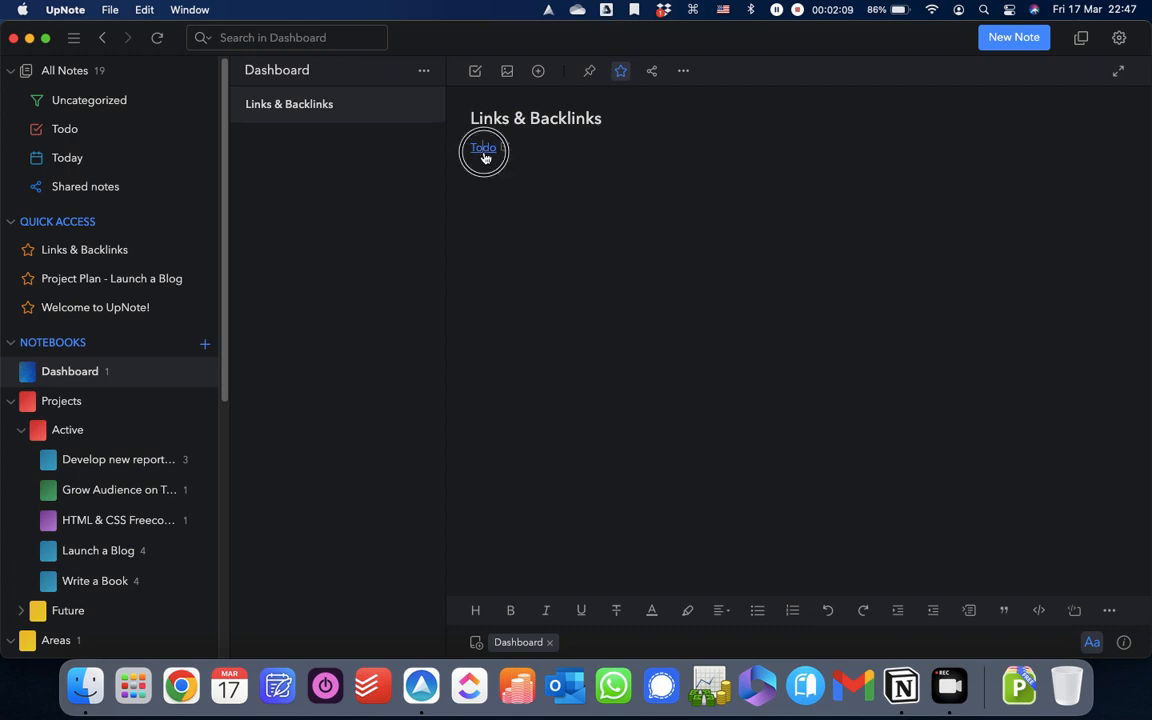
pyautogui.click(483, 148)
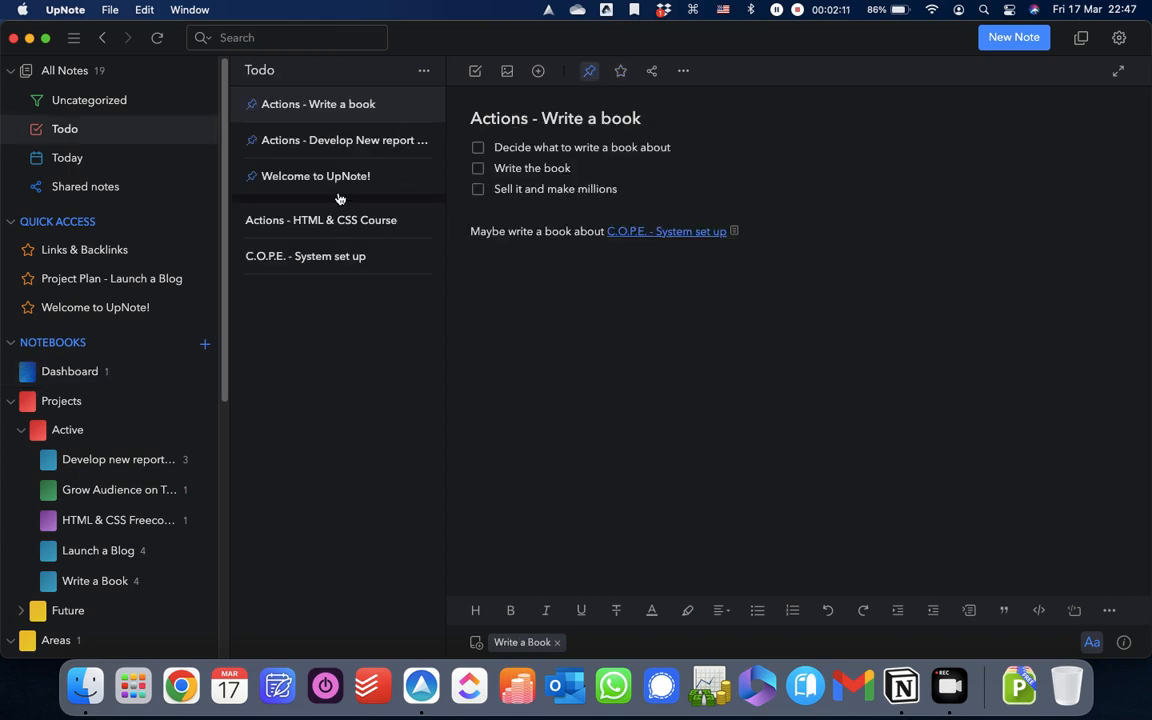
pyautogui.moveTo(338, 147)
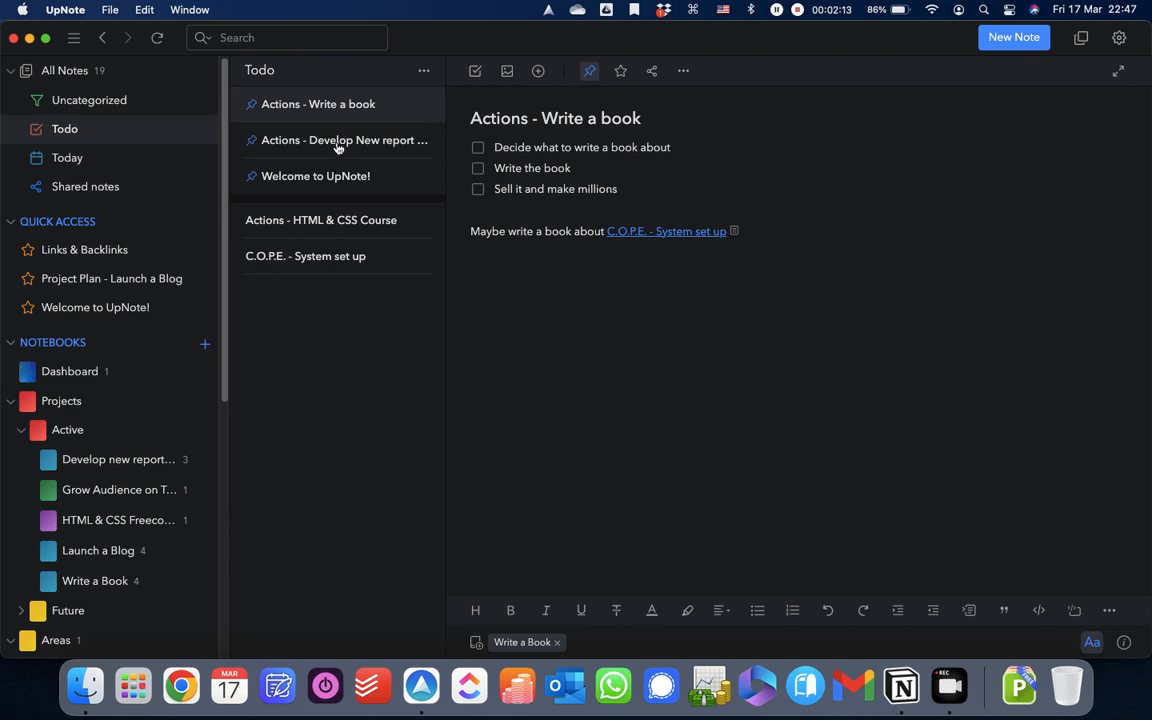
pyautogui.moveTo(70, 371)
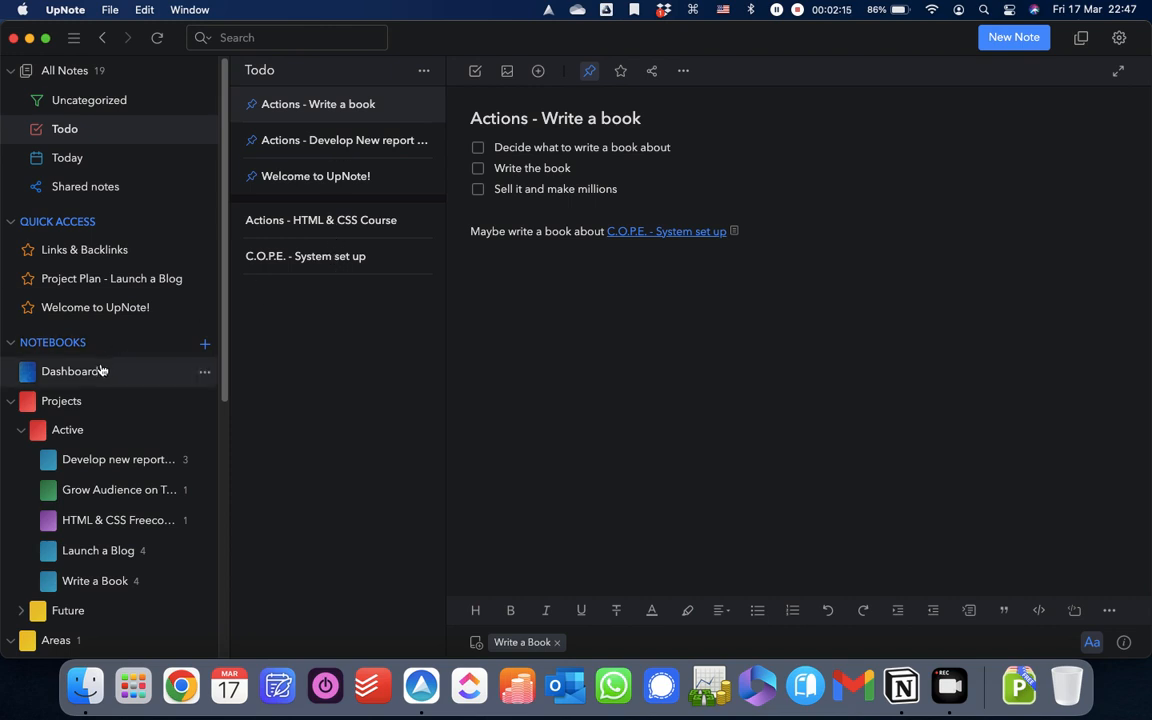
# - Search for '#upnote #clickup', save it as a search filter, then reopen Dashboard's note
pyautogui.click(70, 371)
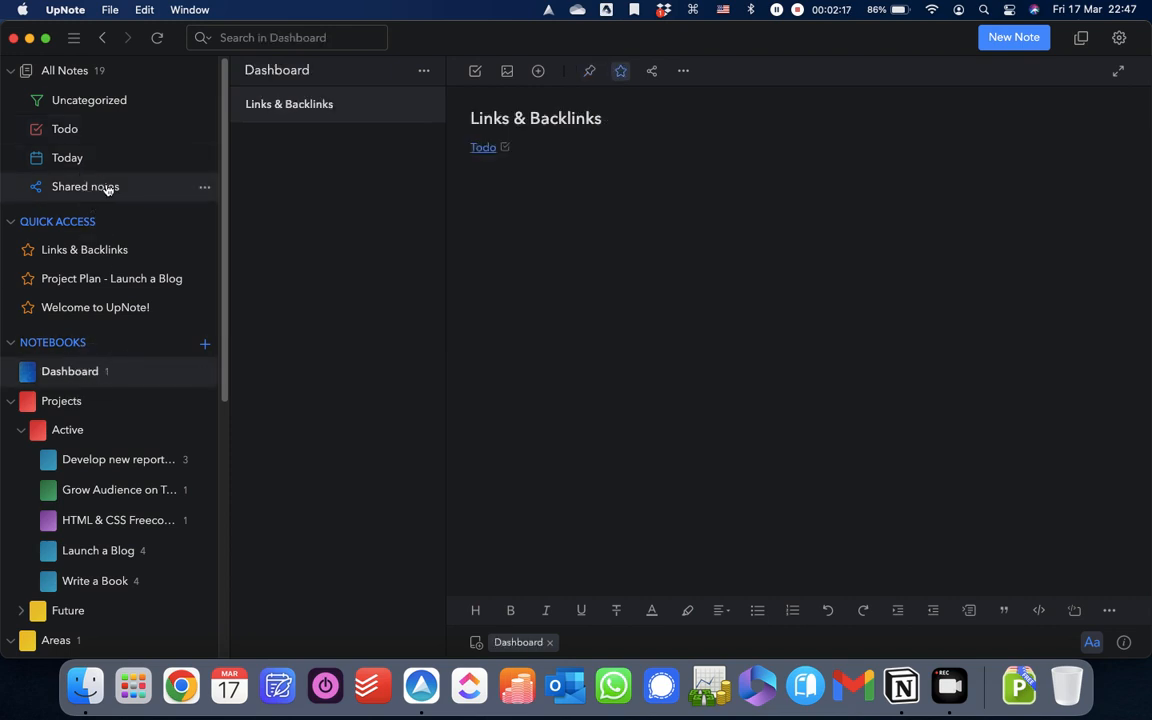
pyautogui.moveTo(89, 100)
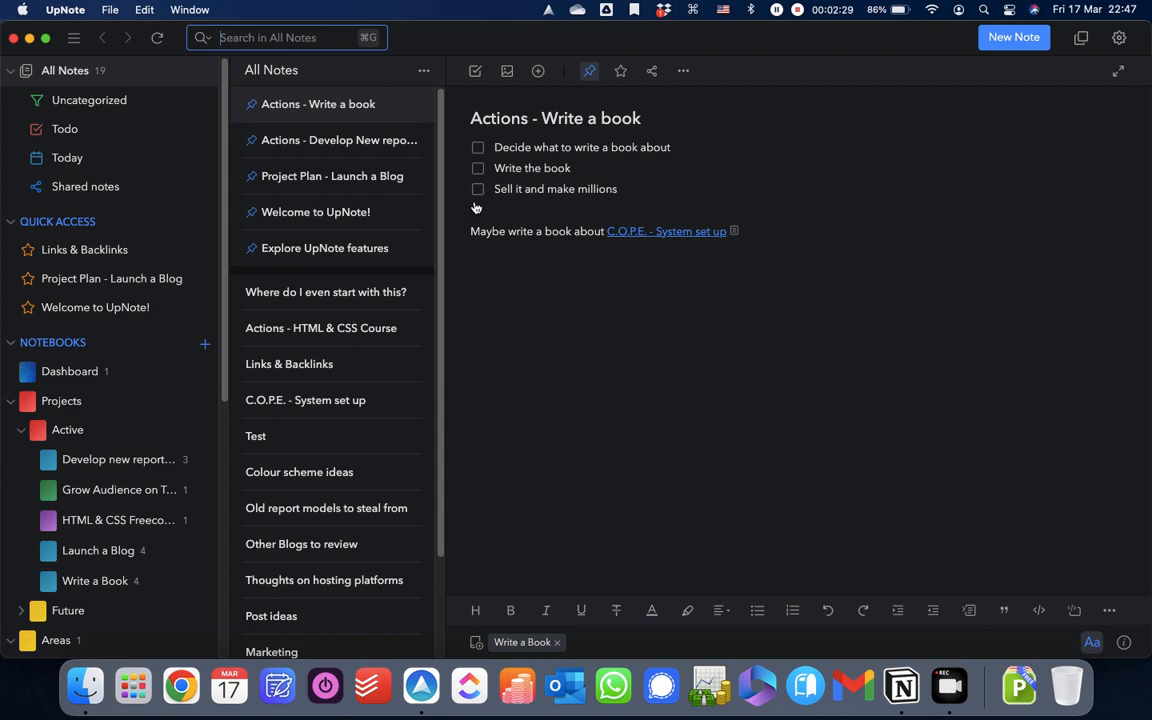
pyautogui.write('#upnote #clickup')
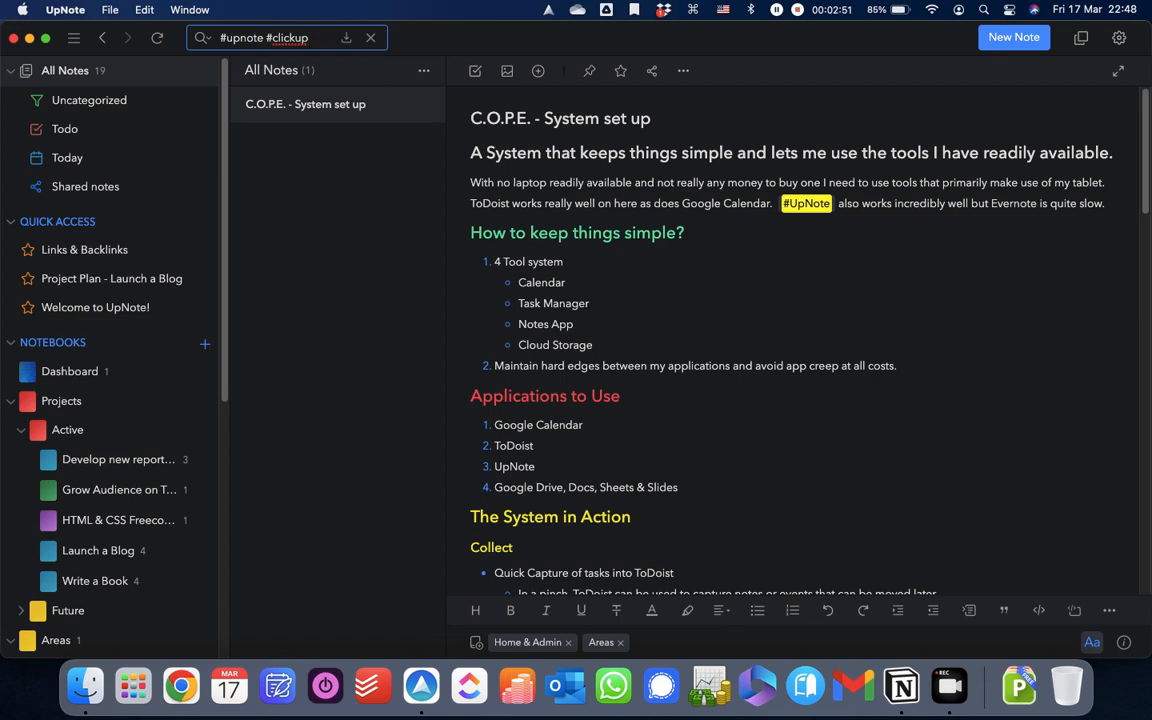
pyautogui.moveTo(594, 314)
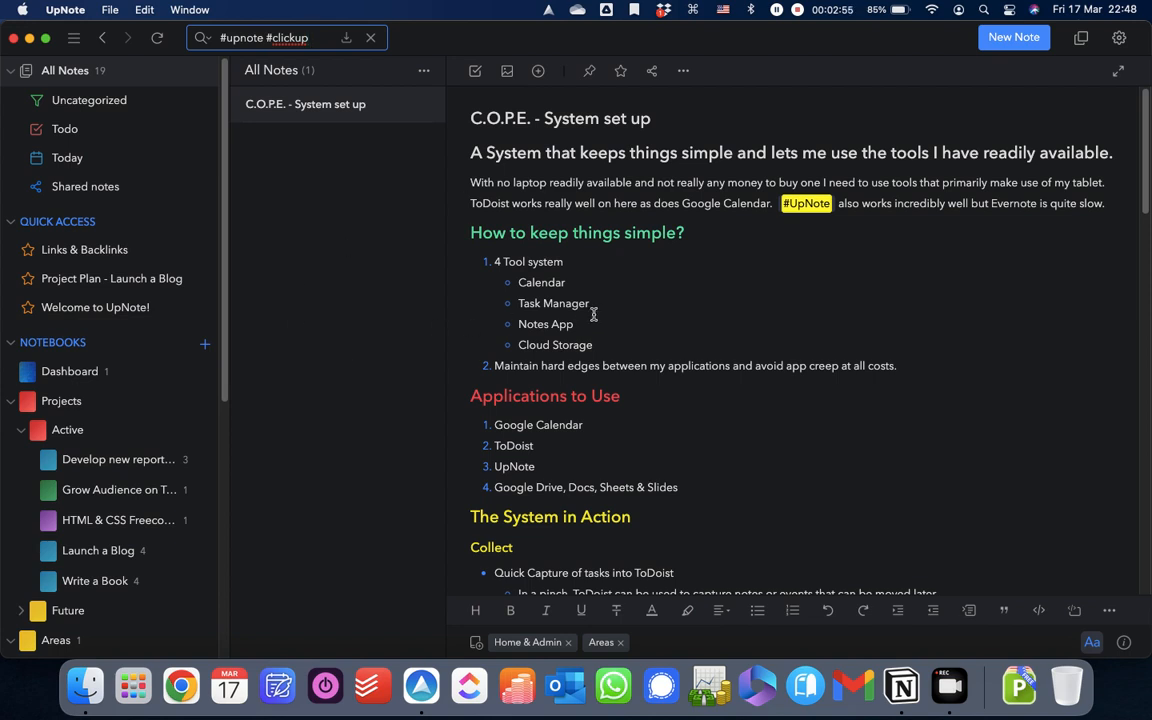
pyautogui.moveTo(657, 270)
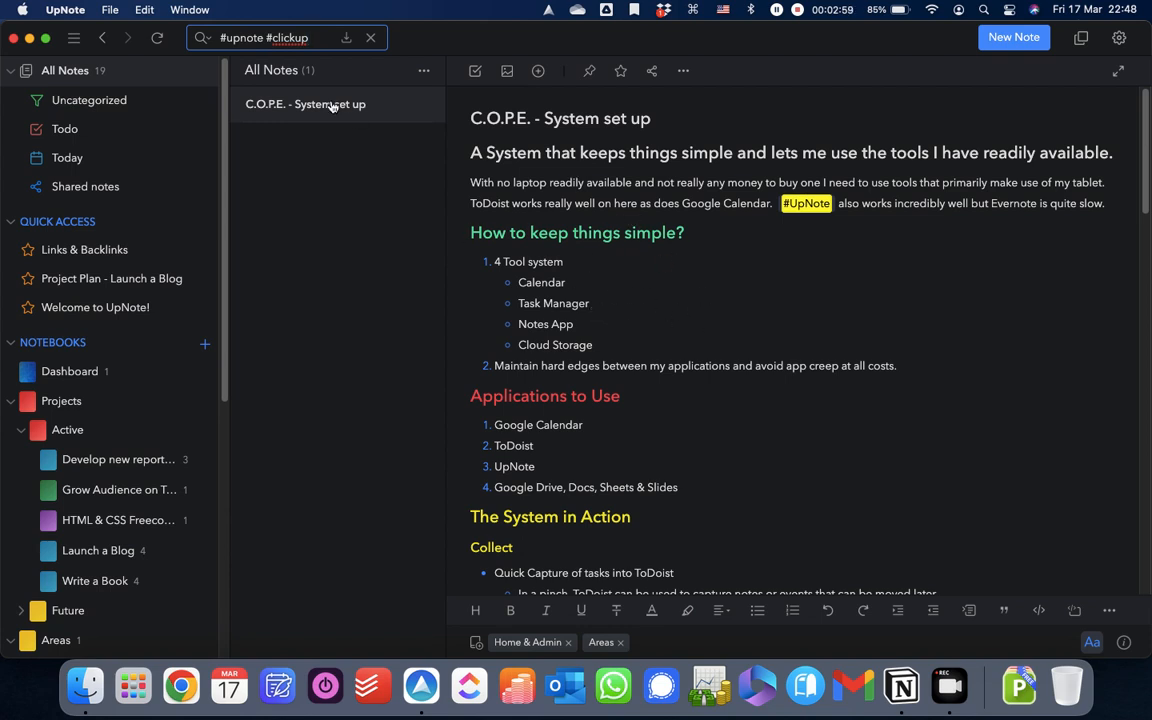
pyautogui.click(346, 38)
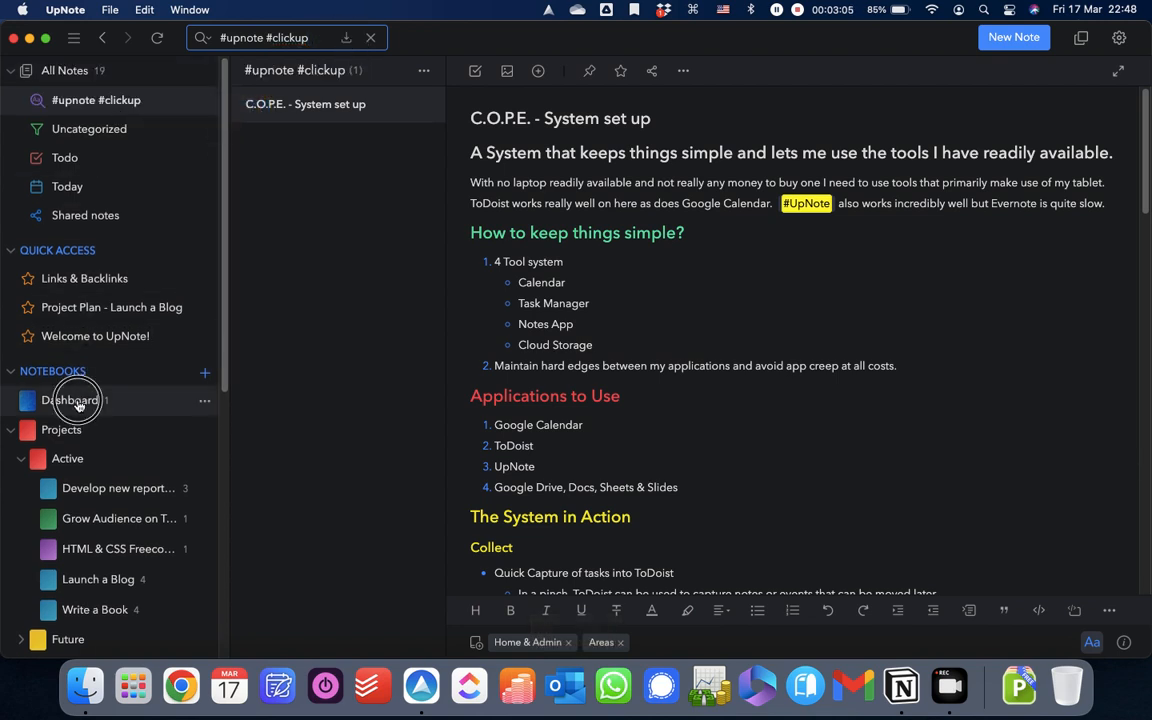
pyautogui.click(70, 400)
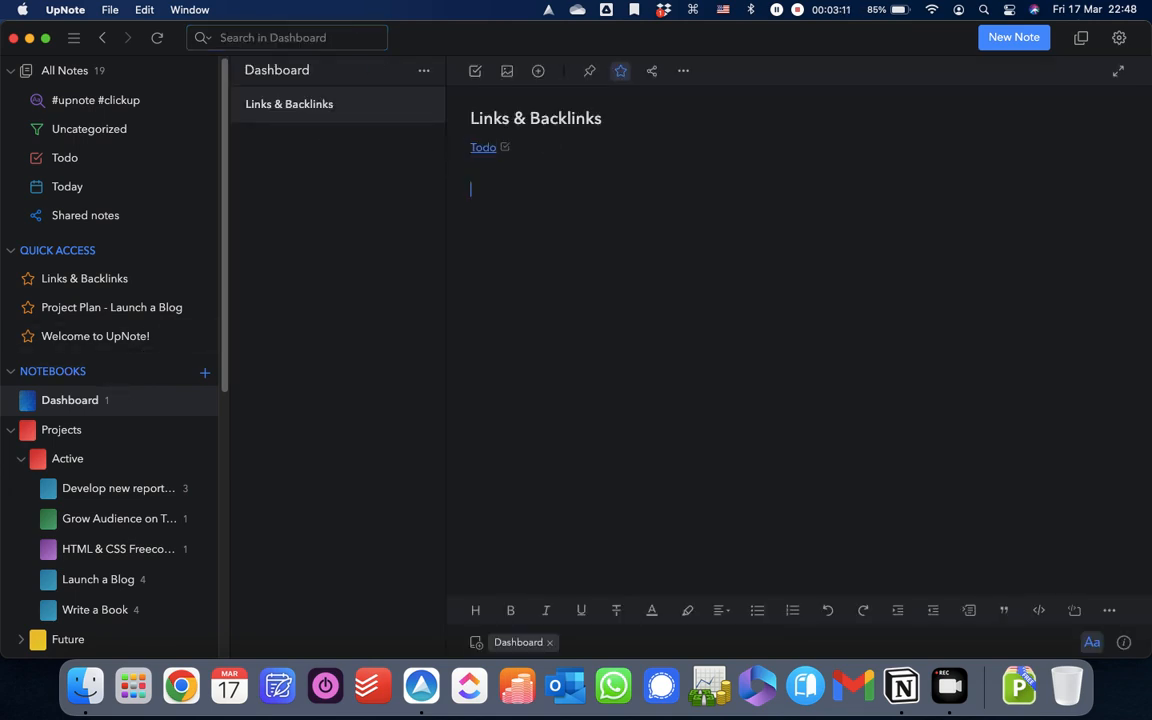
# - Paste the '#upnote #clickup' search link, then delete the saved search and its link
pyautogui.write('#upnote #clickup')
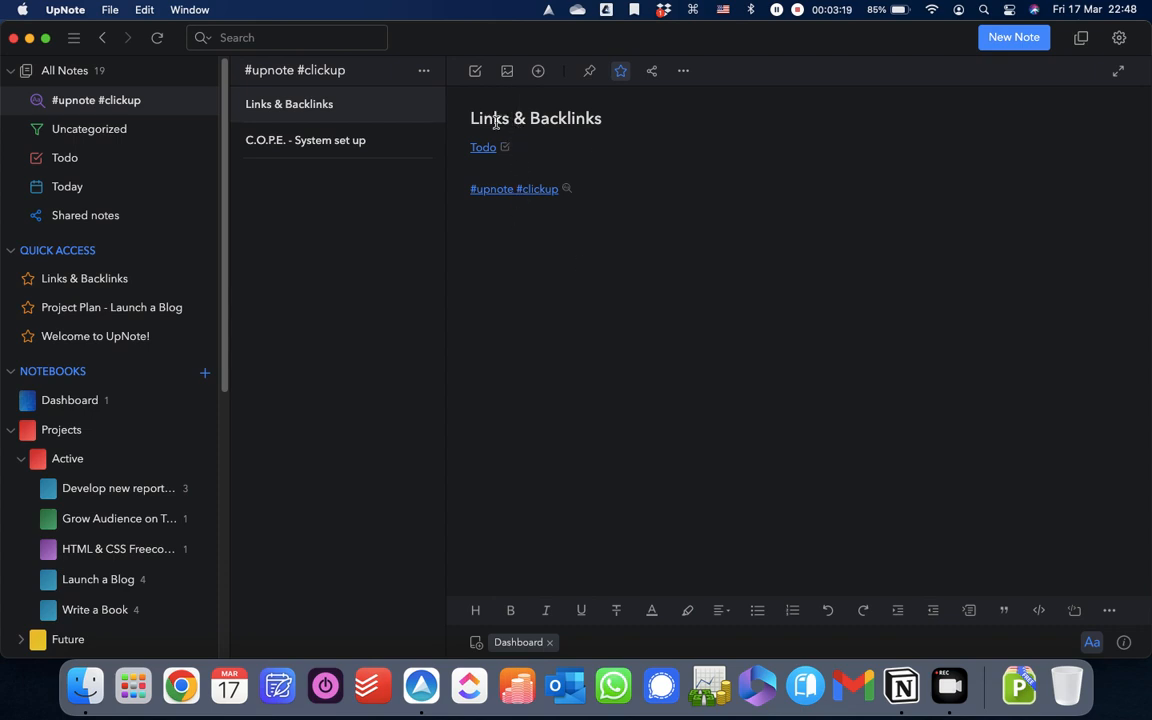
pyautogui.moveTo(505, 195)
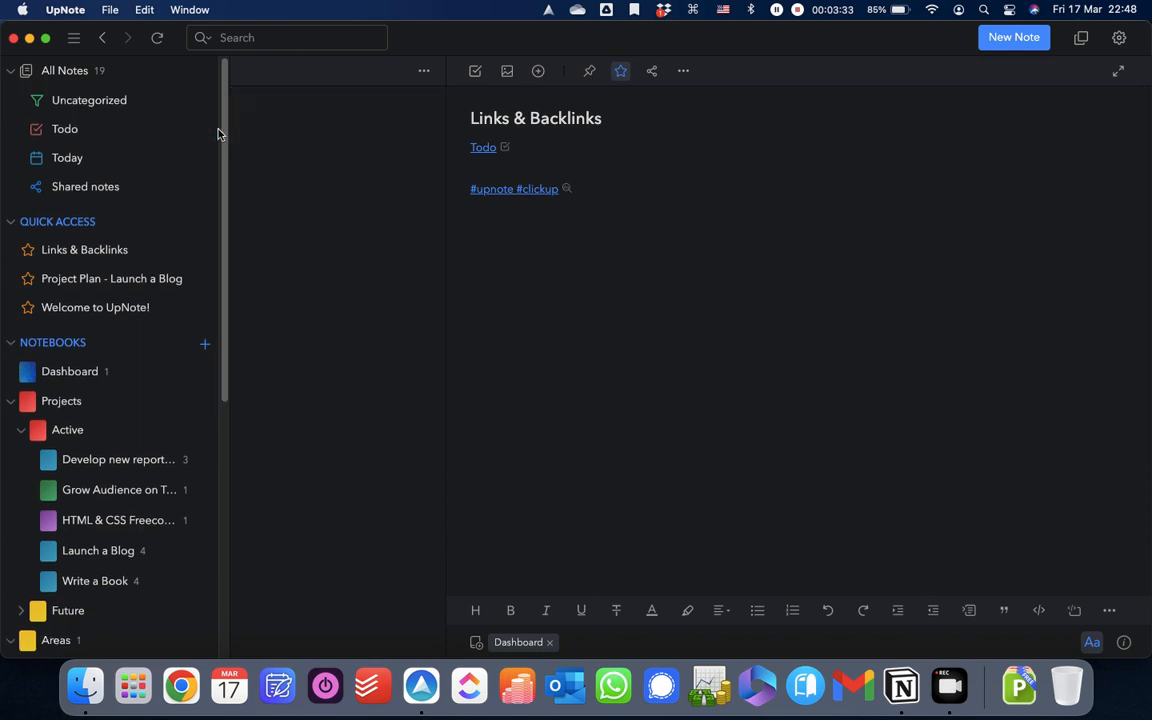
pyautogui.doubleClick(514, 189)
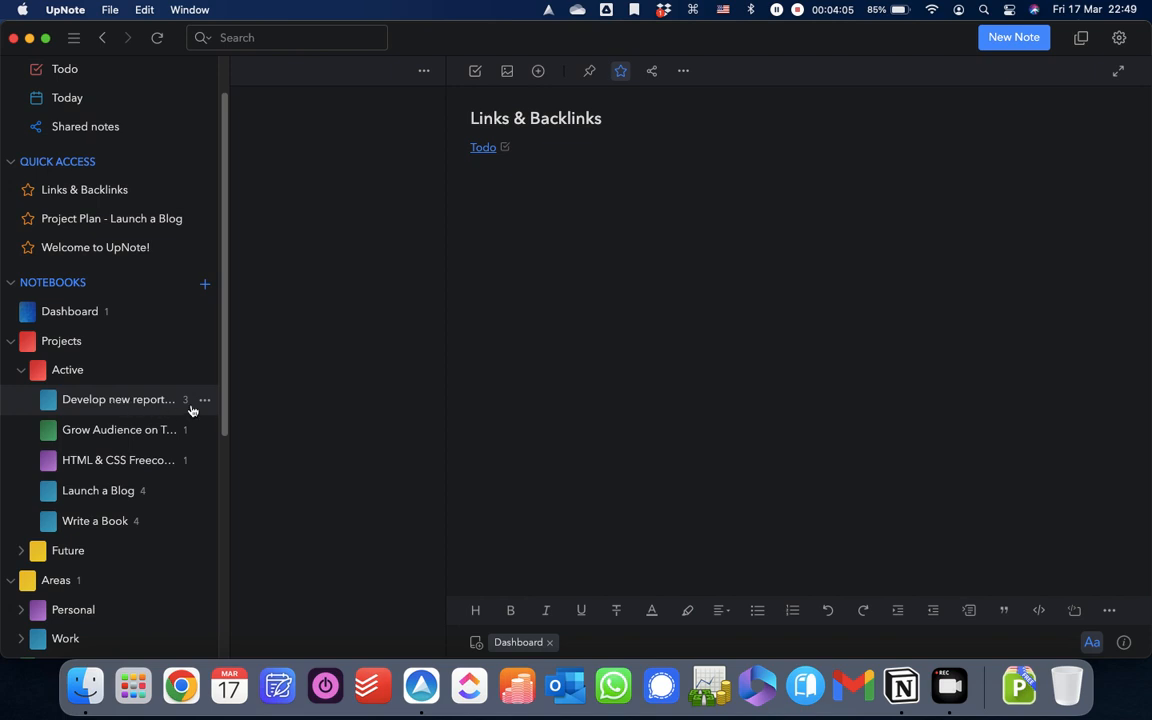
pyautogui.moveTo(63, 394)
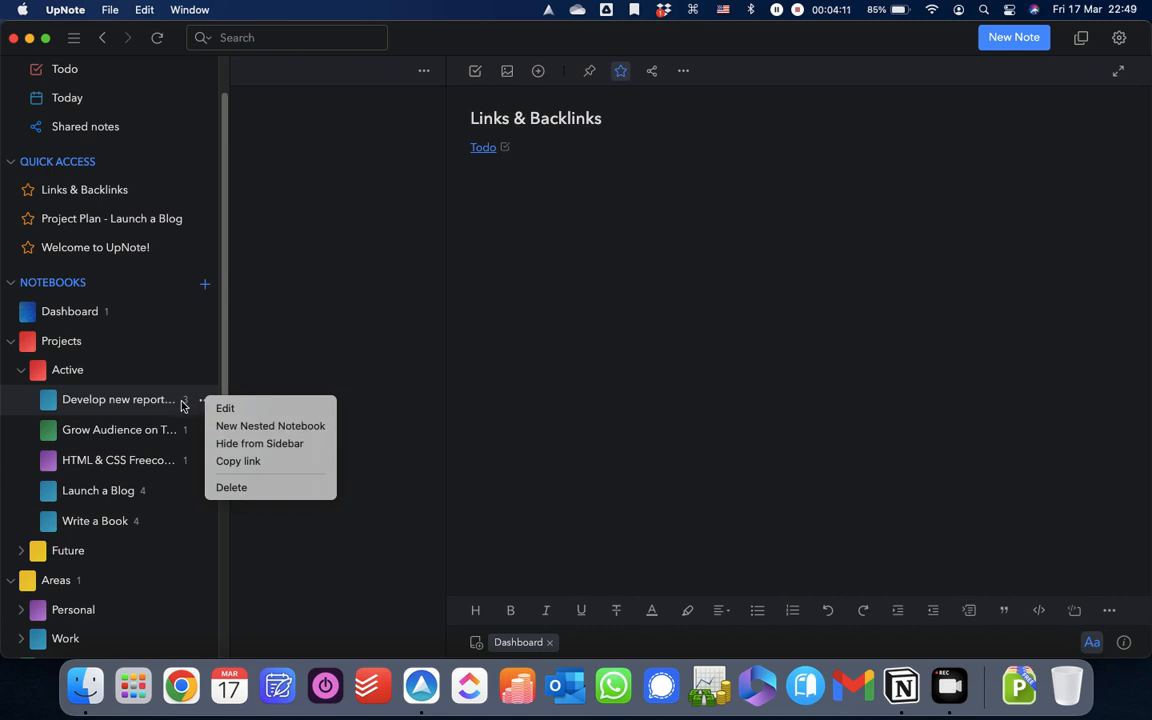
# - Paste links to Develop new report structure and HTML & CSS Freecode camp course, testing one
pyautogui.click(238, 461)
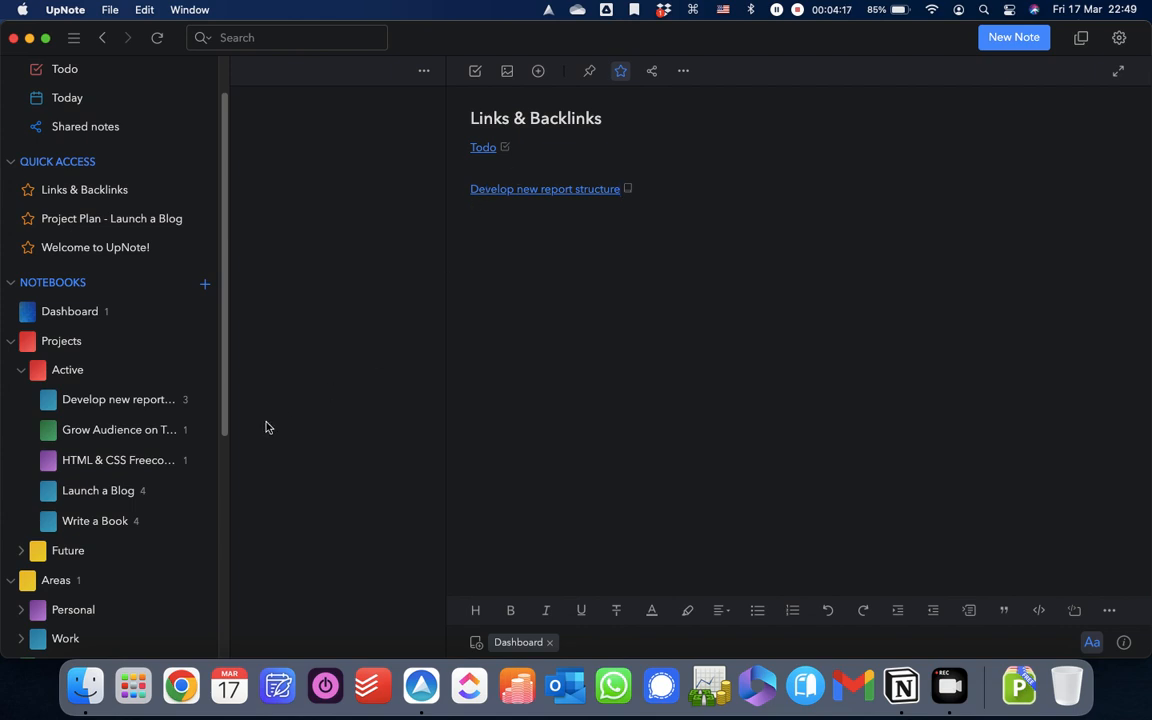
pyautogui.click(205, 460)
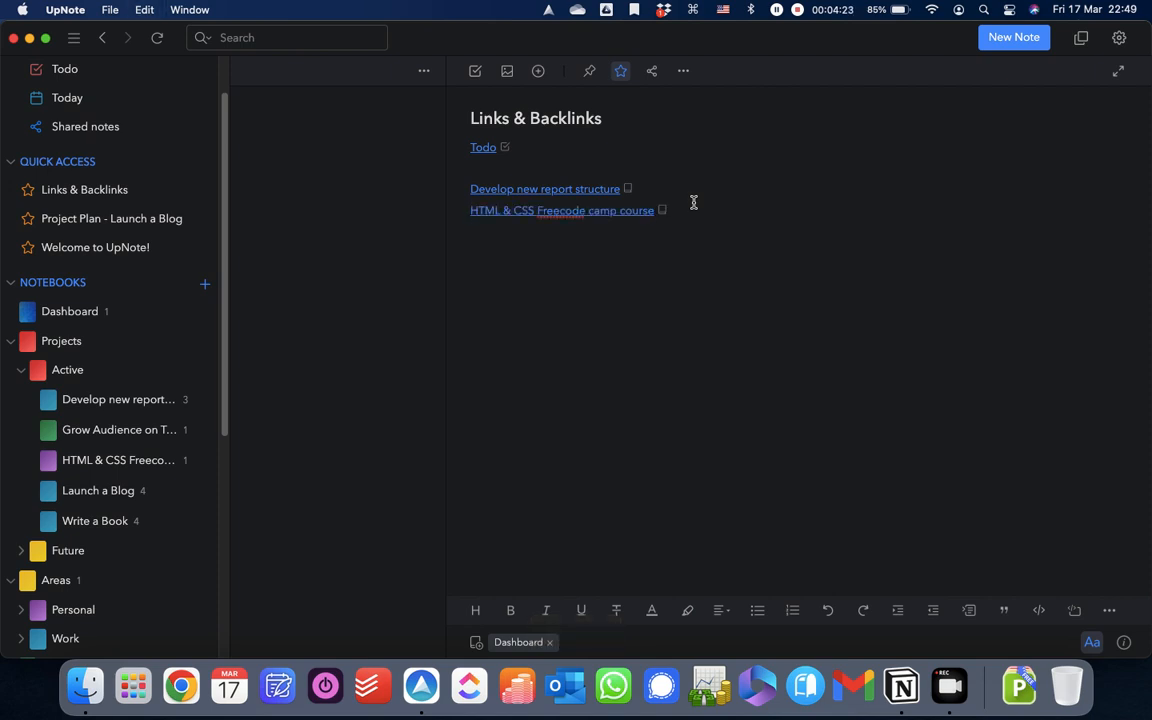
pyautogui.moveTo(545, 188)
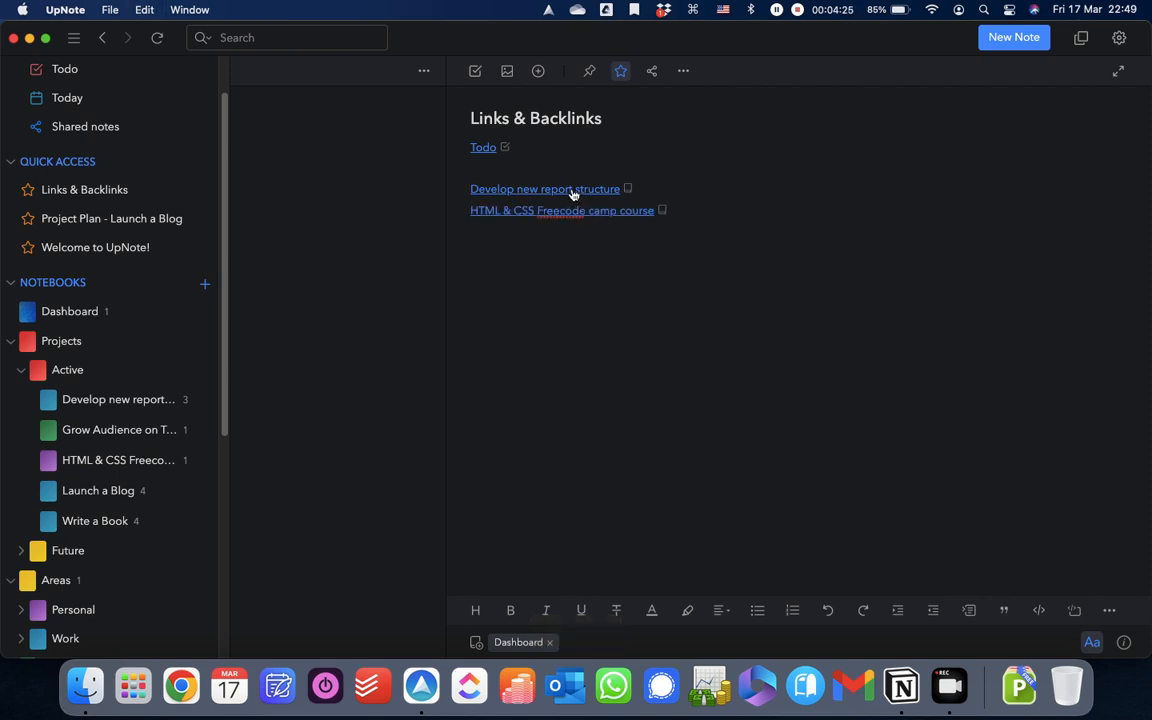
pyautogui.click(545, 188)
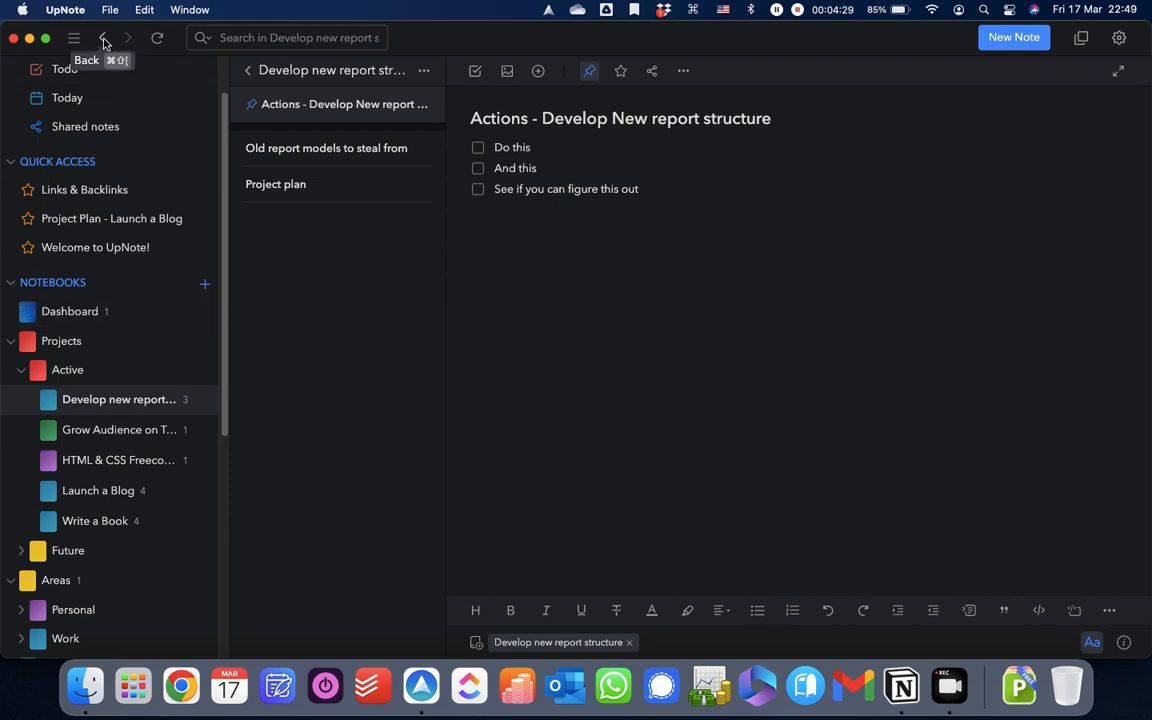
pyautogui.click(104, 38)
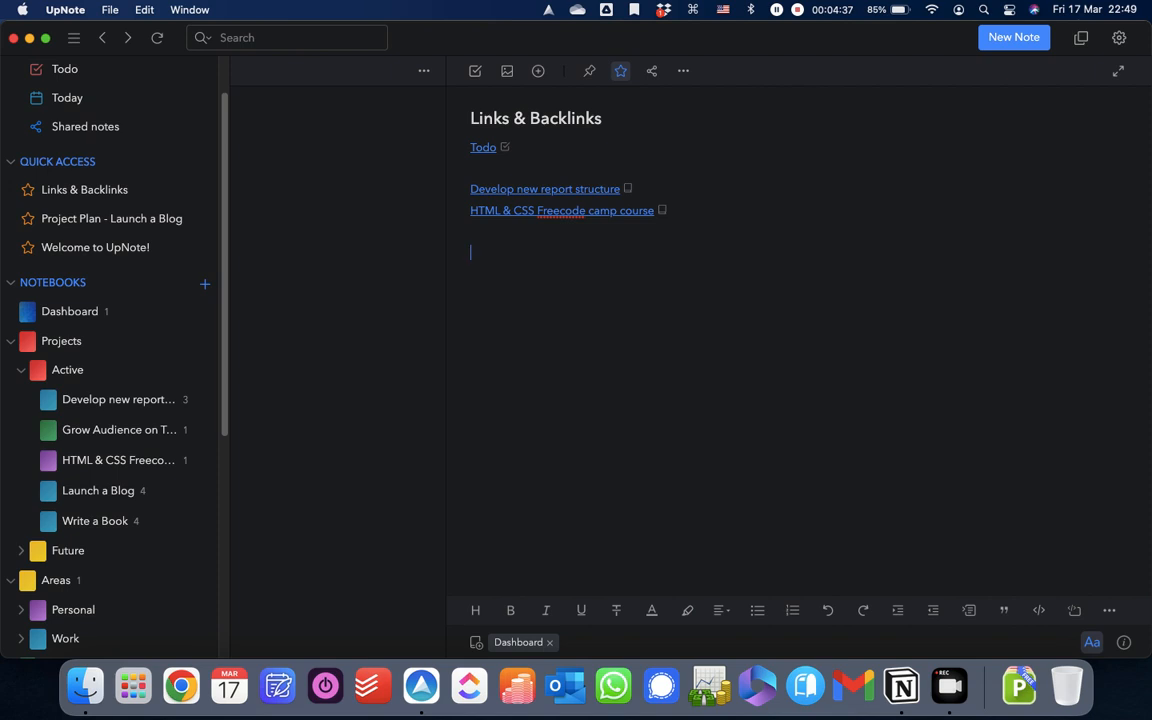
pyautogui.moveTo(360, 236)
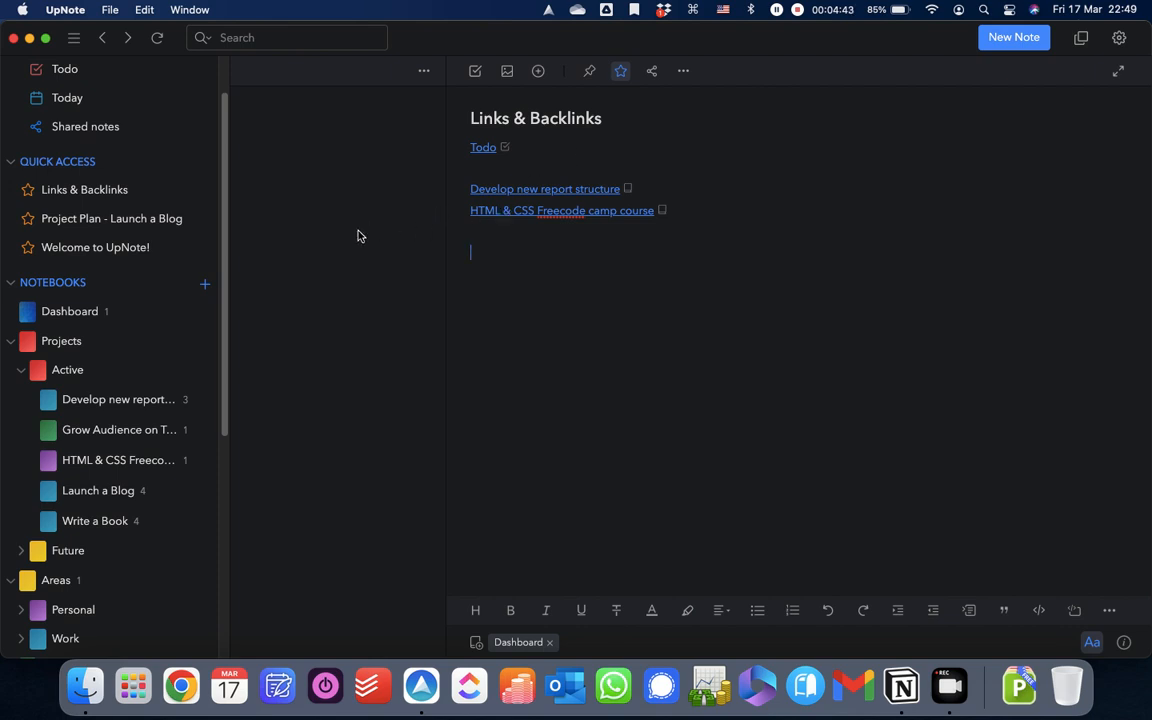
pyautogui.moveTo(272, 318)
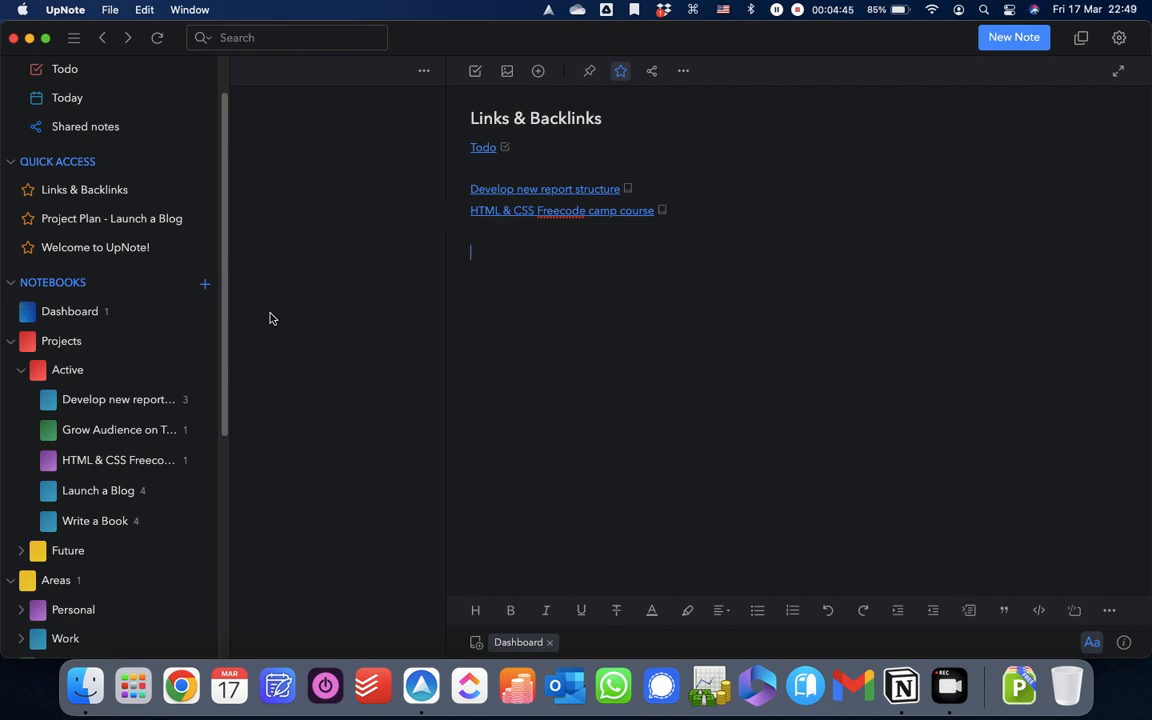
pyautogui.moveTo(95, 500)
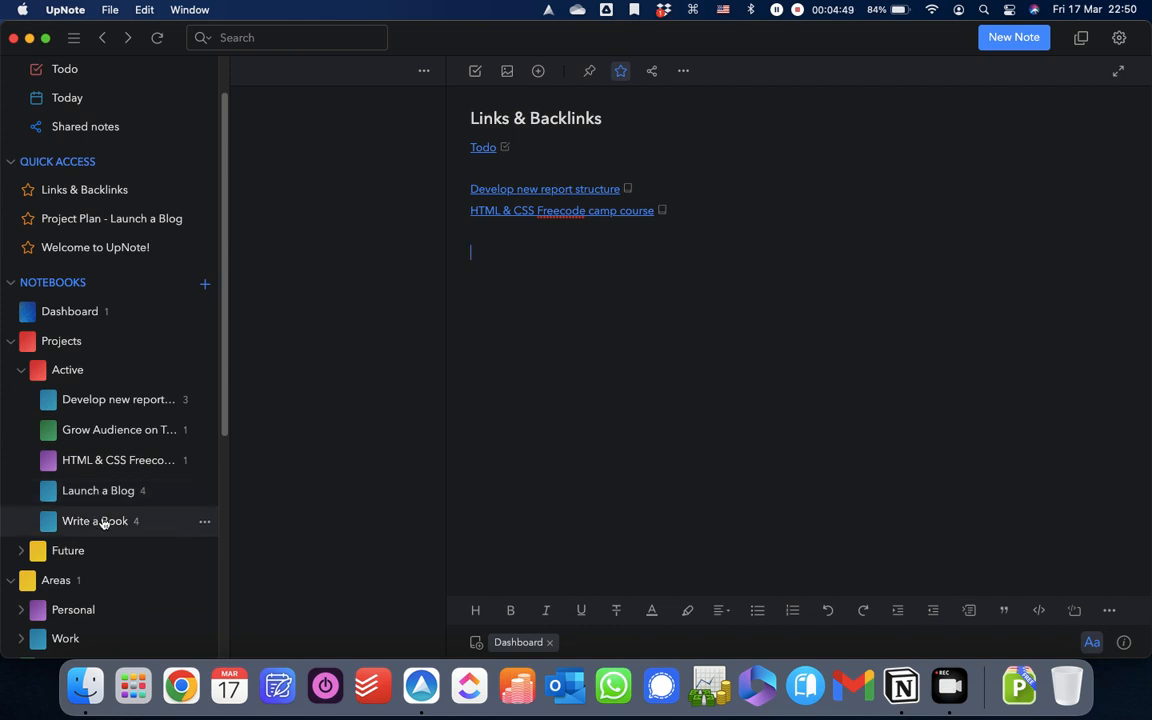
# - Open Write a Book and bring up the Chapter Plans note's link options
pyautogui.click(95, 520)
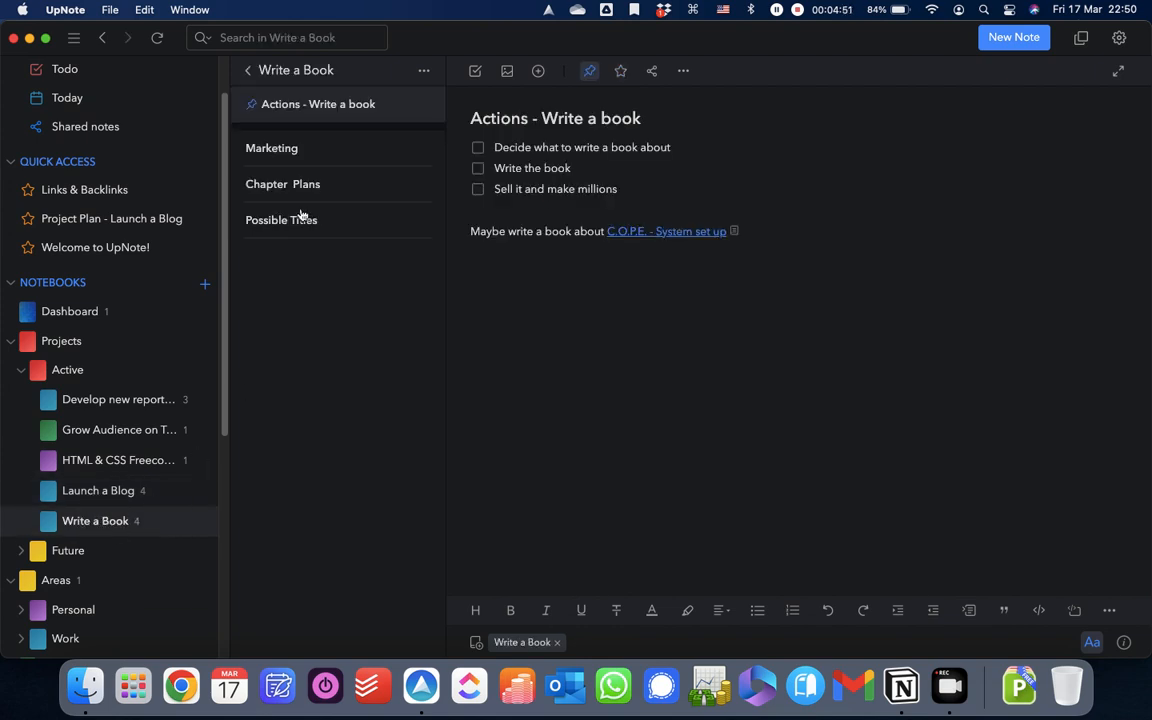
pyautogui.moveTo(322, 149)
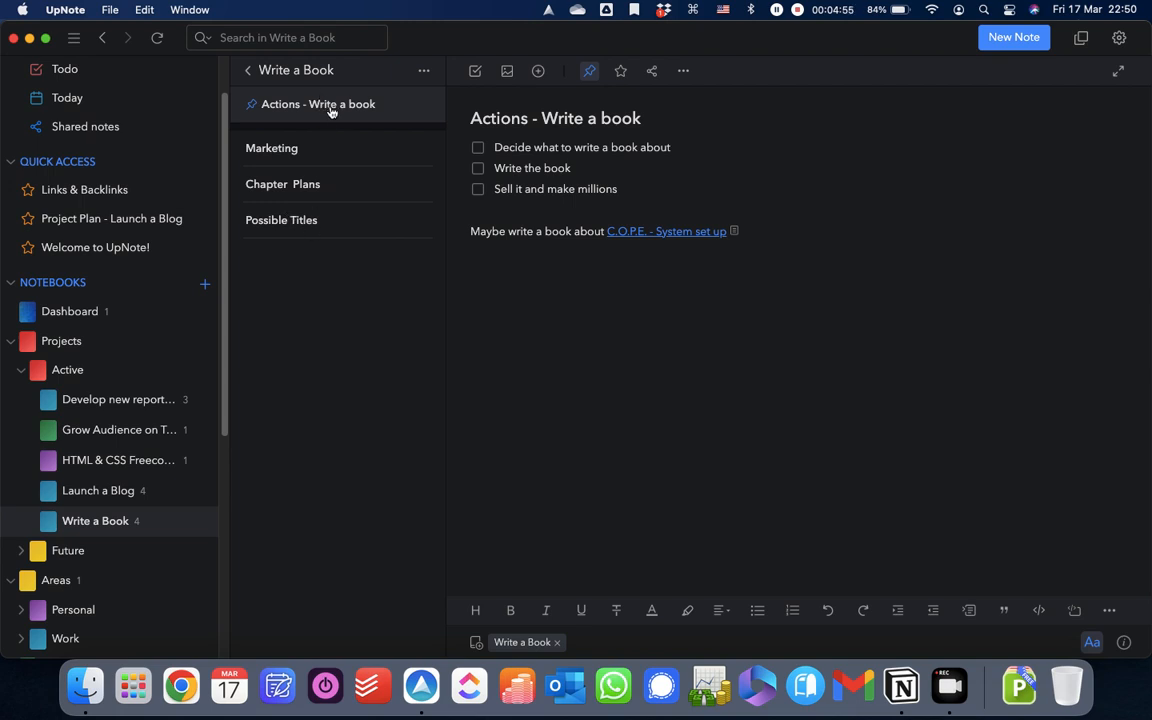
pyautogui.rightClick(283, 184)
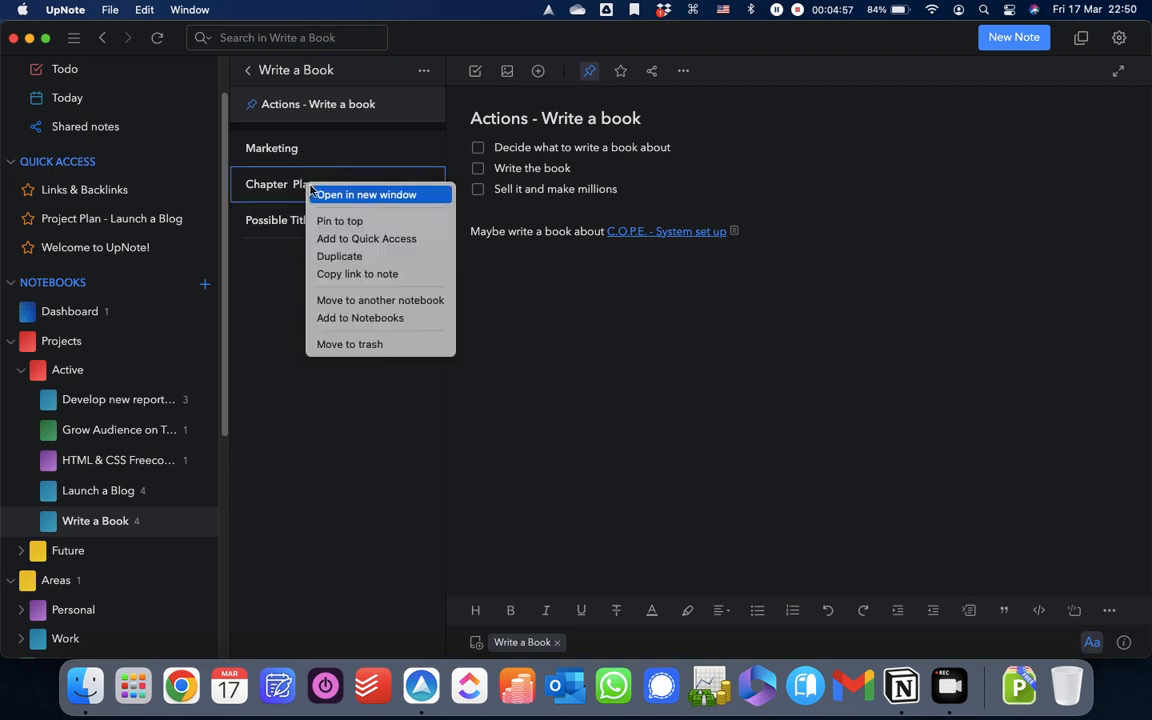
pyautogui.moveTo(277, 190)
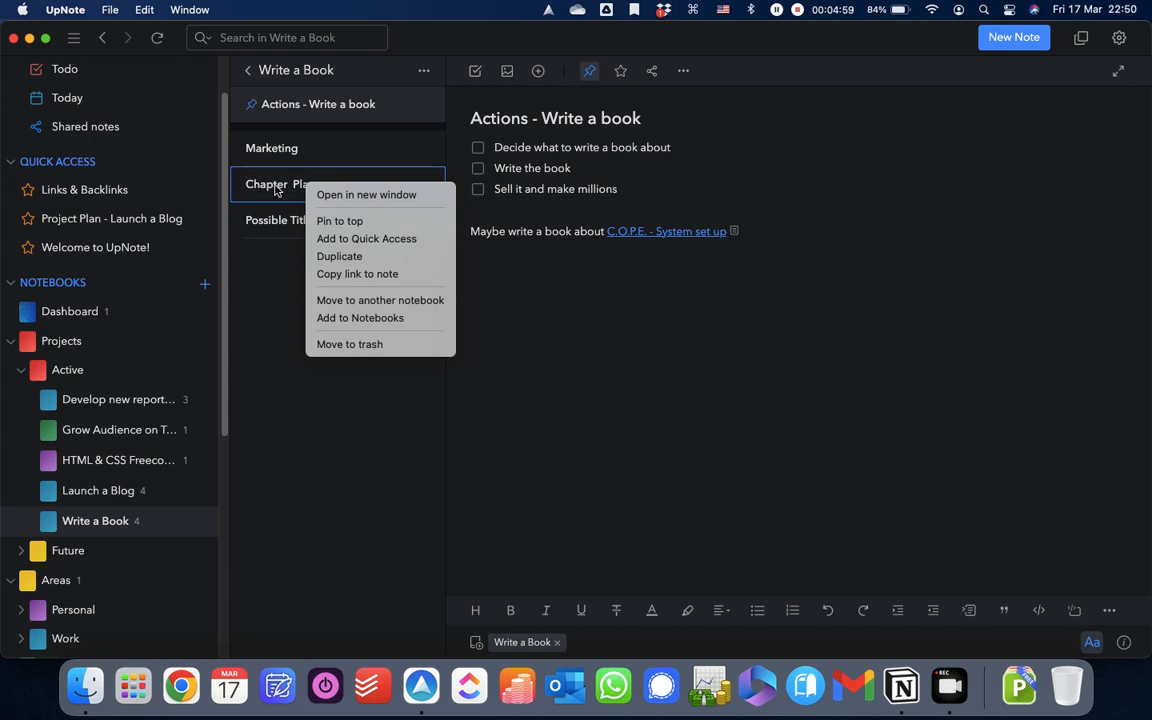
pyautogui.moveTo(357, 274)
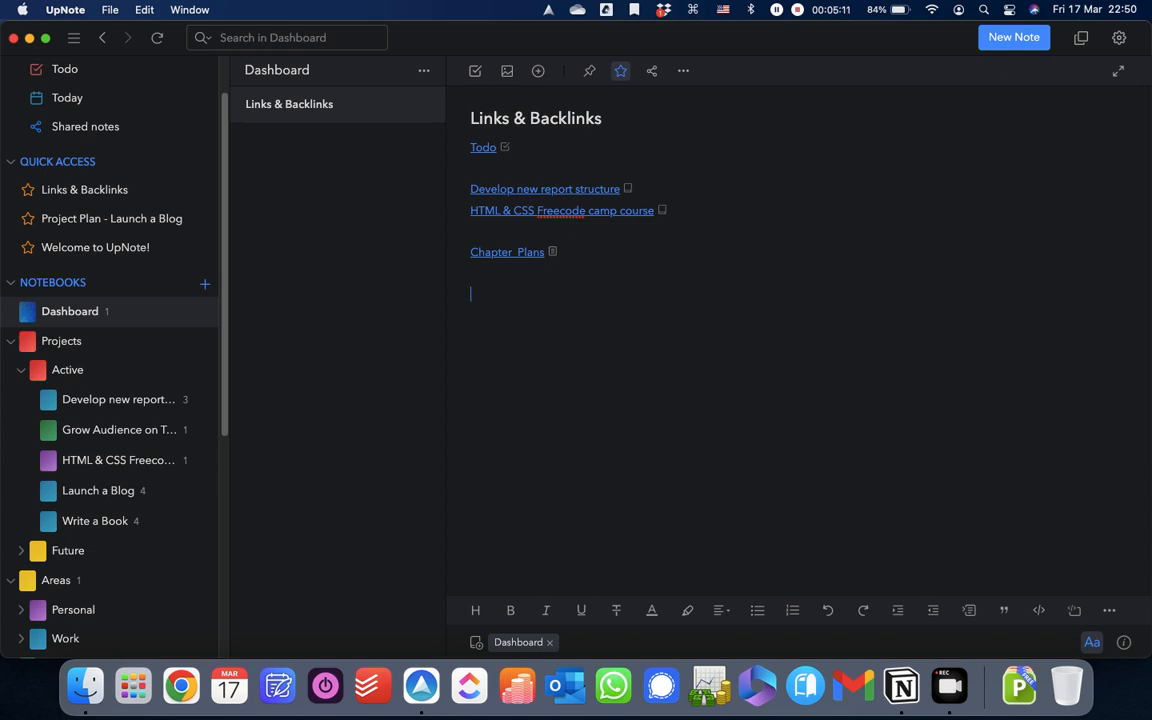
# - Link the Actions - HTML & CSS Course note using the [[ 'actio' suggestion
pyautogui.write('[[')
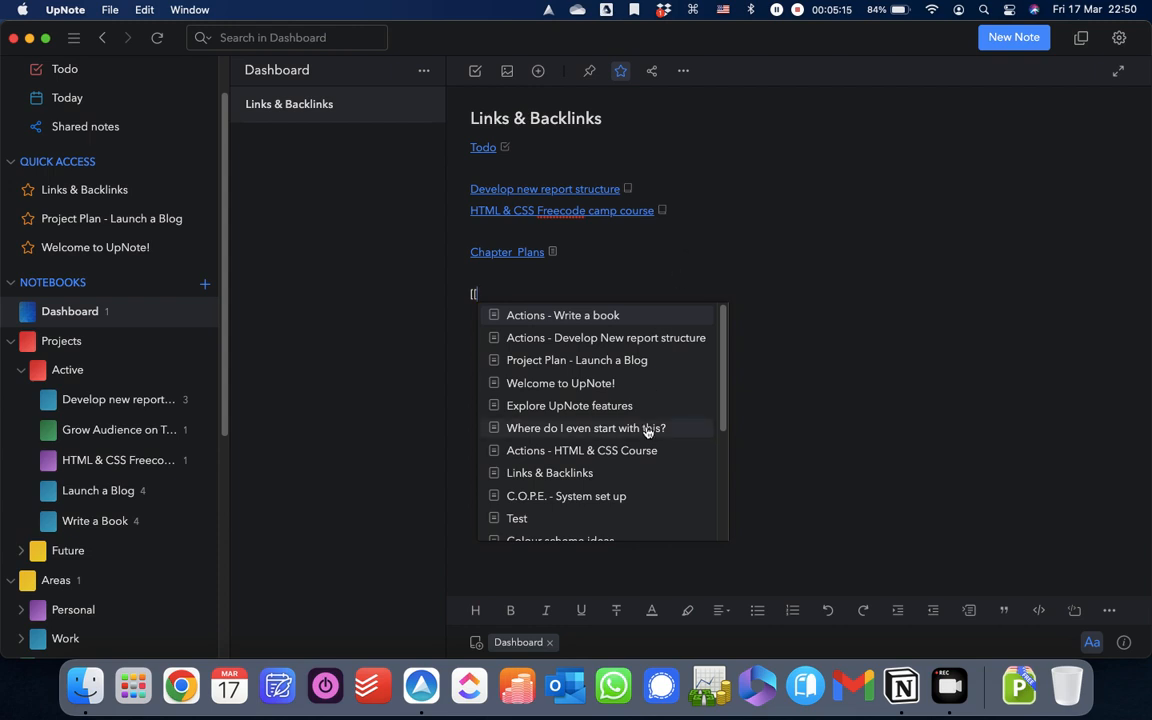
pyautogui.moveTo(646, 428)
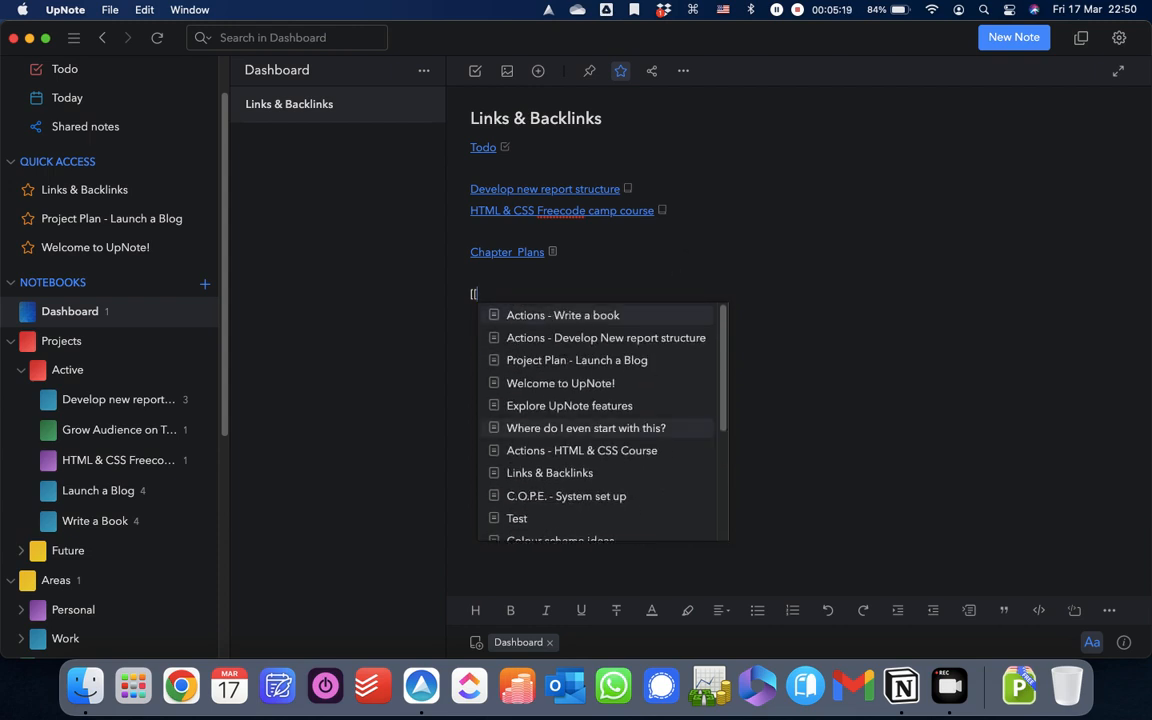
pyautogui.write('actio')
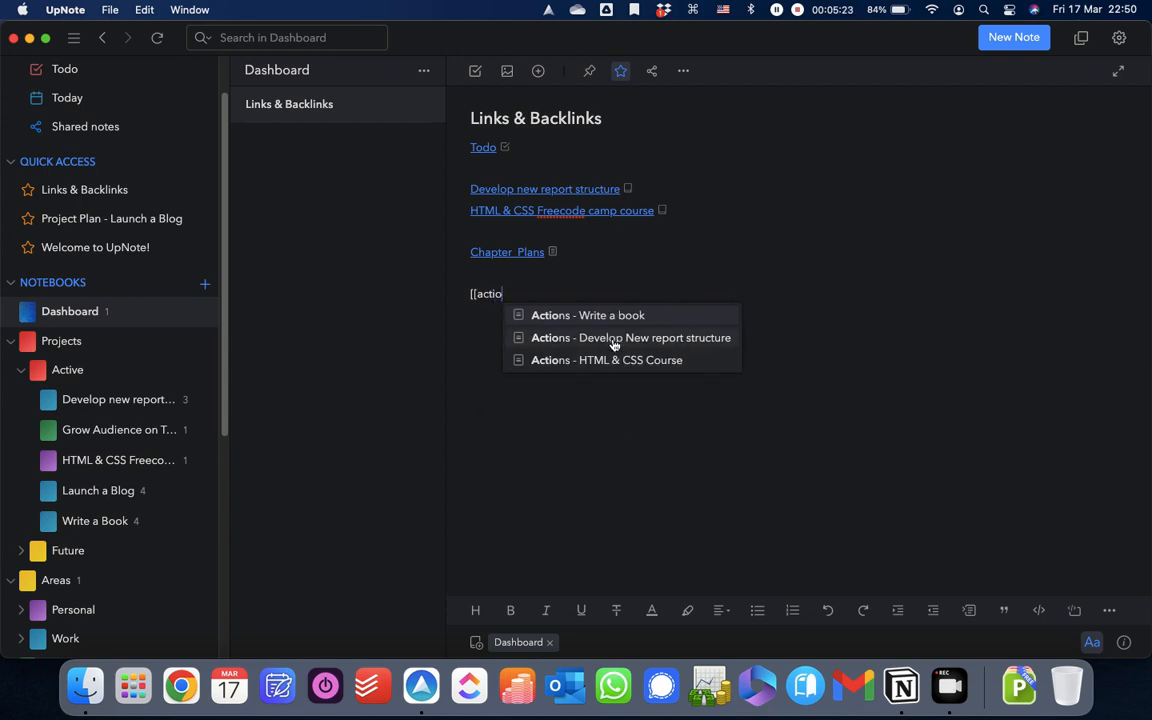
pyautogui.click(606, 360)
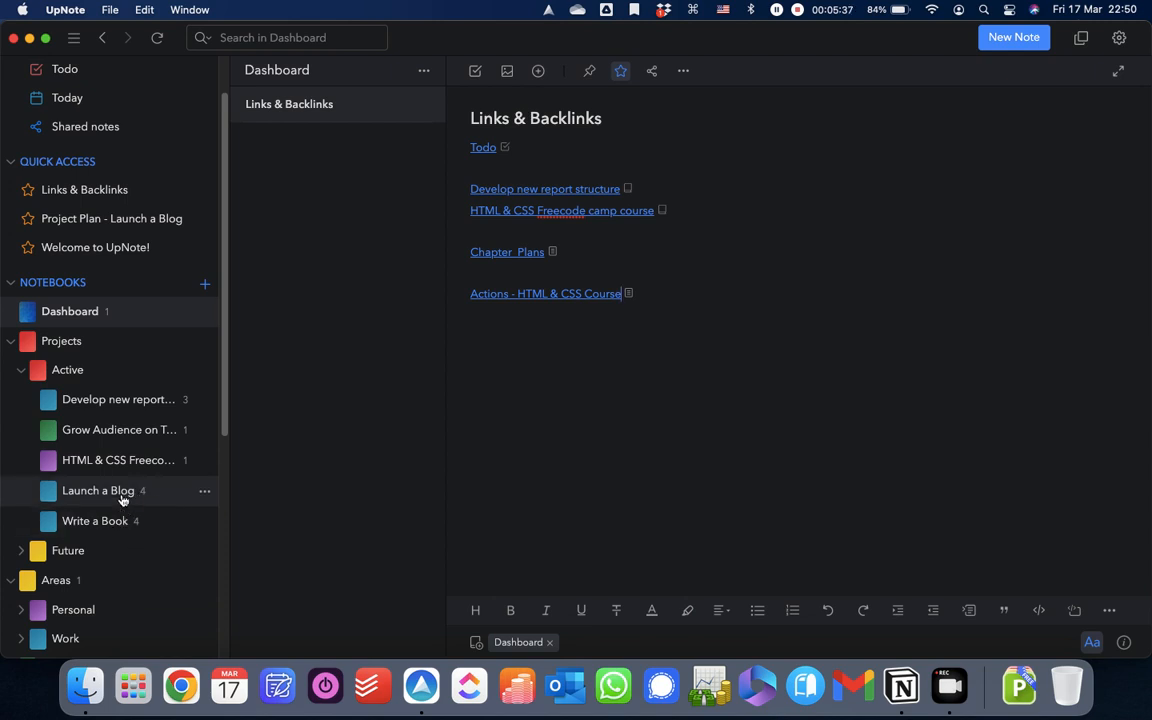
# - Copy links to the four Launch a Blog notes and paste them into Links & Backlinks
pyautogui.click(98, 490)
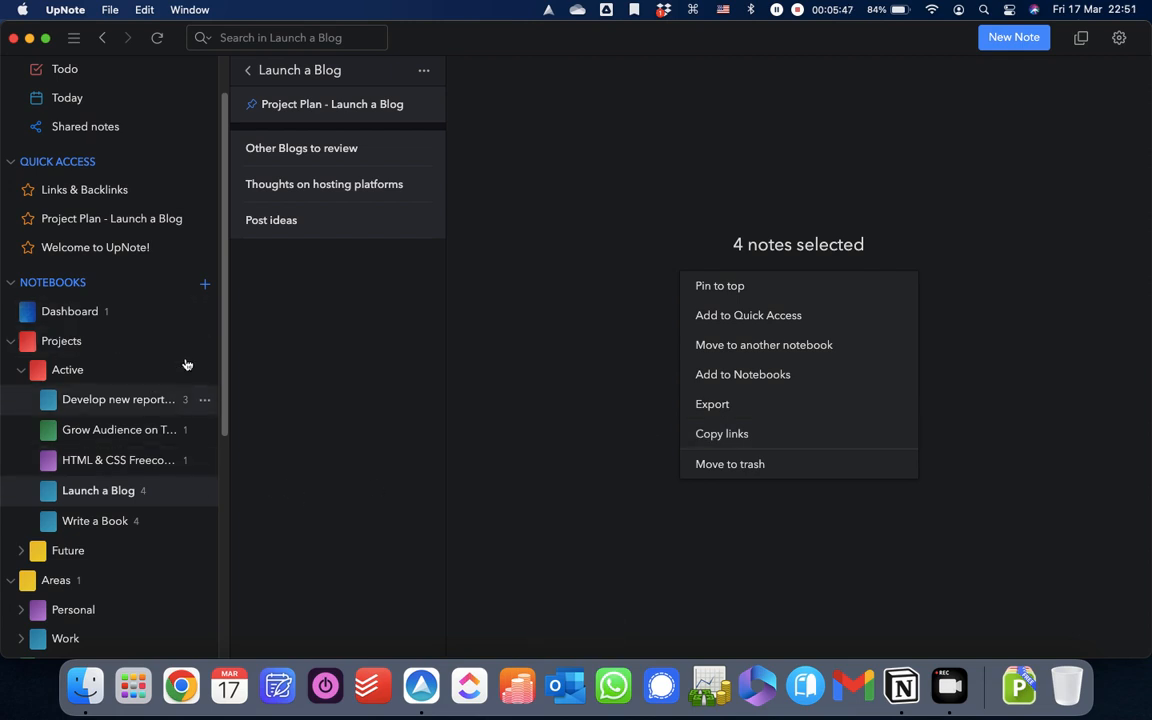
pyautogui.click(70, 311)
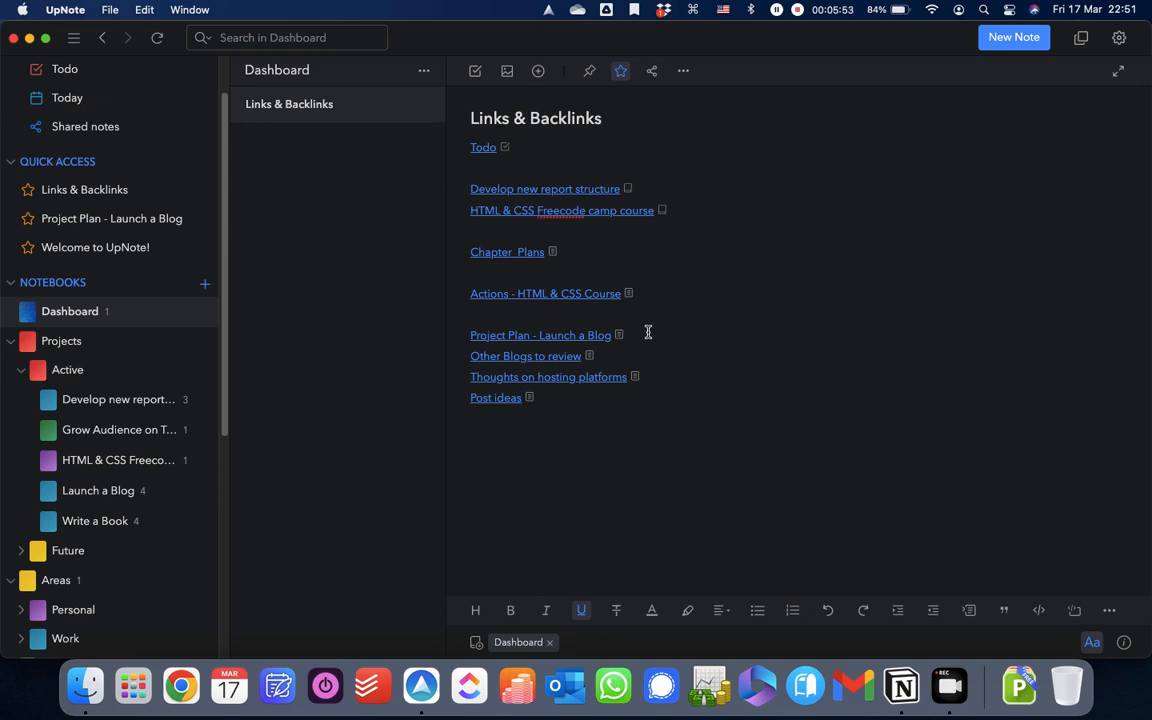
pyautogui.moveTo(175, 527)
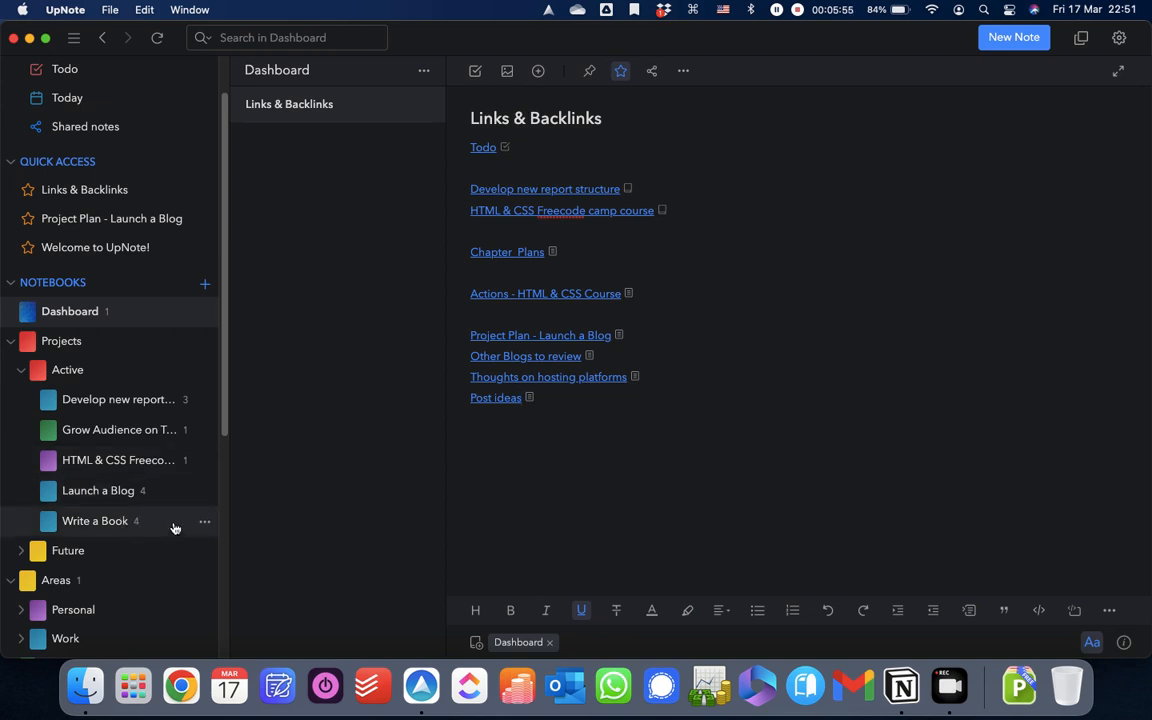
# - Add a Contents heading and numbered links to three blog notes in Project Plan - Launch a Blog
pyautogui.click(98, 490)
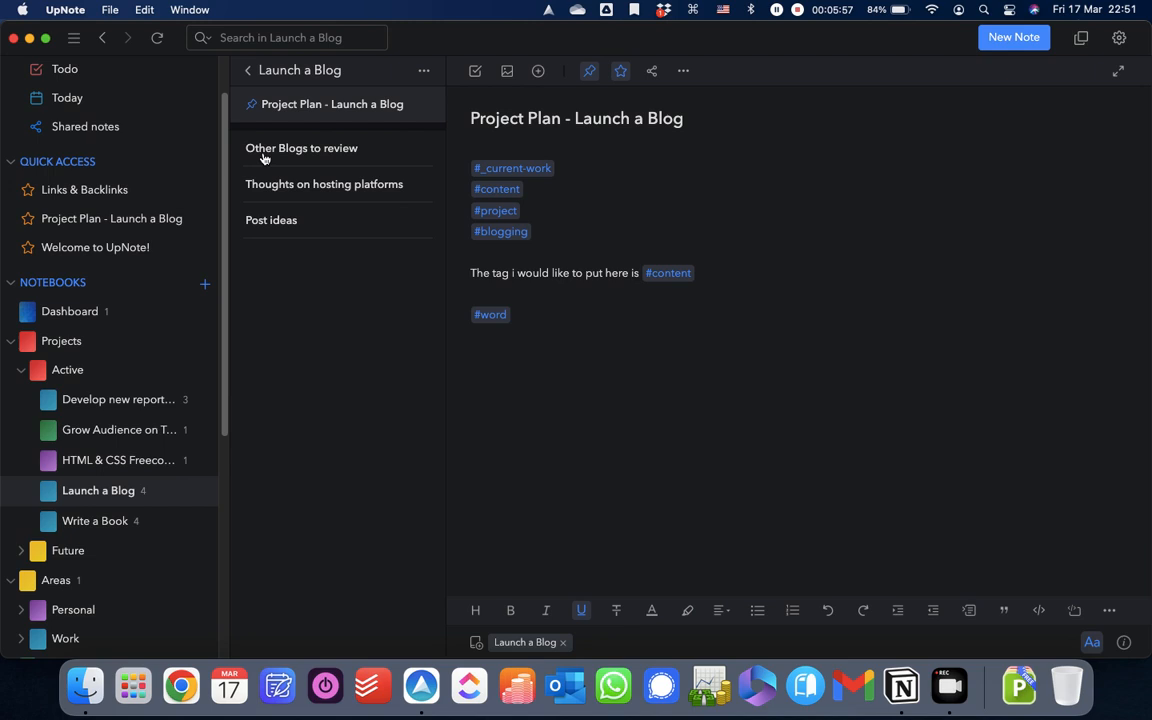
pyautogui.moveTo(330, 127)
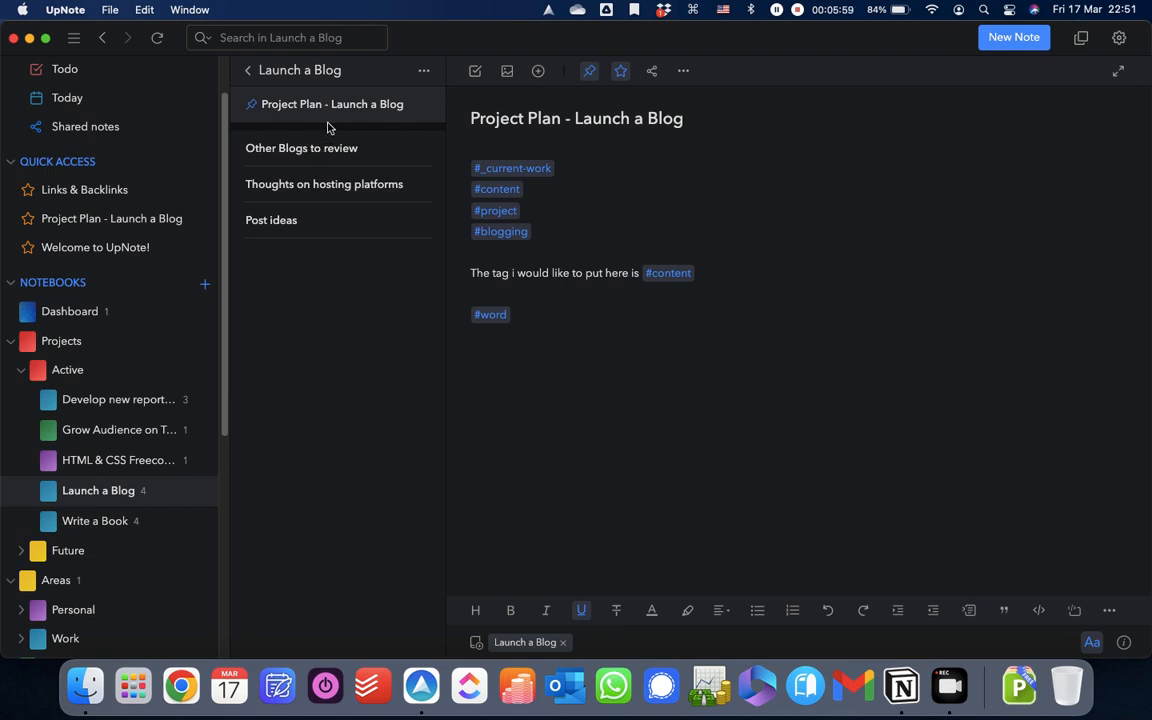
pyautogui.moveTo(317, 140)
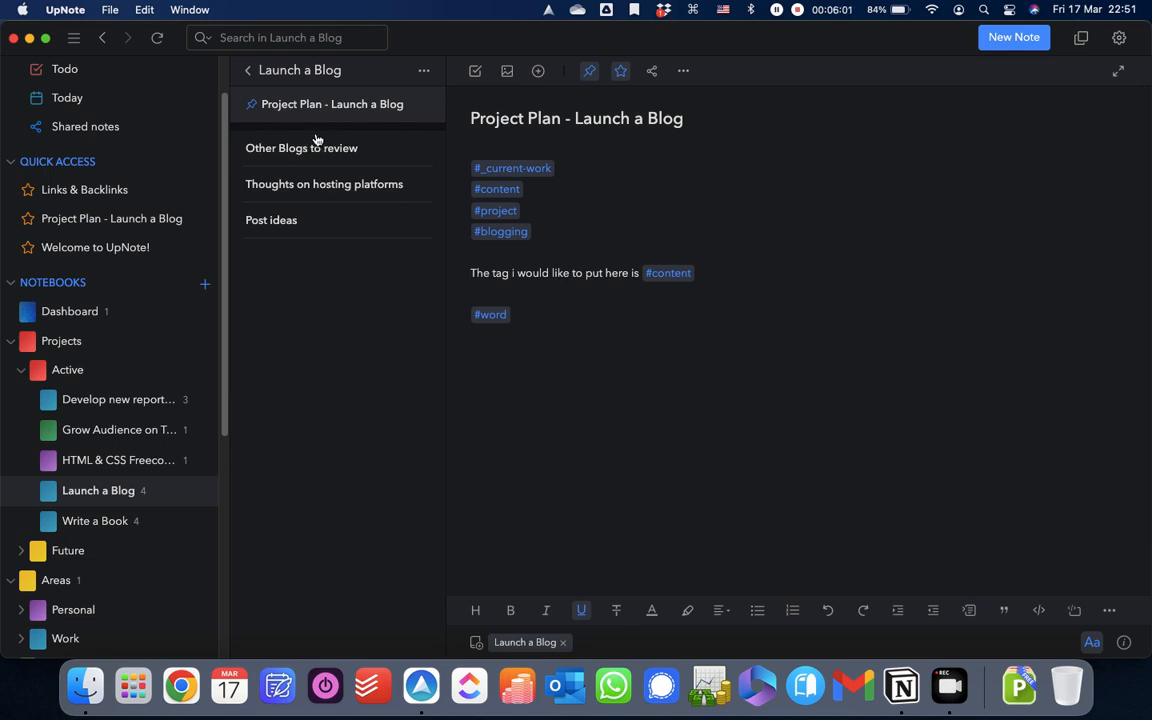
pyautogui.moveTo(309, 360)
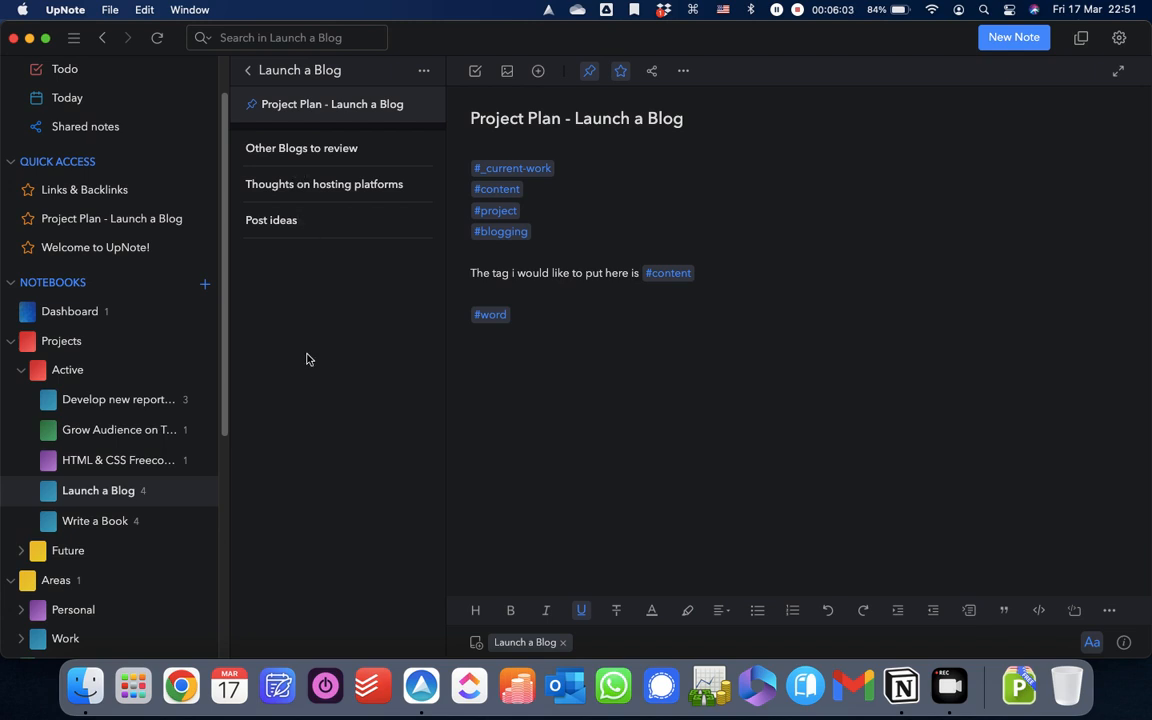
pyautogui.moveTo(310, 301)
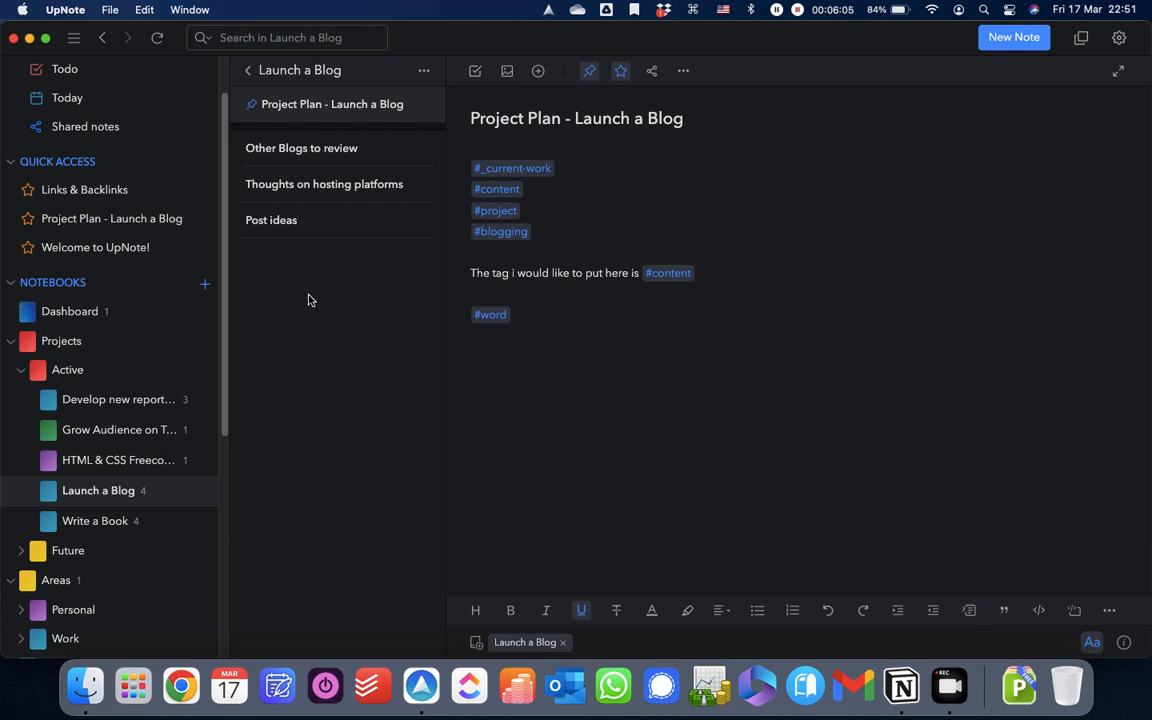
pyautogui.click(301, 148)
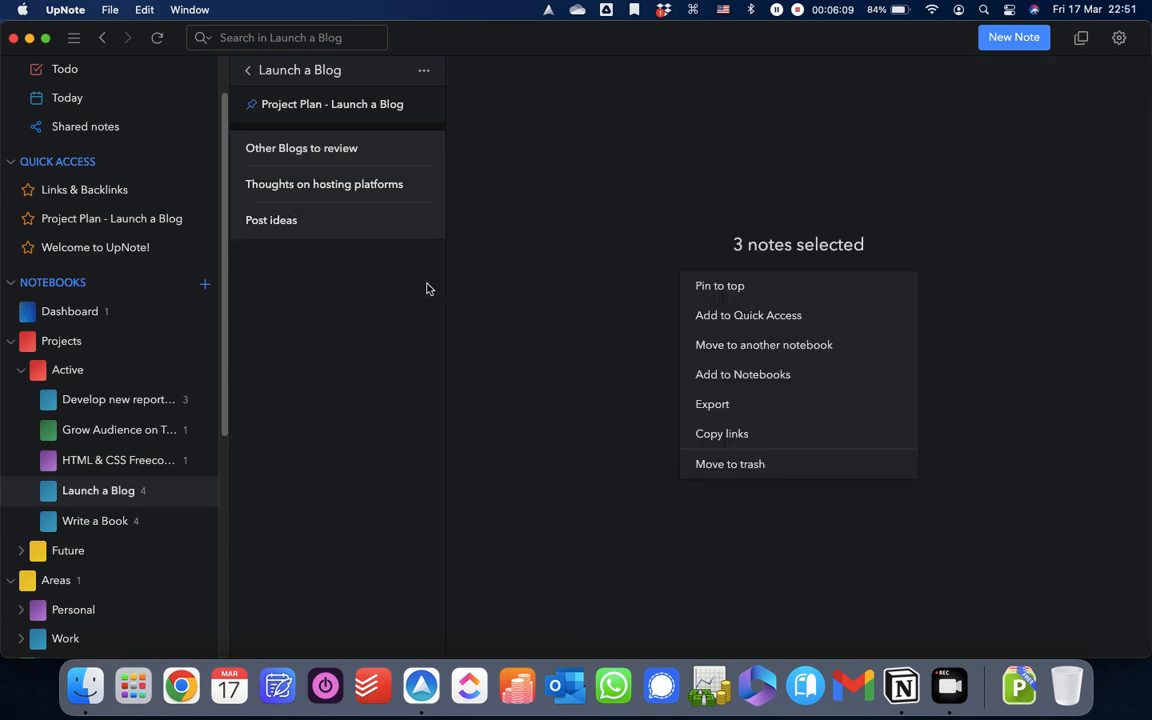
pyautogui.click(721, 433)
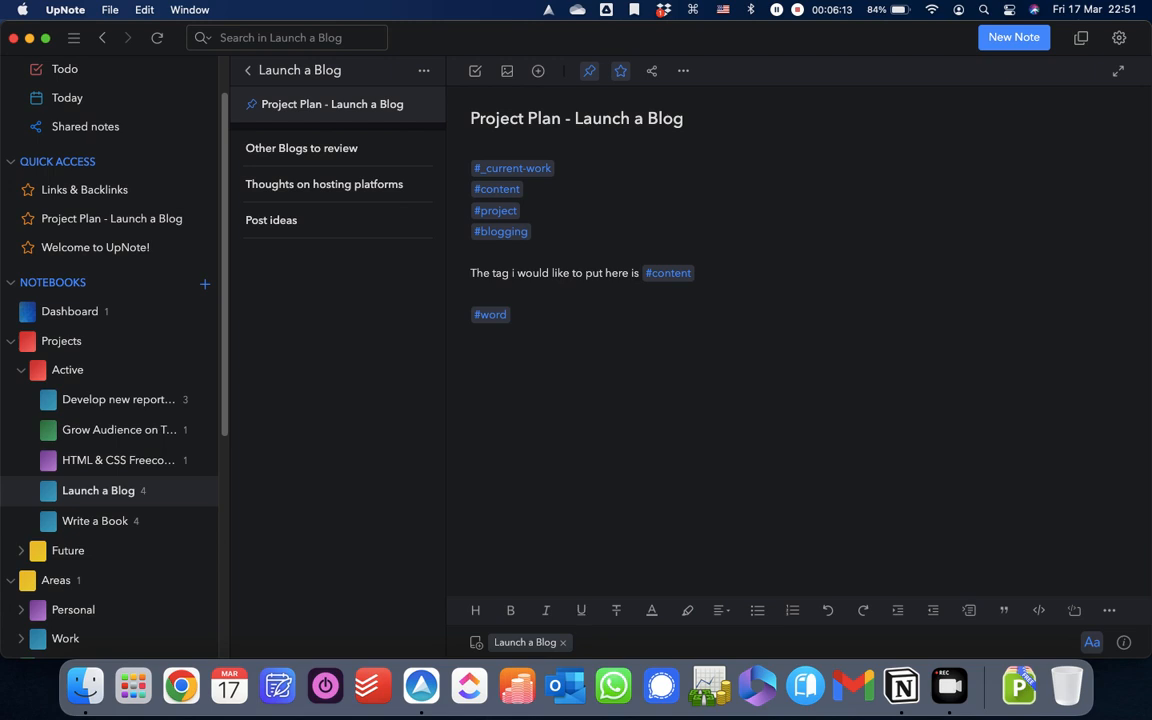
pyautogui.write('Contents')
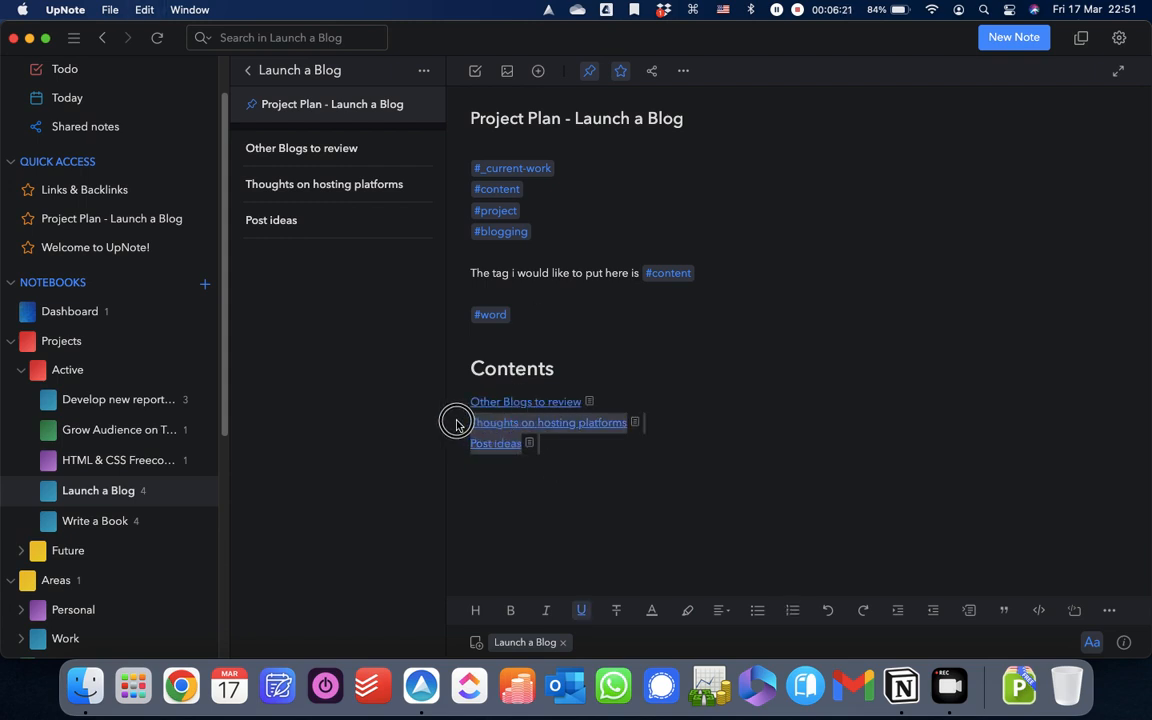
pyautogui.click(792, 611)
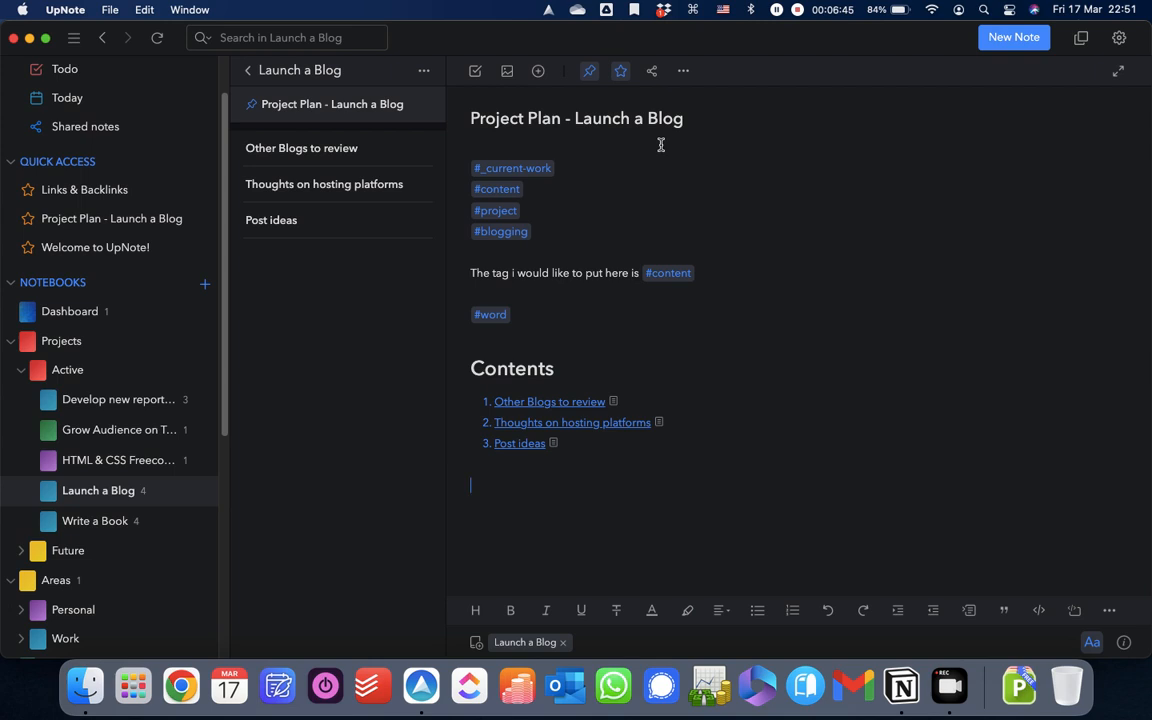
pyautogui.moveTo(449, 242)
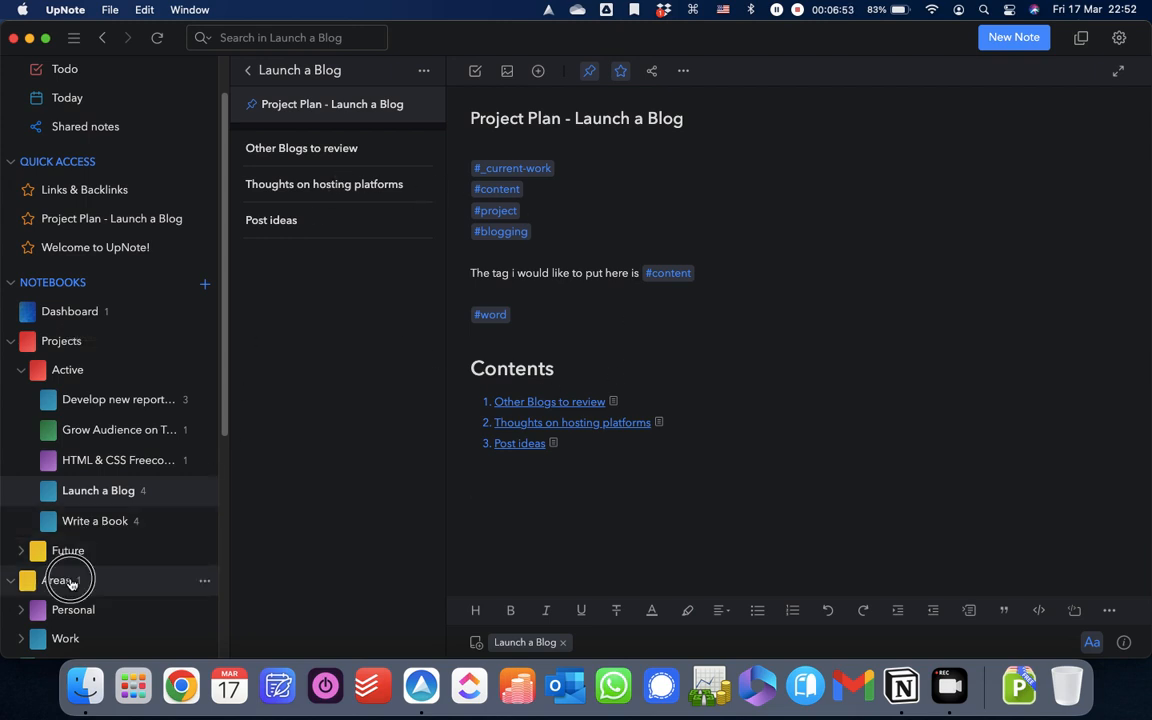
# - In Areas' C.O.P.E. info panel, collapse contents and follow the Actions - Write a book backlink
pyautogui.click(56, 580)
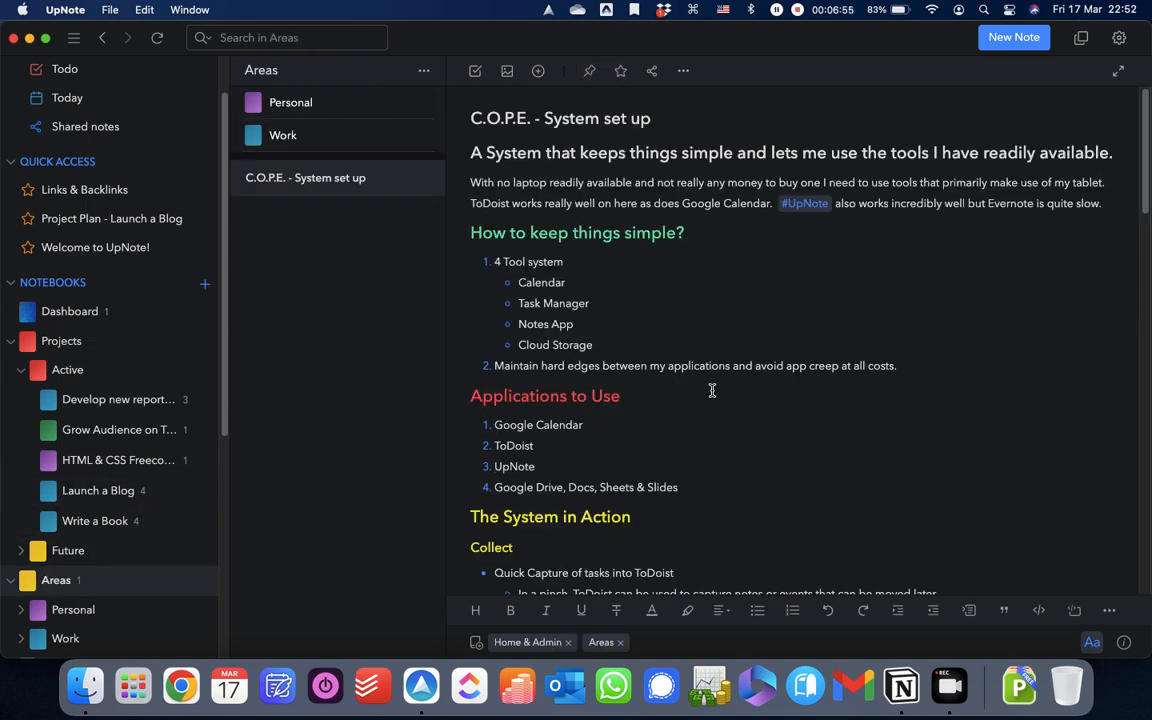
pyautogui.scroll(-3)
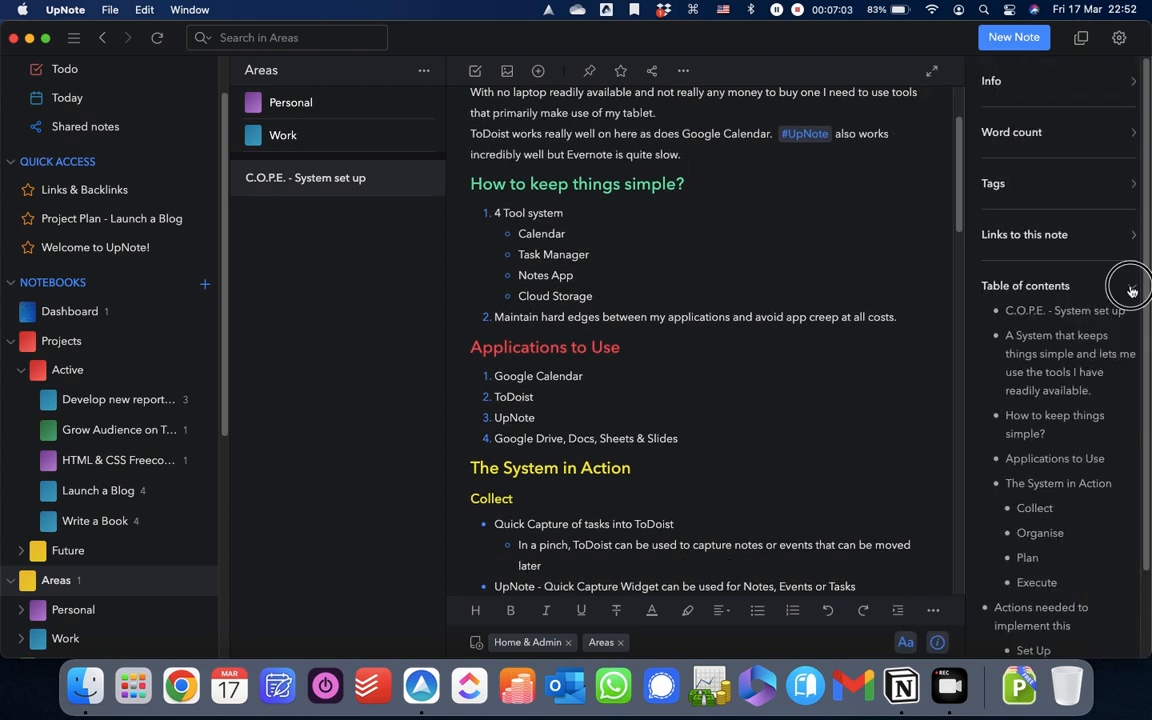
pyautogui.click(1131, 287)
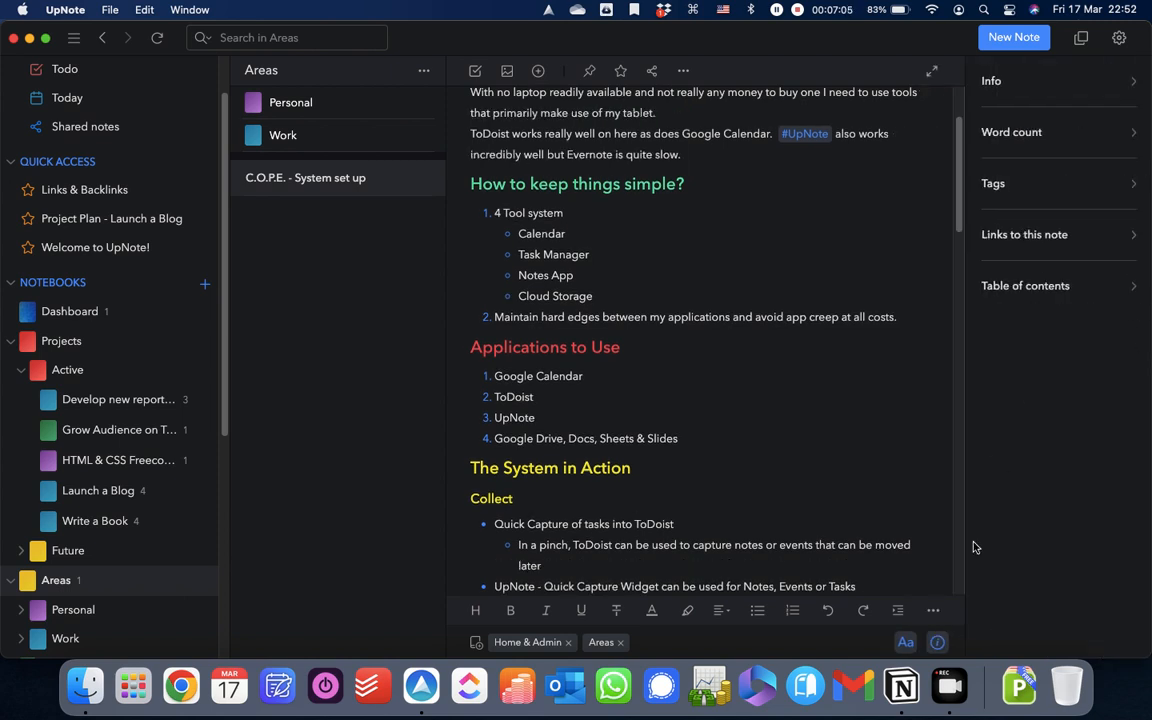
pyautogui.moveTo(1093, 245)
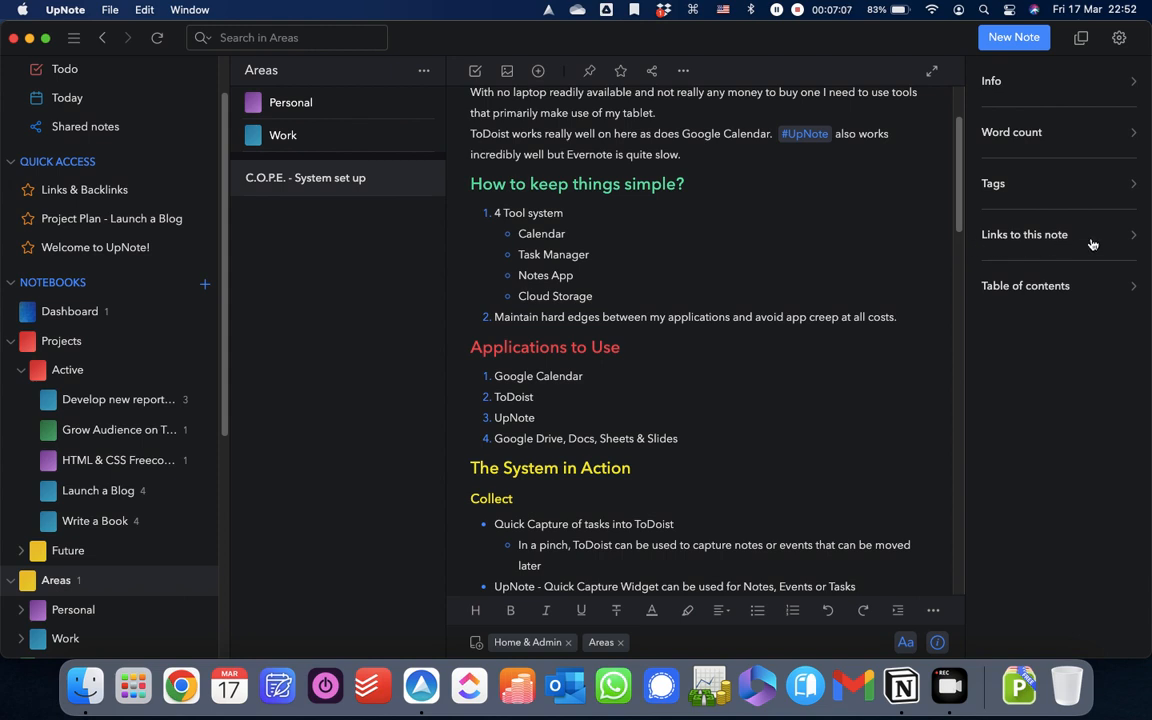
pyautogui.click(1025, 234)
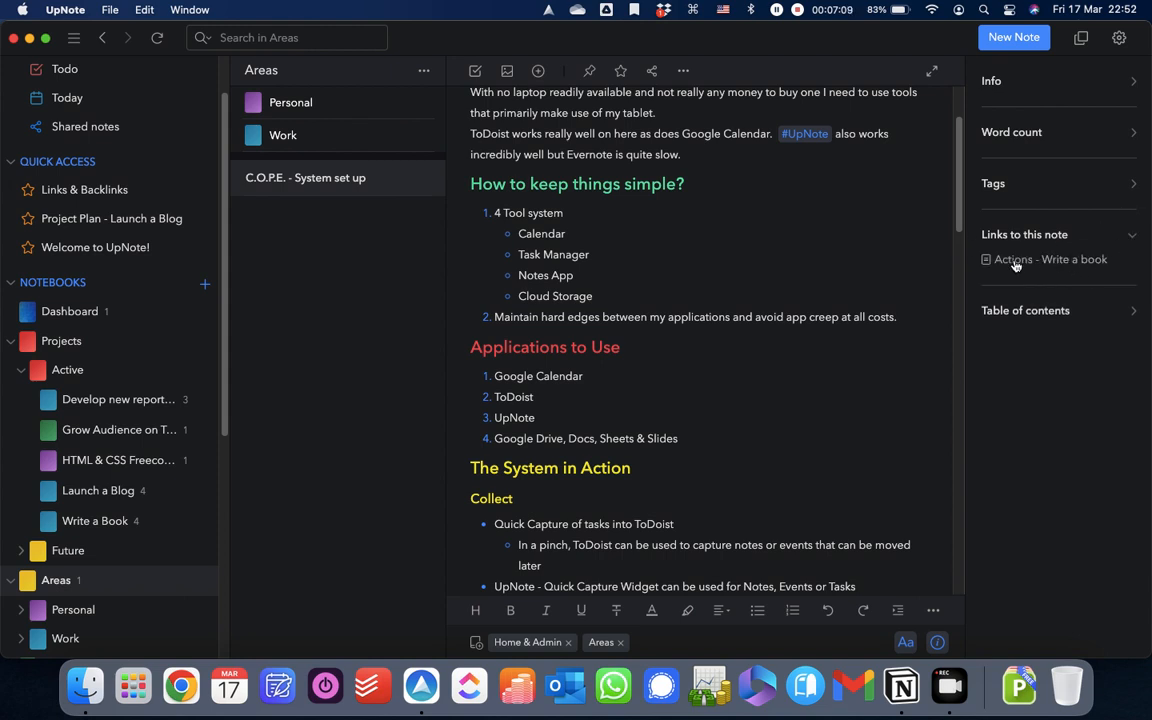
pyautogui.moveTo(1048, 271)
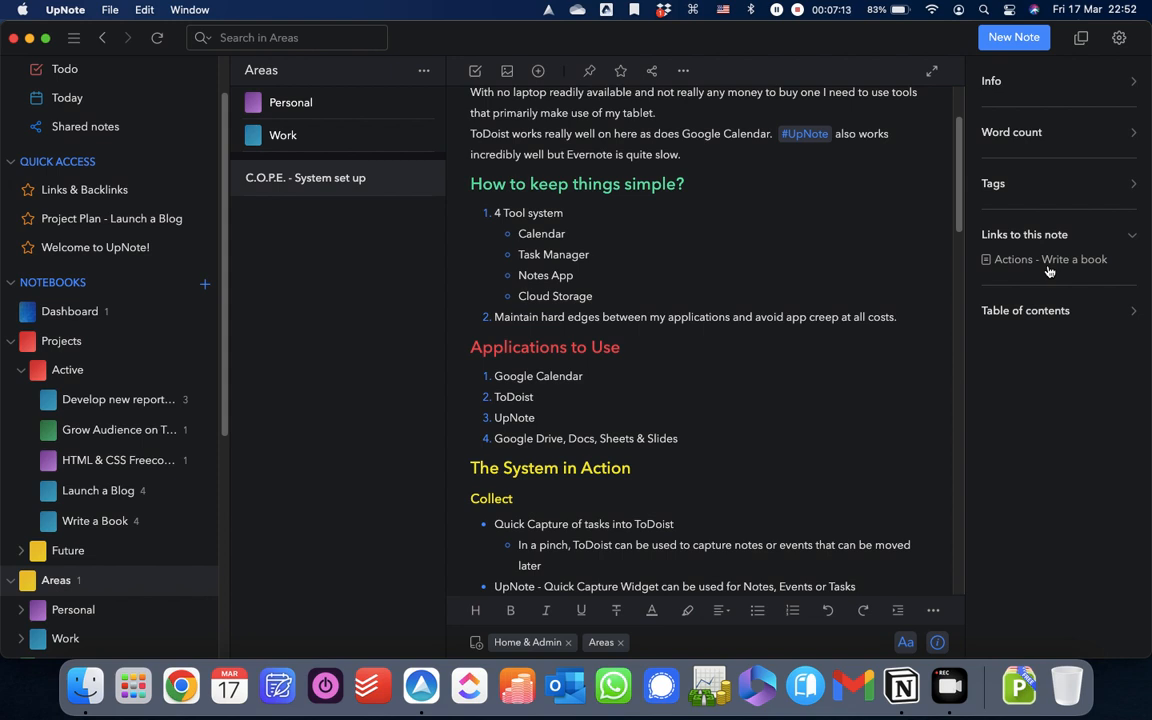
pyautogui.click(1048, 259)
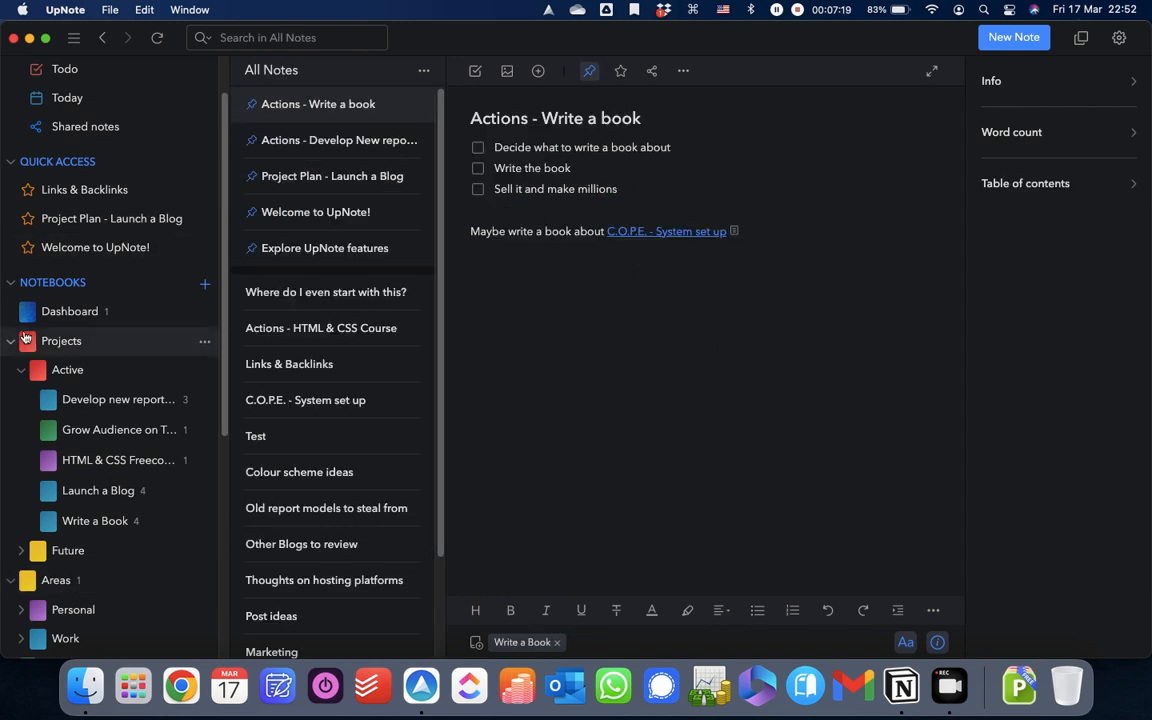
# - Return to Links & Backlinks in Dashboard and hide the note info panel
pyautogui.click(70, 311)
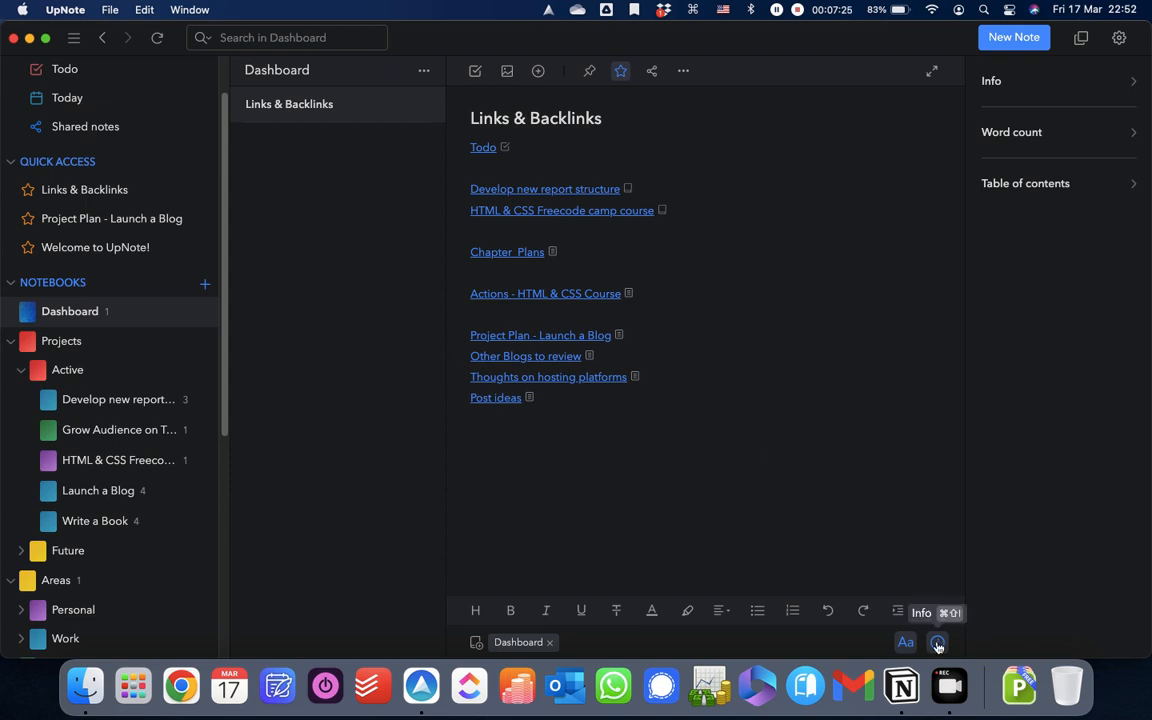
pyautogui.click(937, 643)
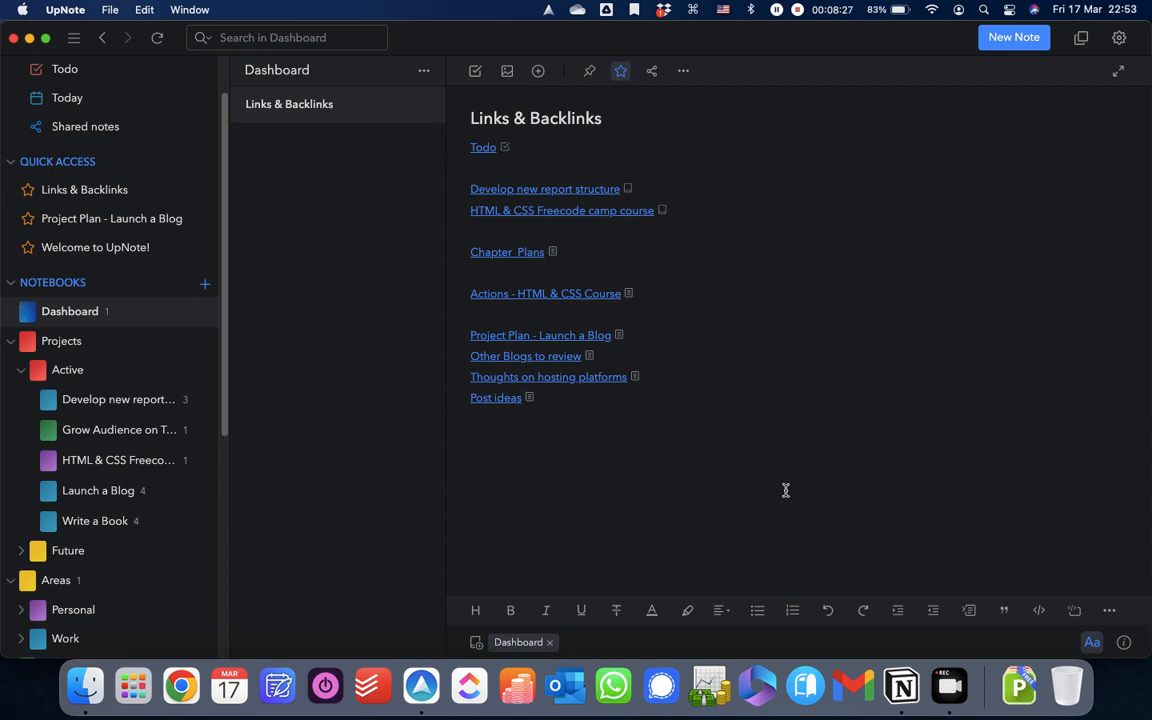
pyautogui.moveTo(180, 374)
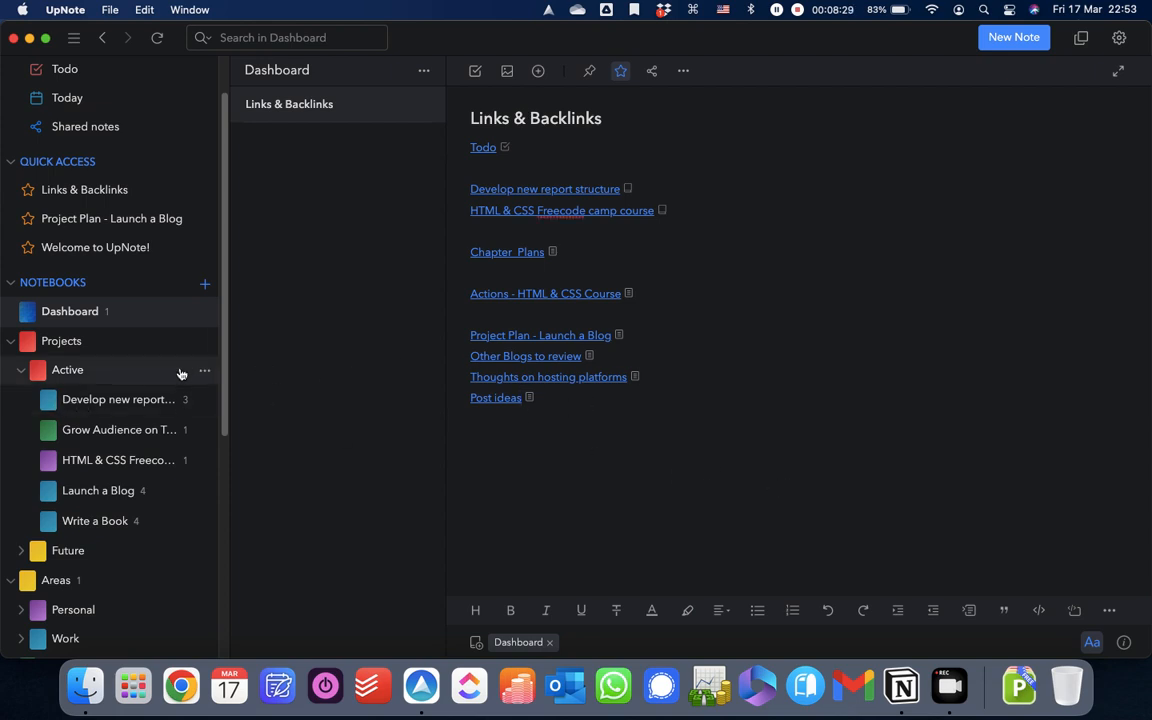
pyautogui.moveTo(687, 610)
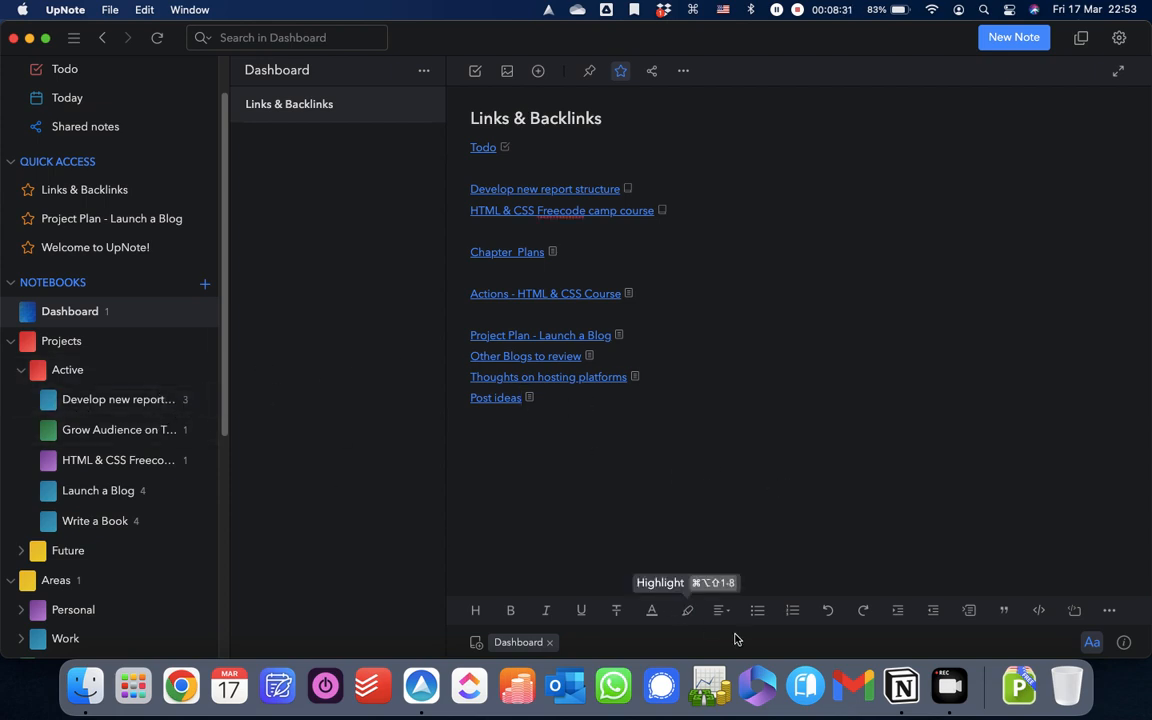
pyautogui.moveTo(901, 685)
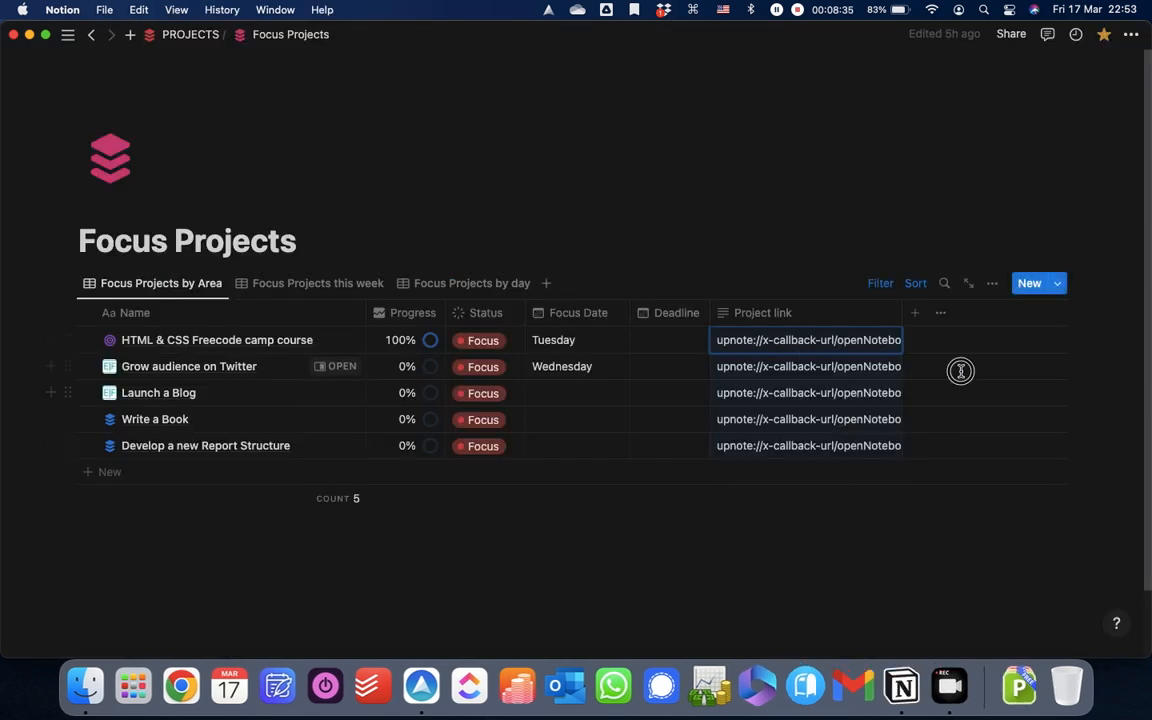
# - Begin selecting the Project link cells in Notion's Focus Projects table
pyautogui.click(88, 366)
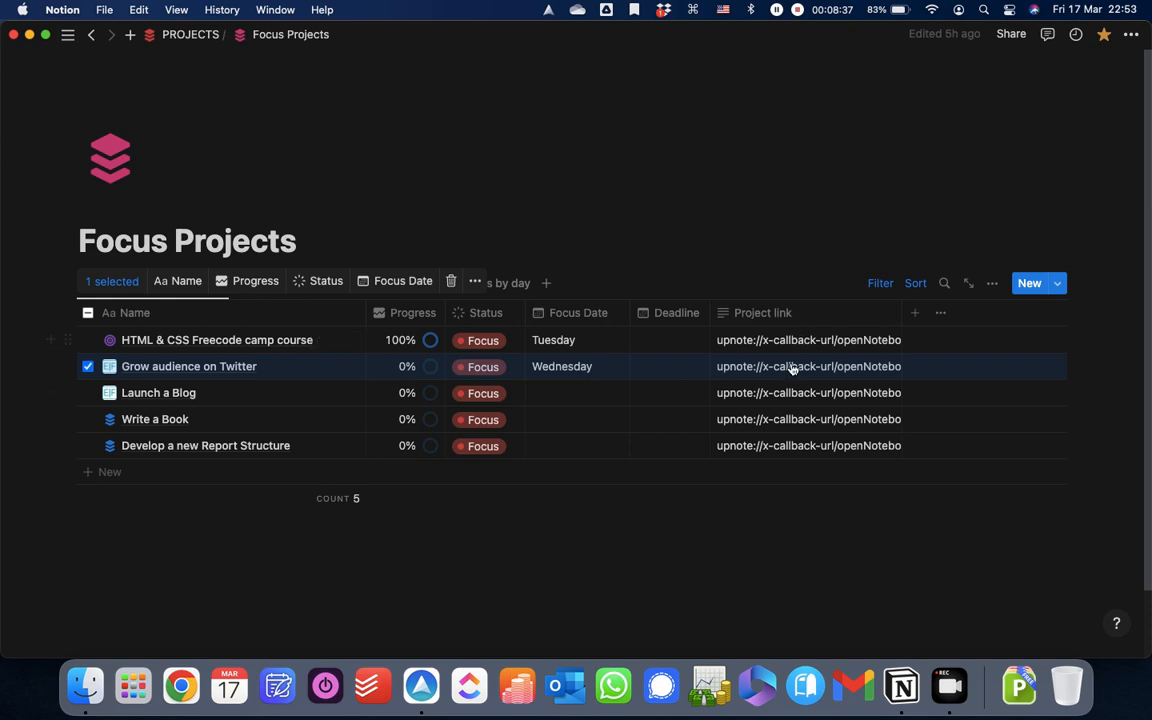
pyautogui.moveTo(745, 427)
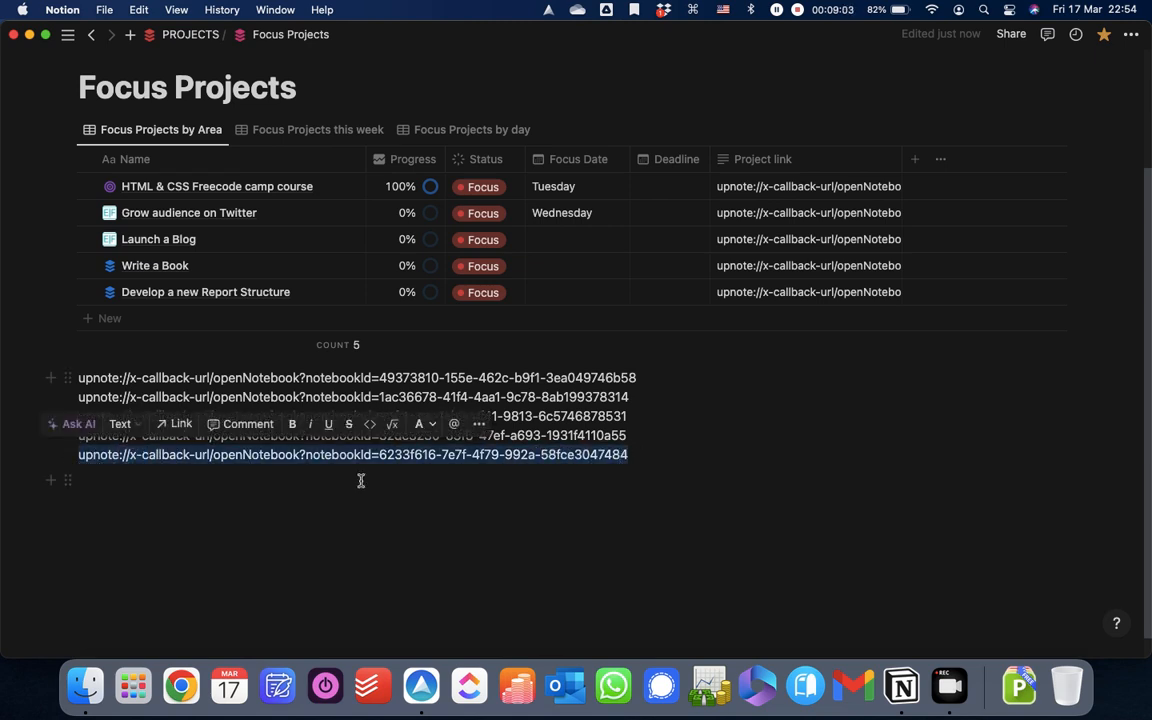
pyautogui.moveTo(453, 423)
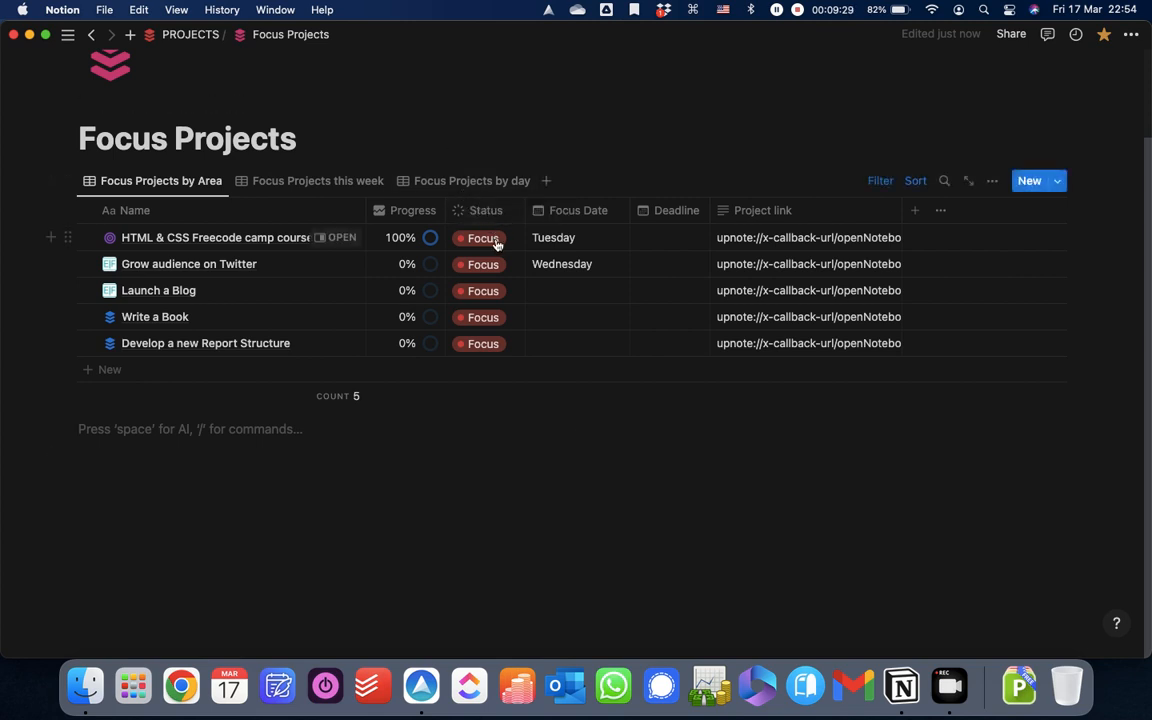
pyautogui.moveTo(491, 343)
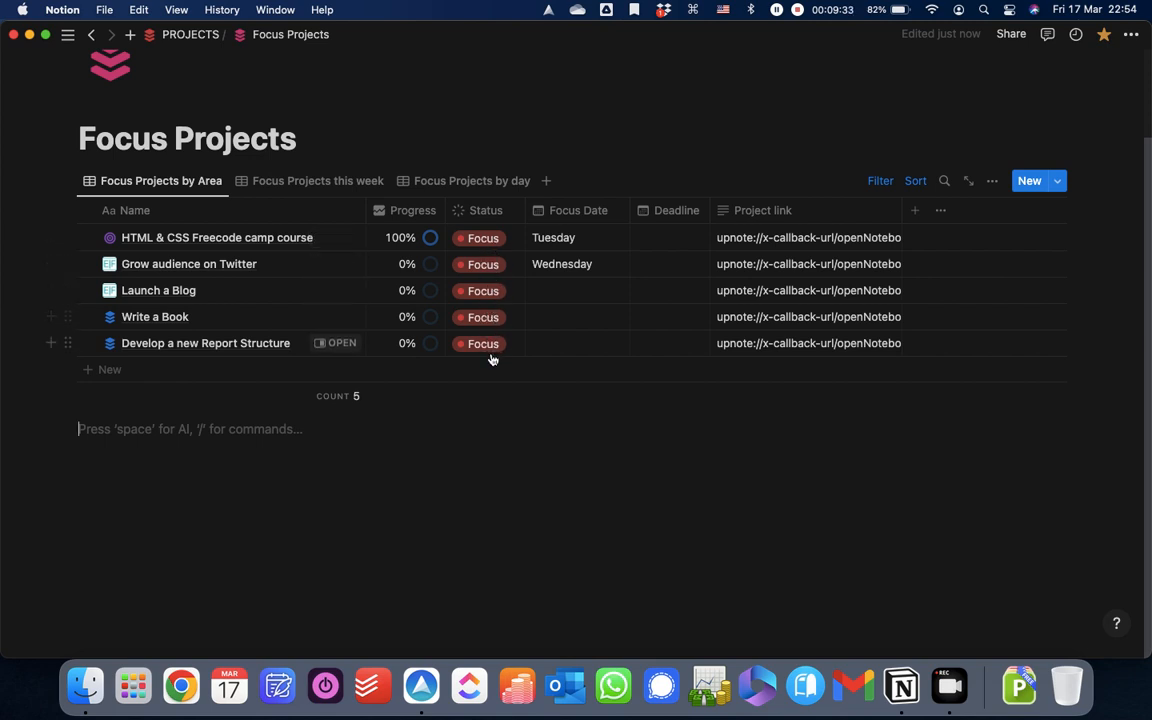
# - Select the Project link cells in Notion's Focus Projects table for copying
pyautogui.click(807, 237)
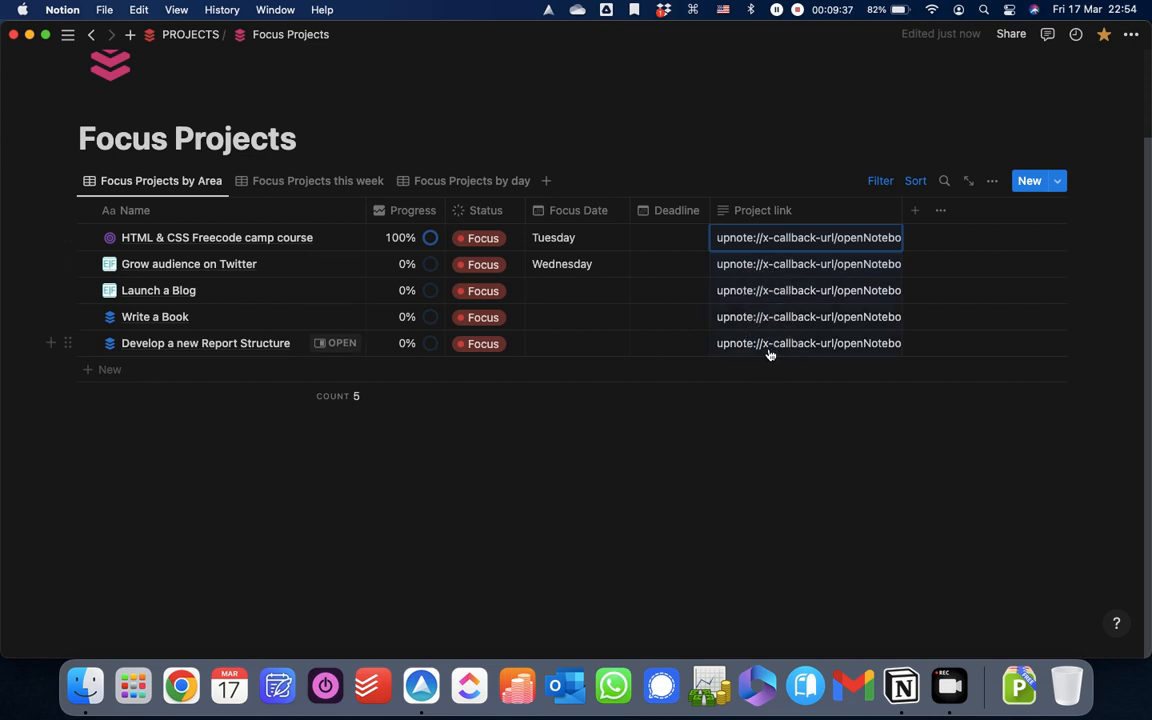
pyautogui.moveTo(643, 420)
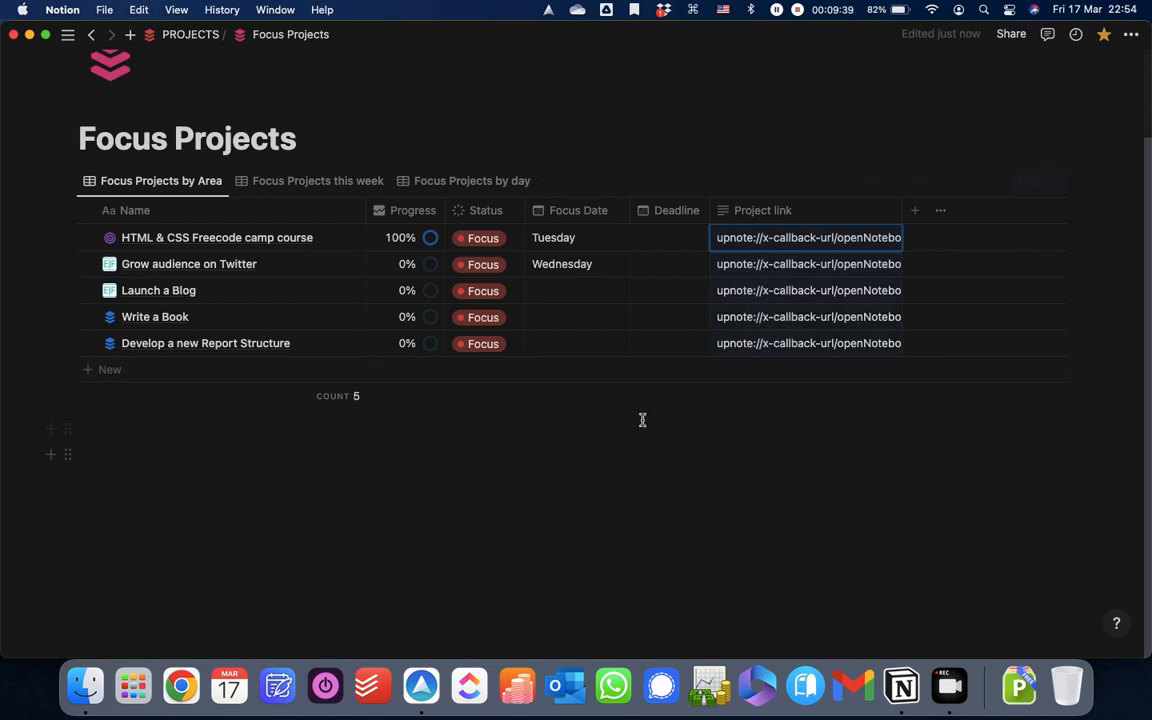
pyautogui.click(808, 237)
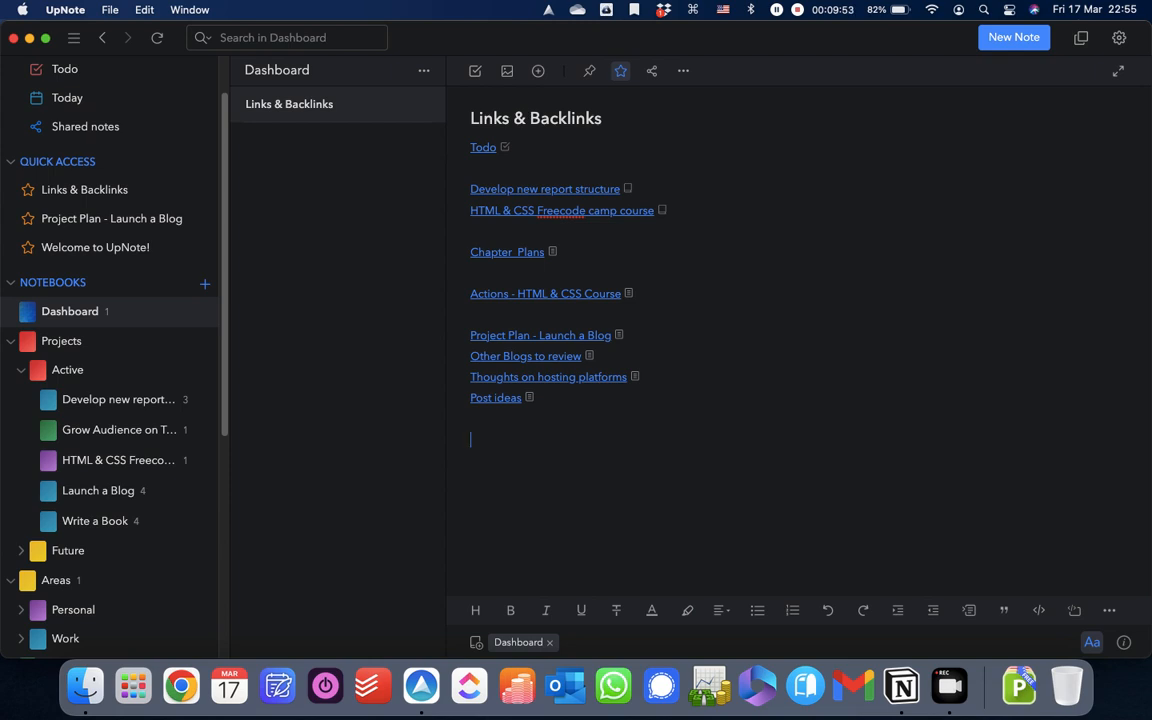
# - Type the heading '# Project Focus this Week' at the end of the note
pyautogui.write('#')
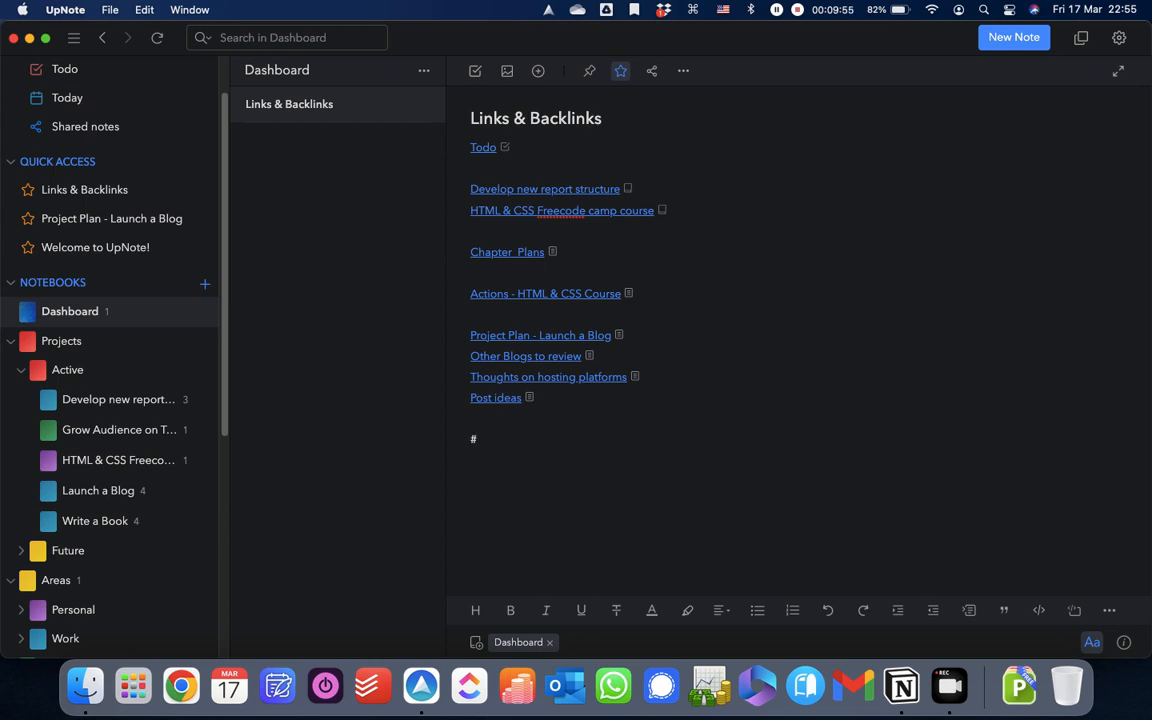
pyautogui.write('Pr')
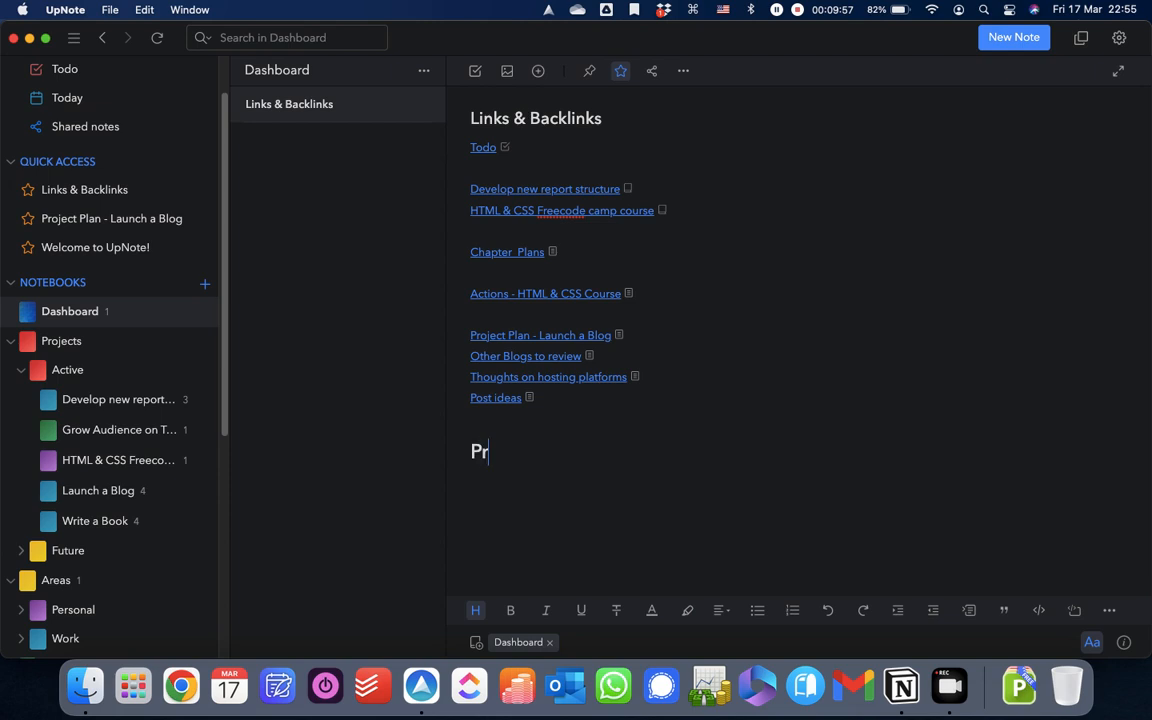
pyautogui.write('oject Focus')
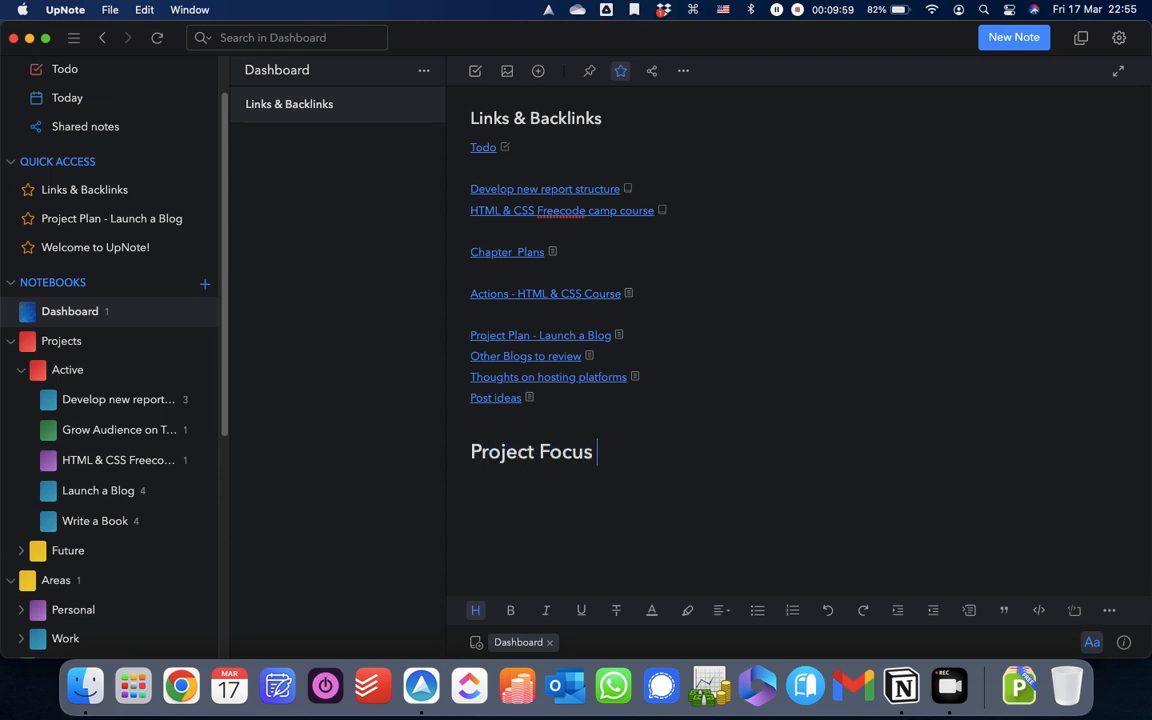
pyautogui.write('this Week')
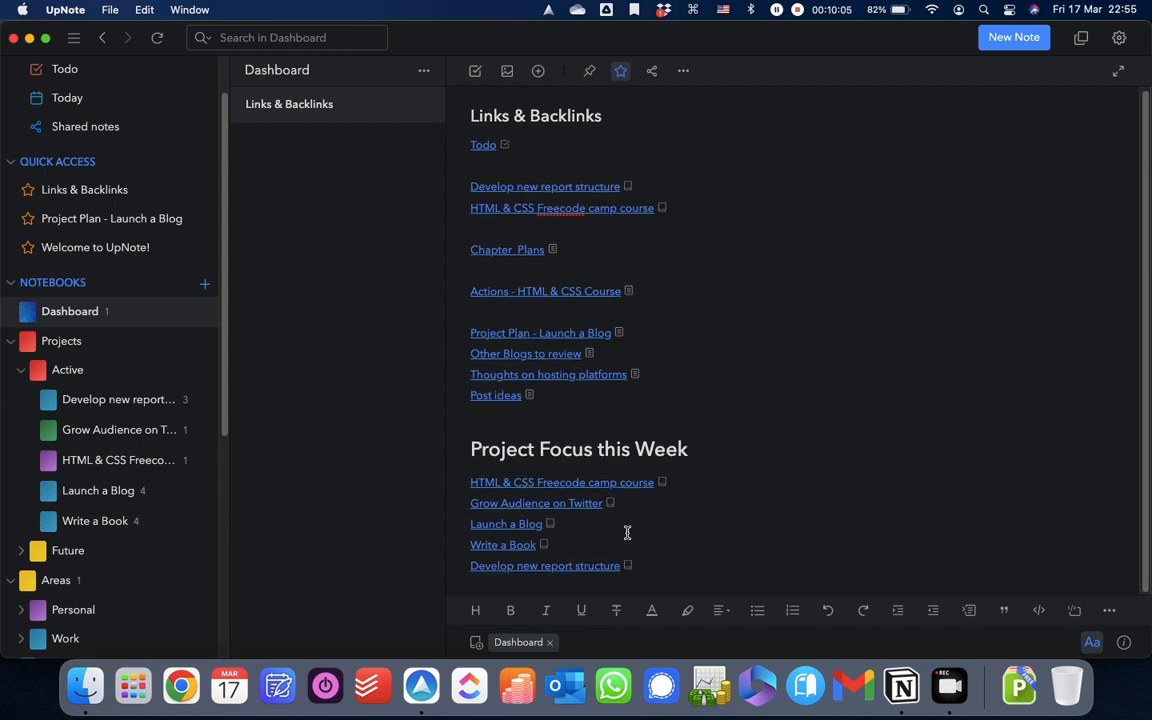
pyautogui.moveTo(555, 492)
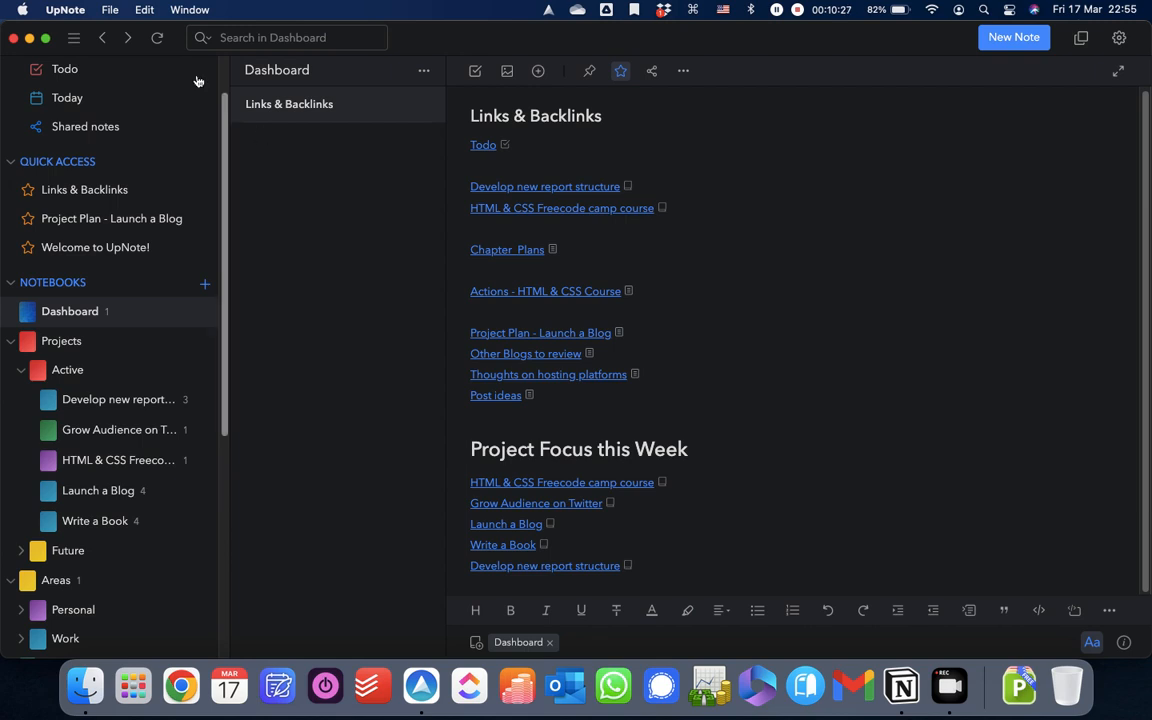
pyautogui.moveTo(74, 38)
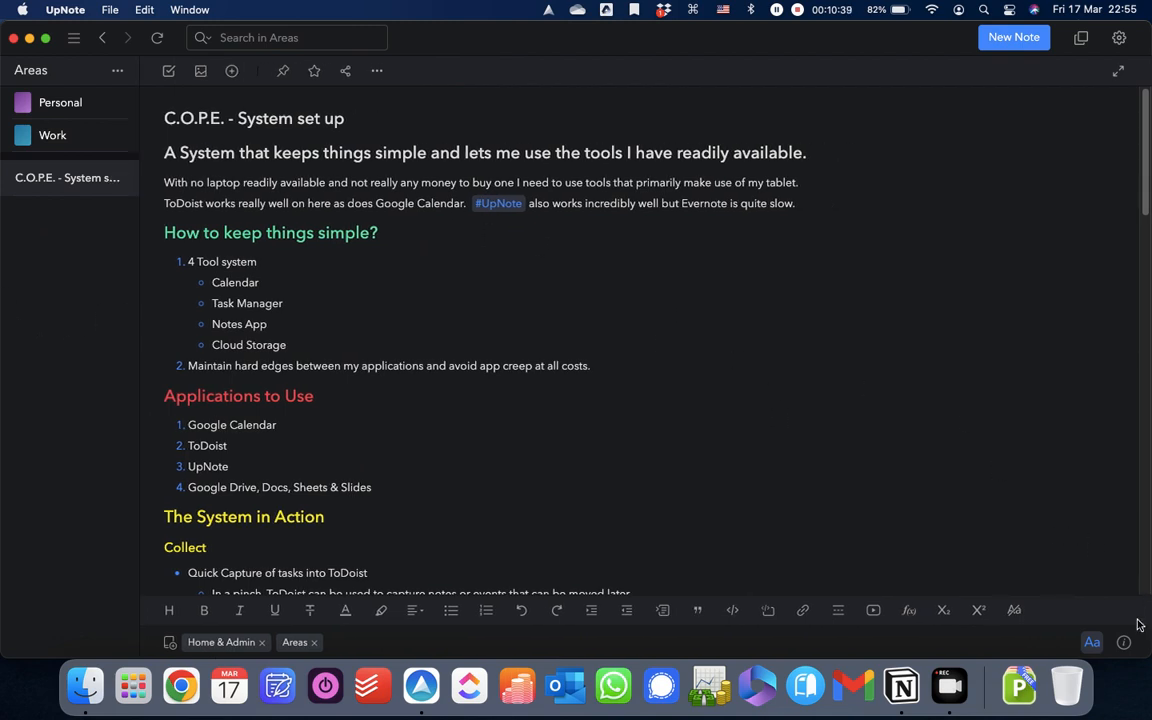
pyautogui.moveTo(1124, 643)
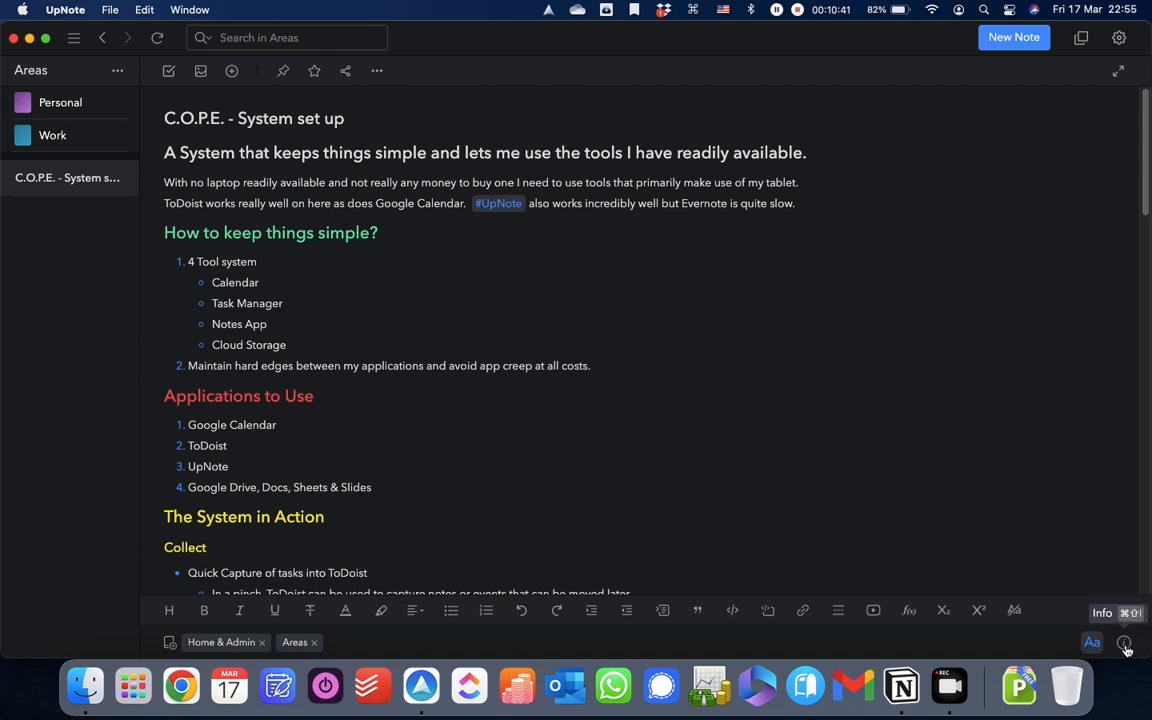
pyautogui.moveTo(1024, 487)
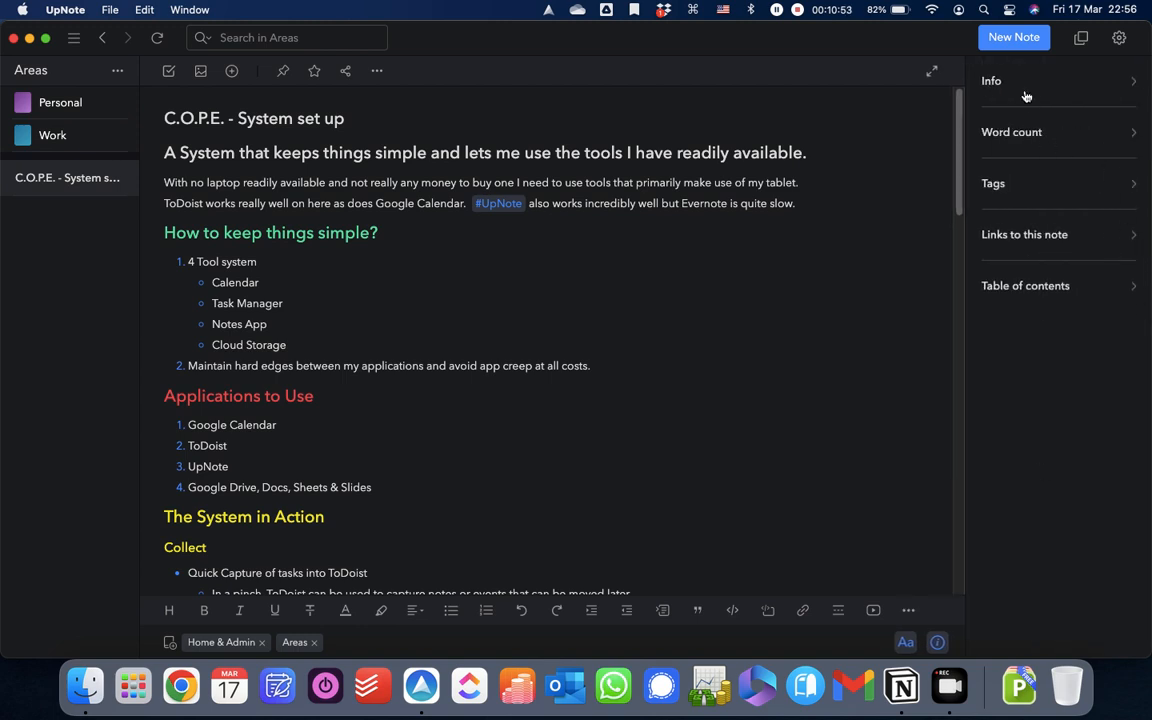
pyautogui.moveTo(1022, 293)
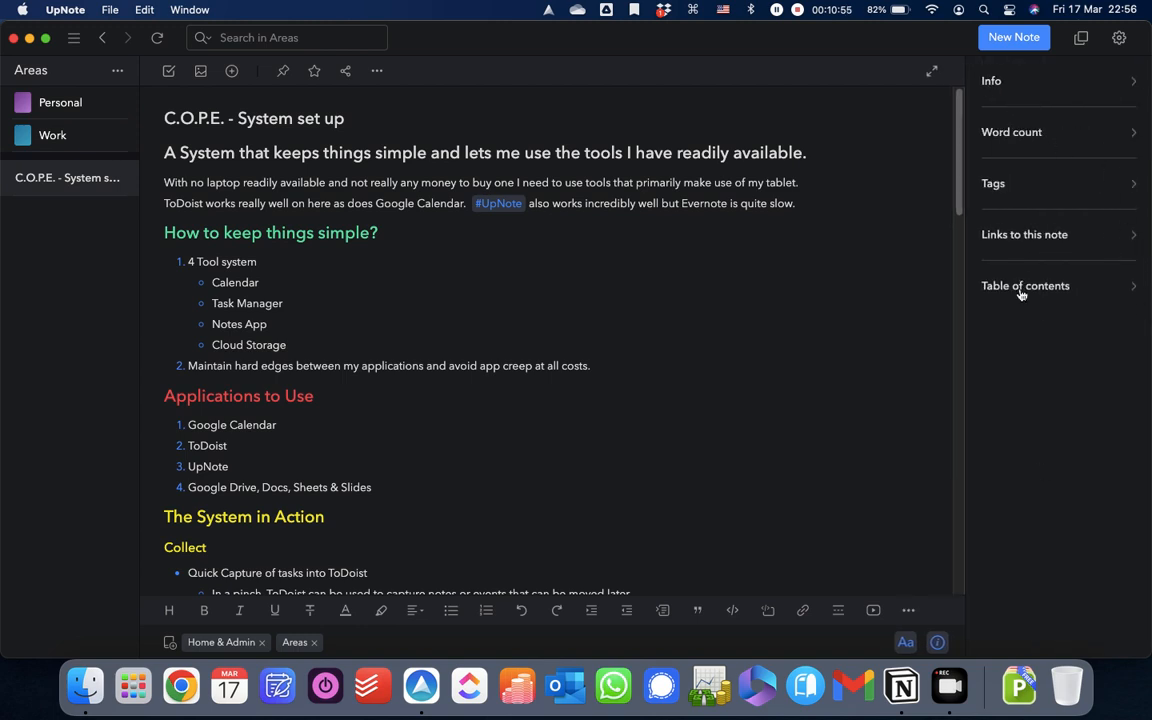
# - Expand Word count in the info panel to show words and characters
pyautogui.click(1133, 81)
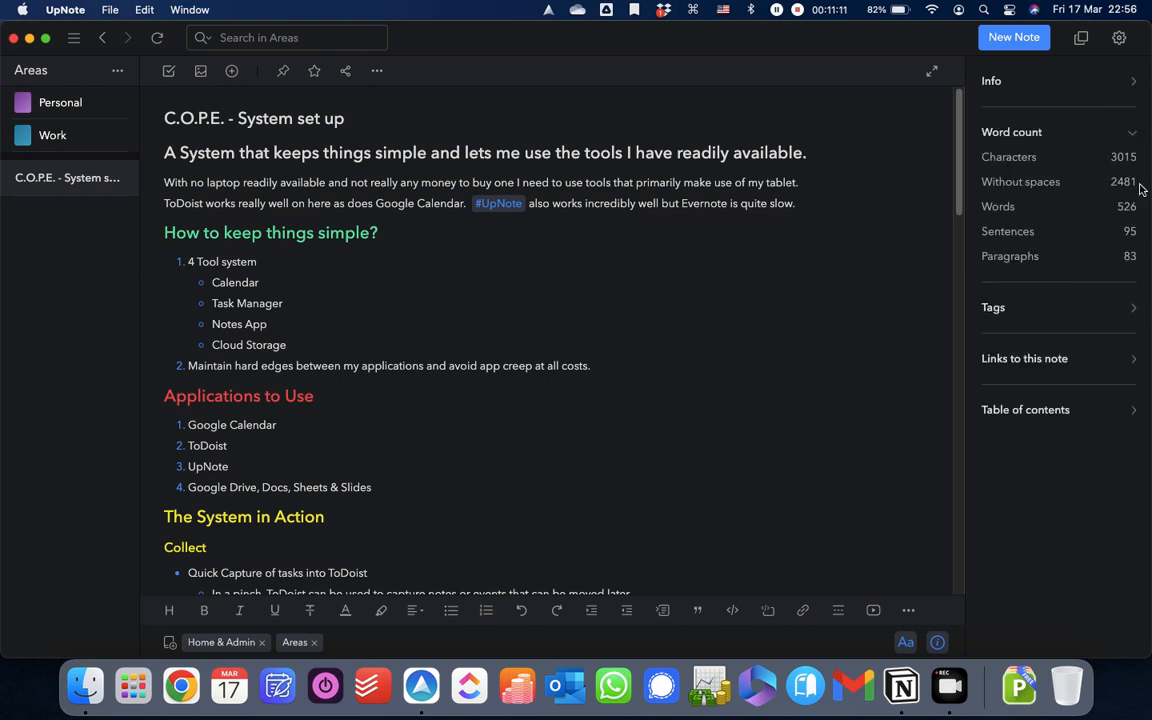
pyautogui.moveTo(1110, 206)
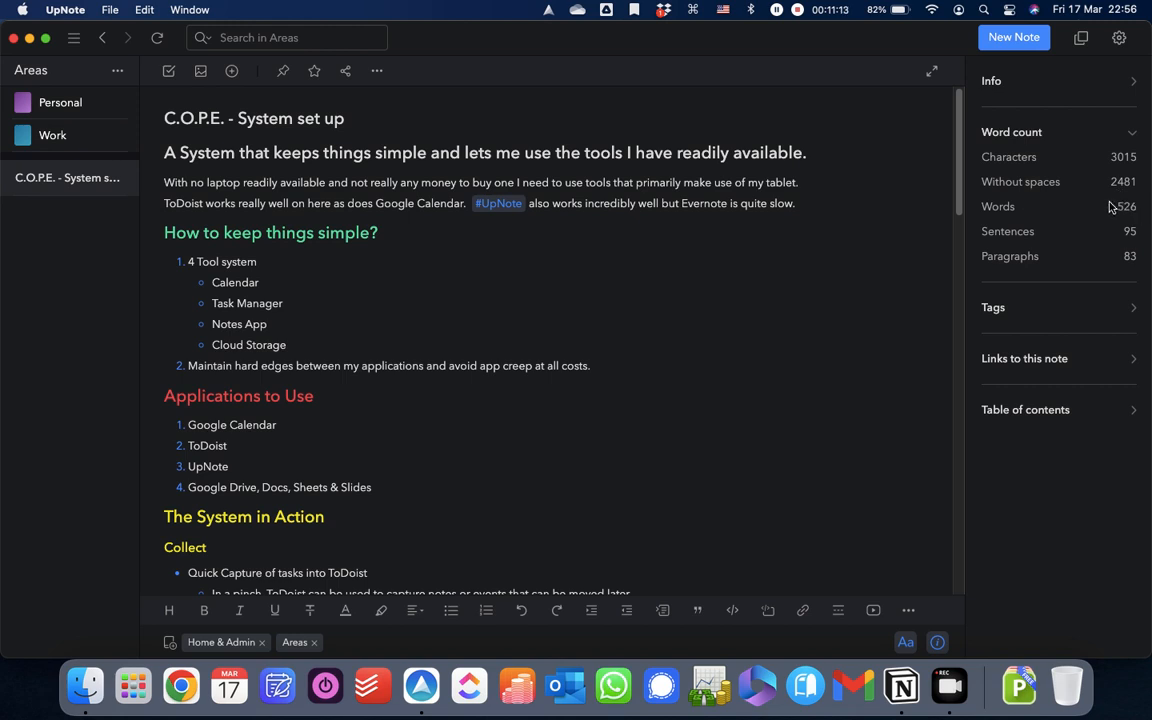
pyautogui.moveTo(1147, 272)
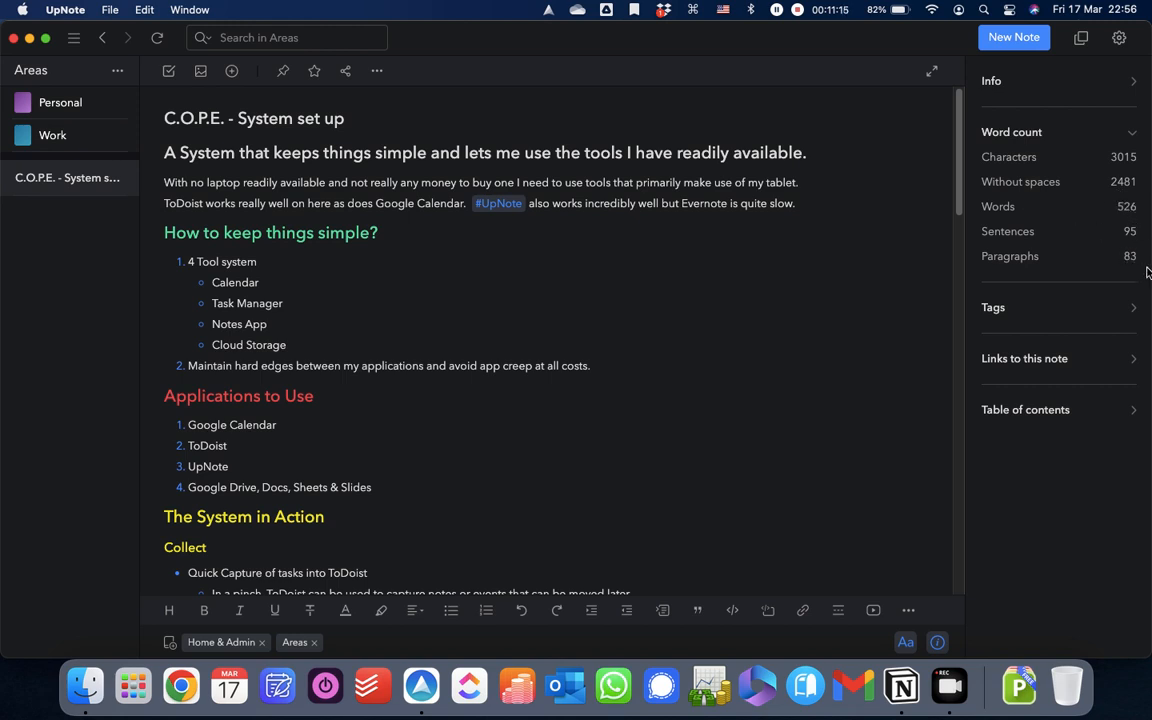
pyautogui.moveTo(1137, 265)
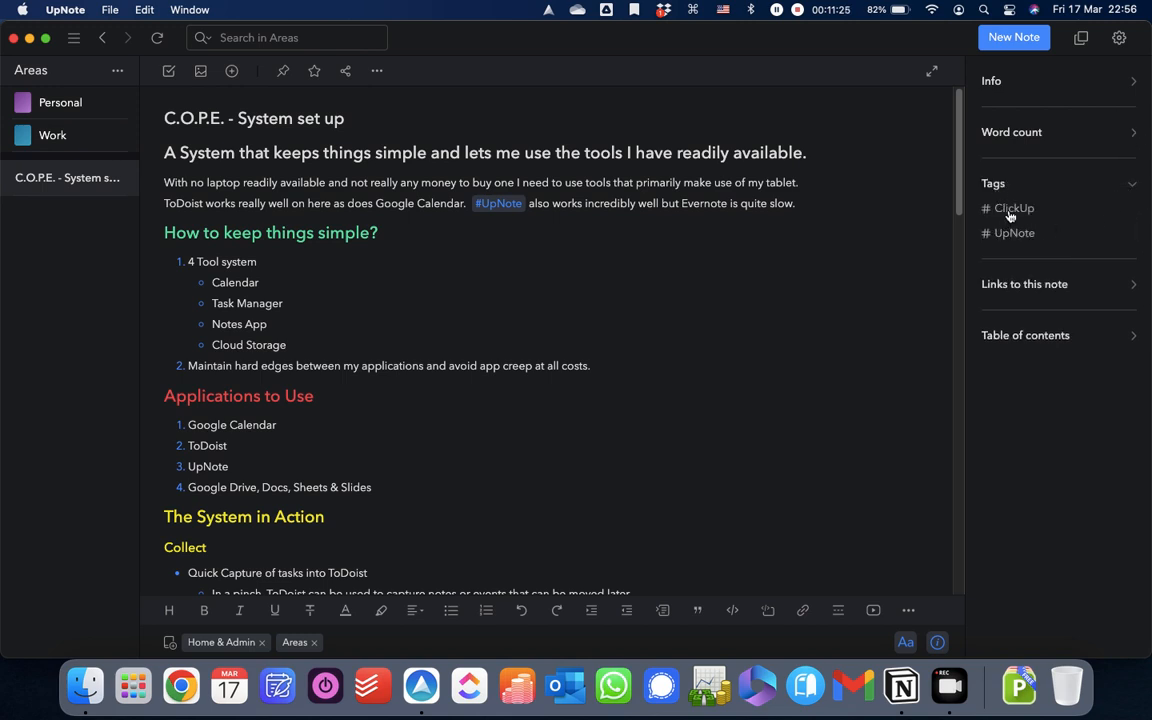
# - List all notes tagged #ClickUp
pyautogui.click(1013, 233)
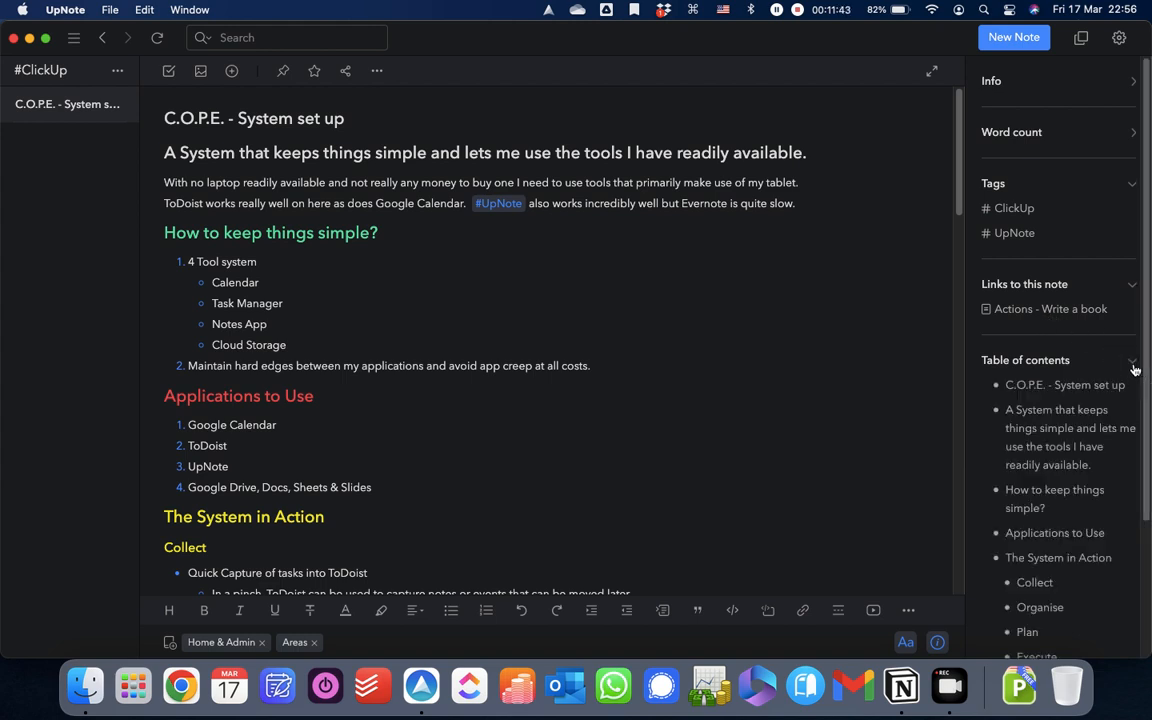
pyautogui.moveTo(983, 355)
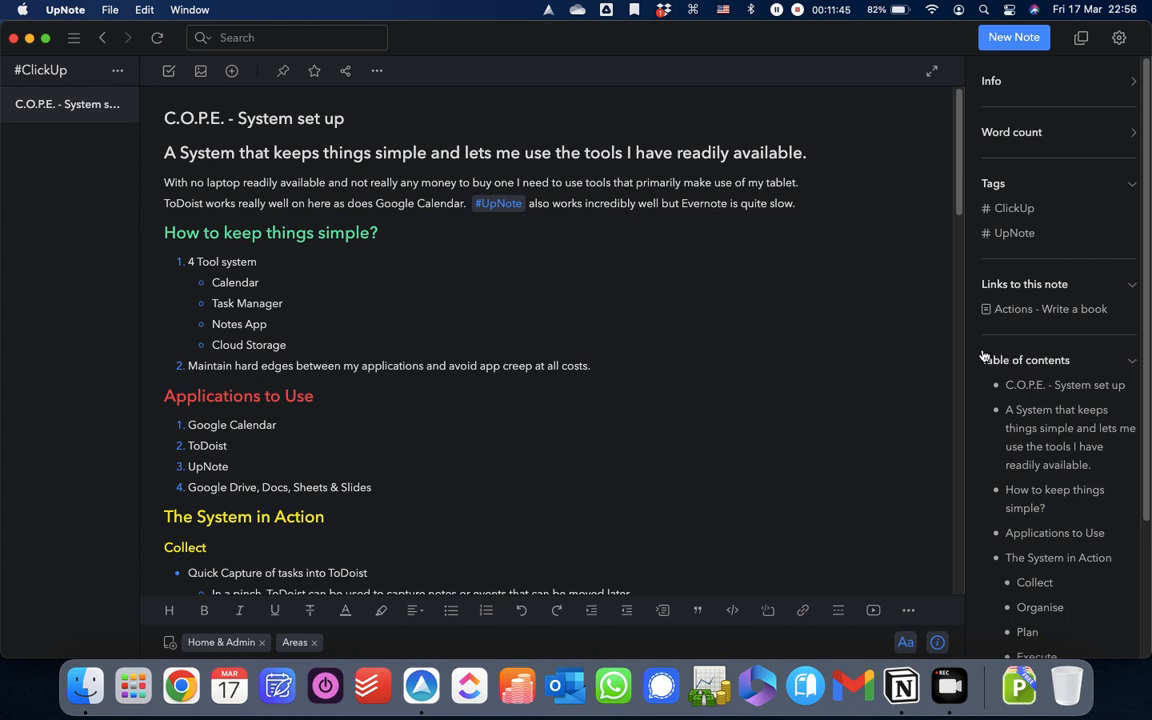
pyautogui.moveTo(970, 421)
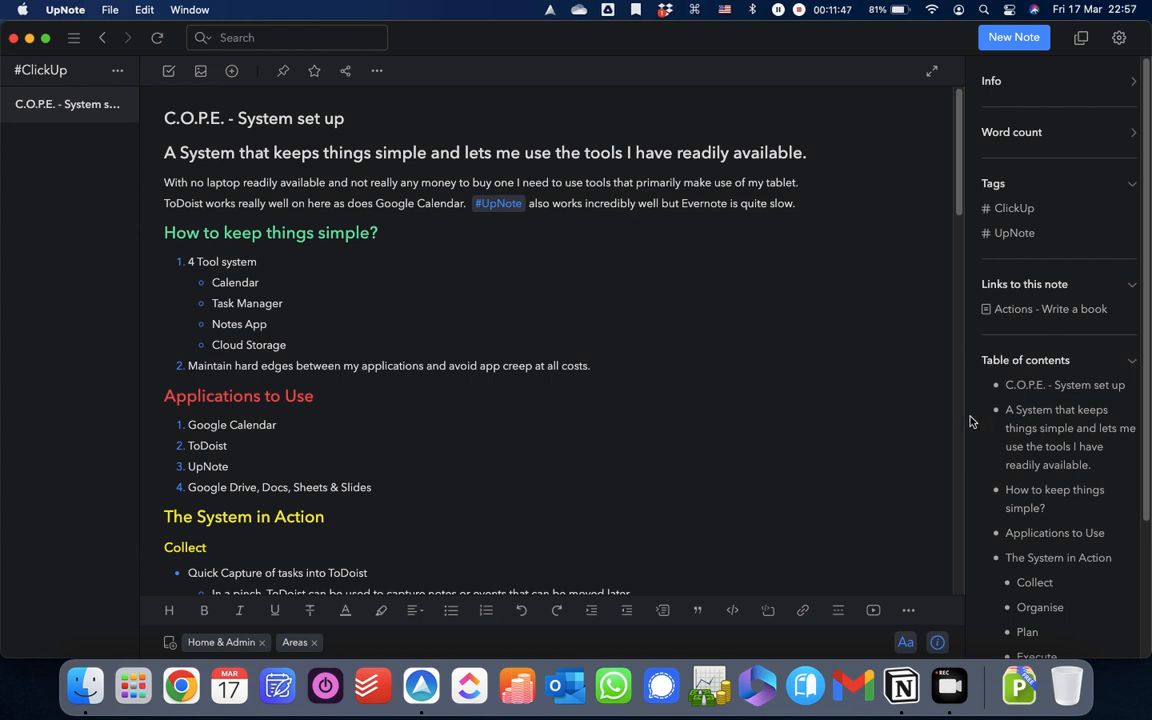
# - Scroll the C.O.P.E. note's table of contents to its later sections
pyautogui.scroll(-3)
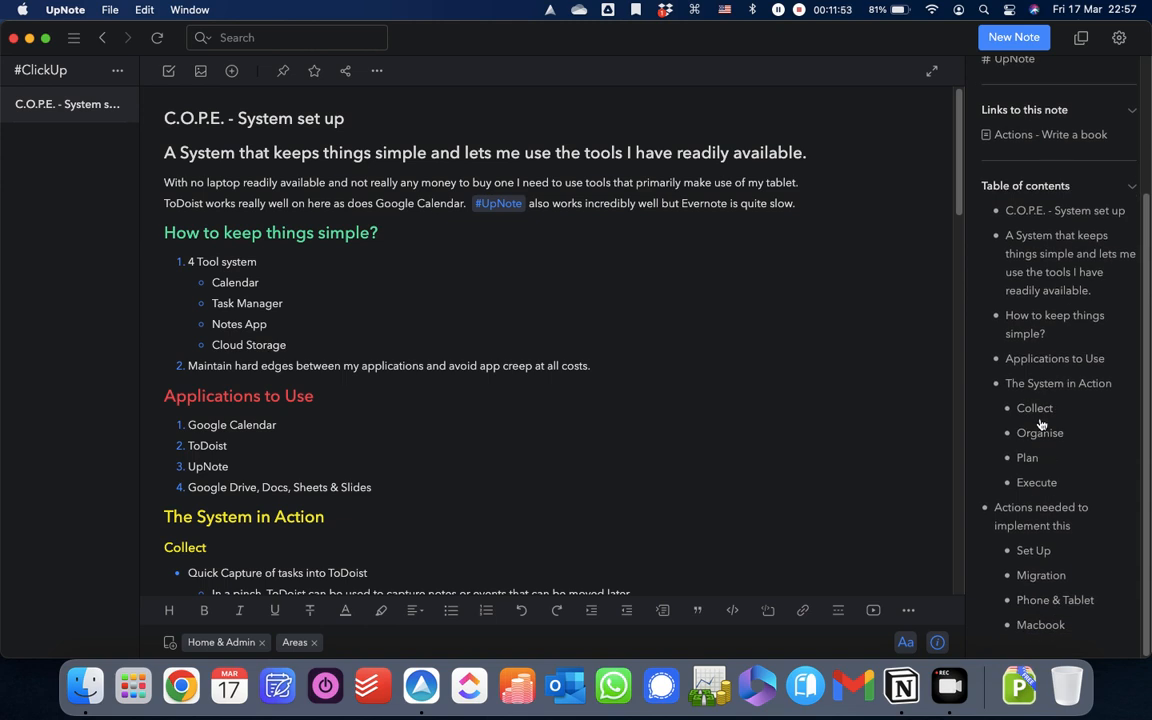
pyautogui.moveTo(1050, 540)
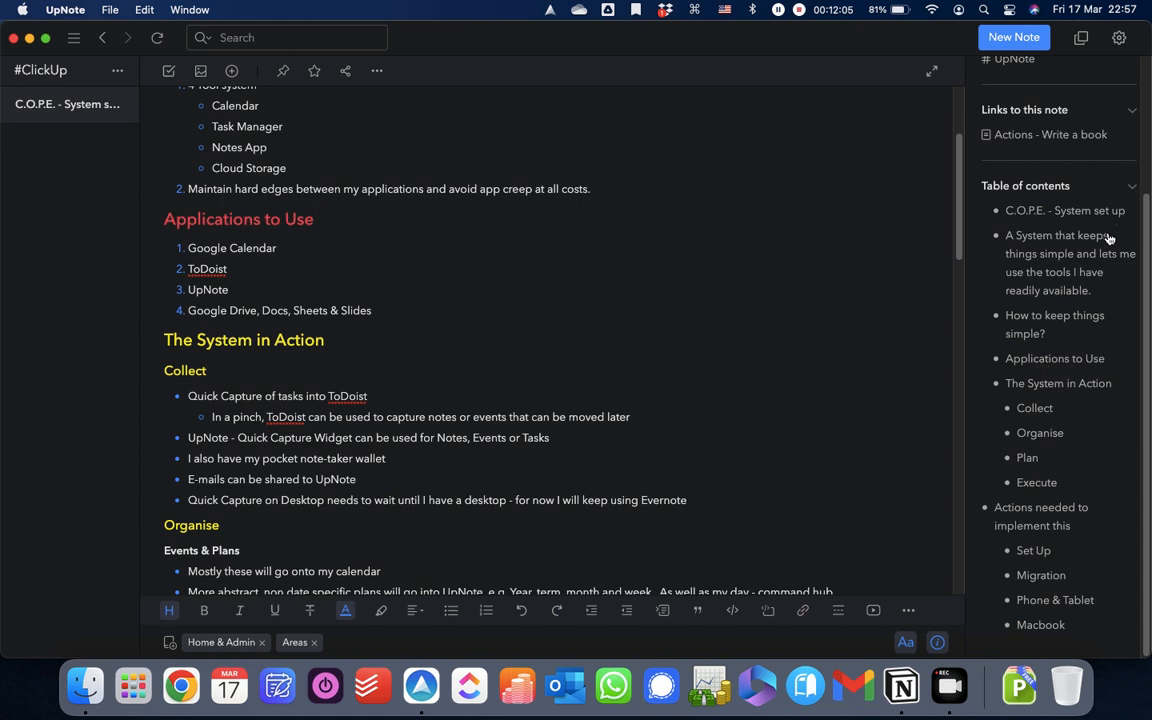
pyautogui.moveTo(1111, 232)
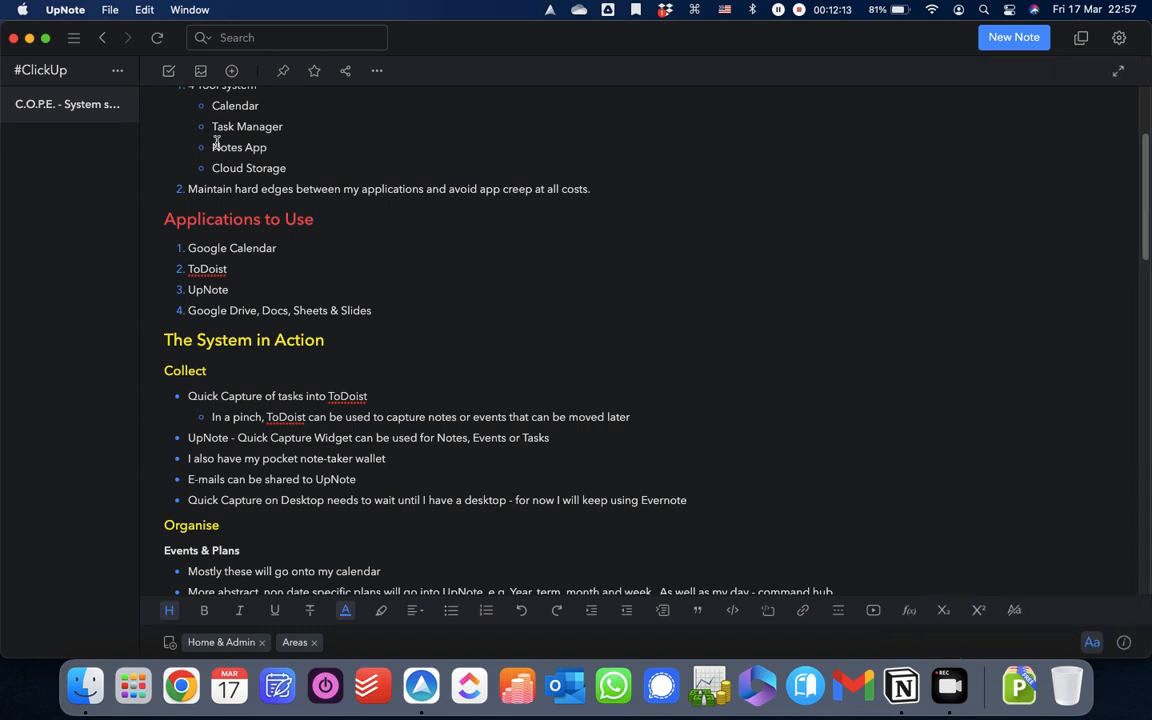
pyautogui.moveTo(74, 38)
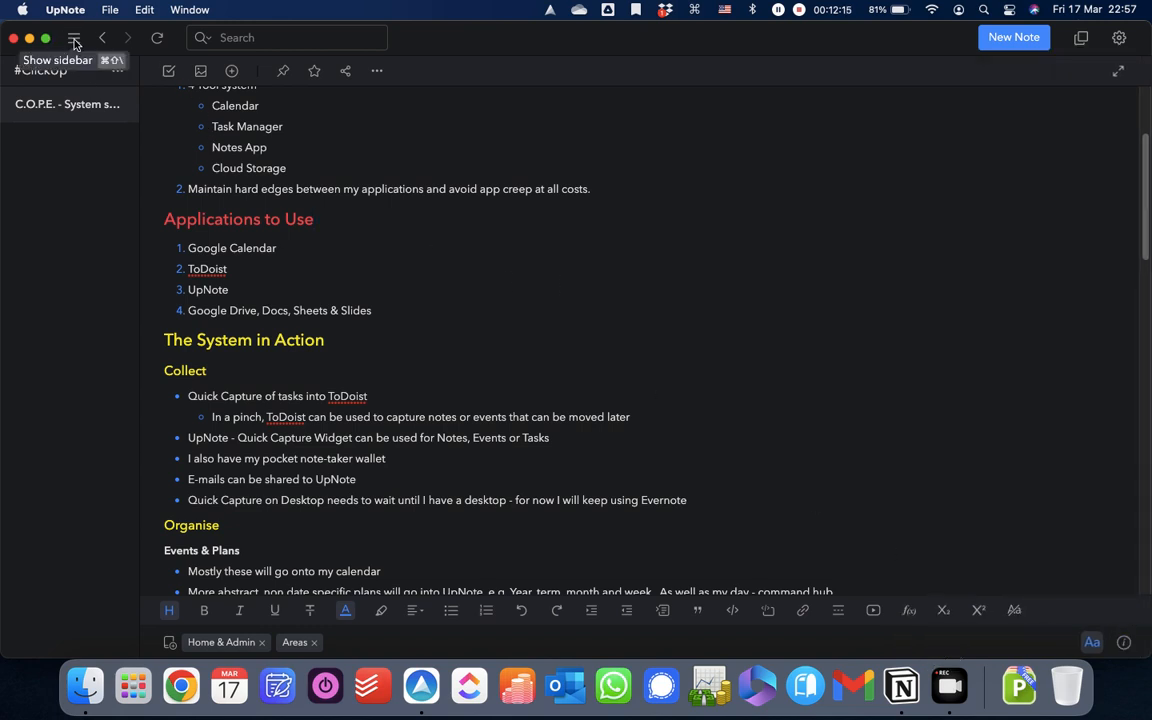
# - Show the notebooks sidebar again
pyautogui.click(74, 38)
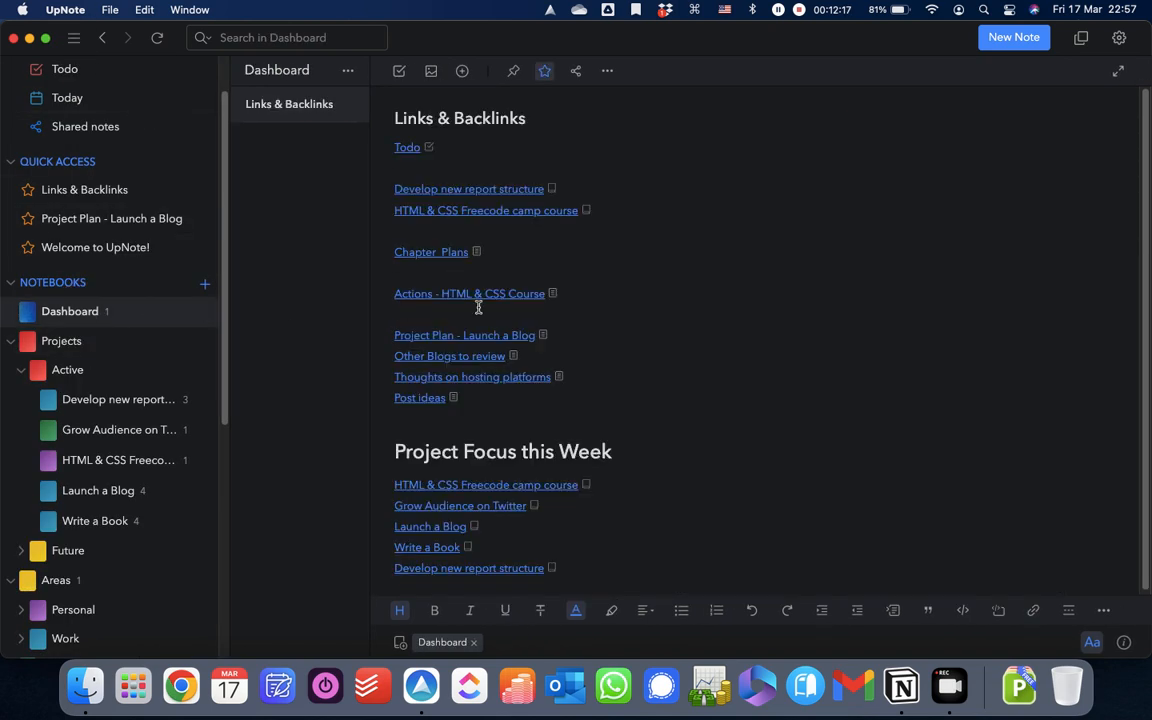
pyautogui.moveTo(531, 304)
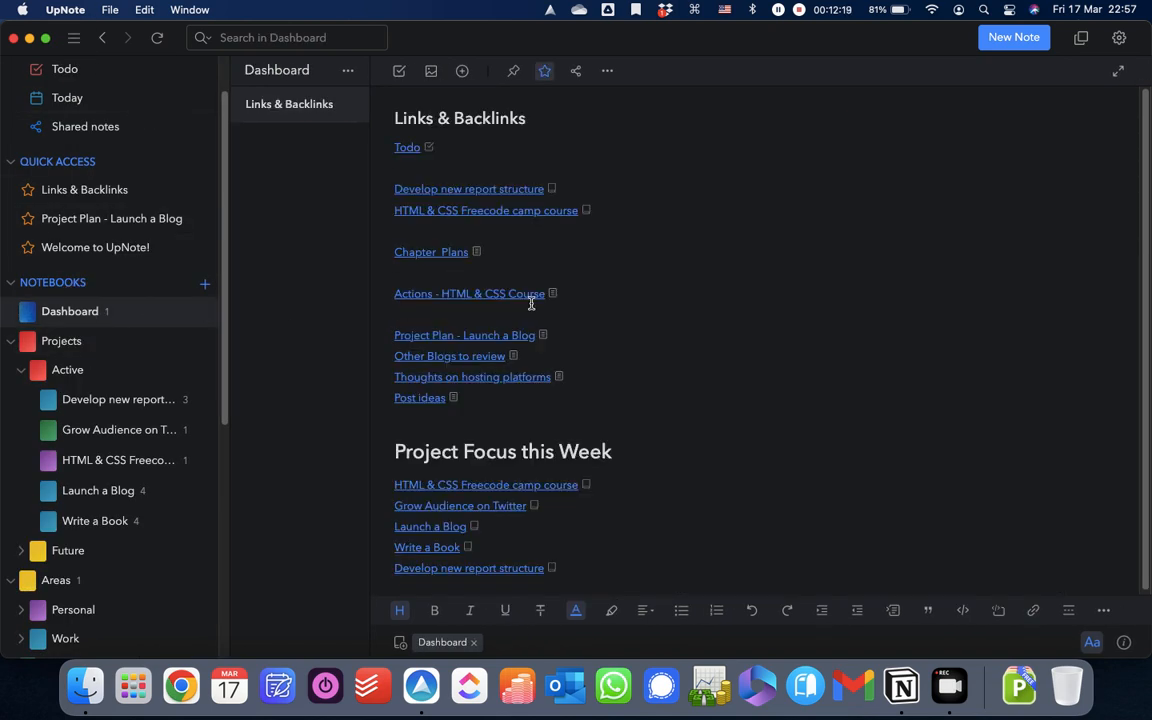